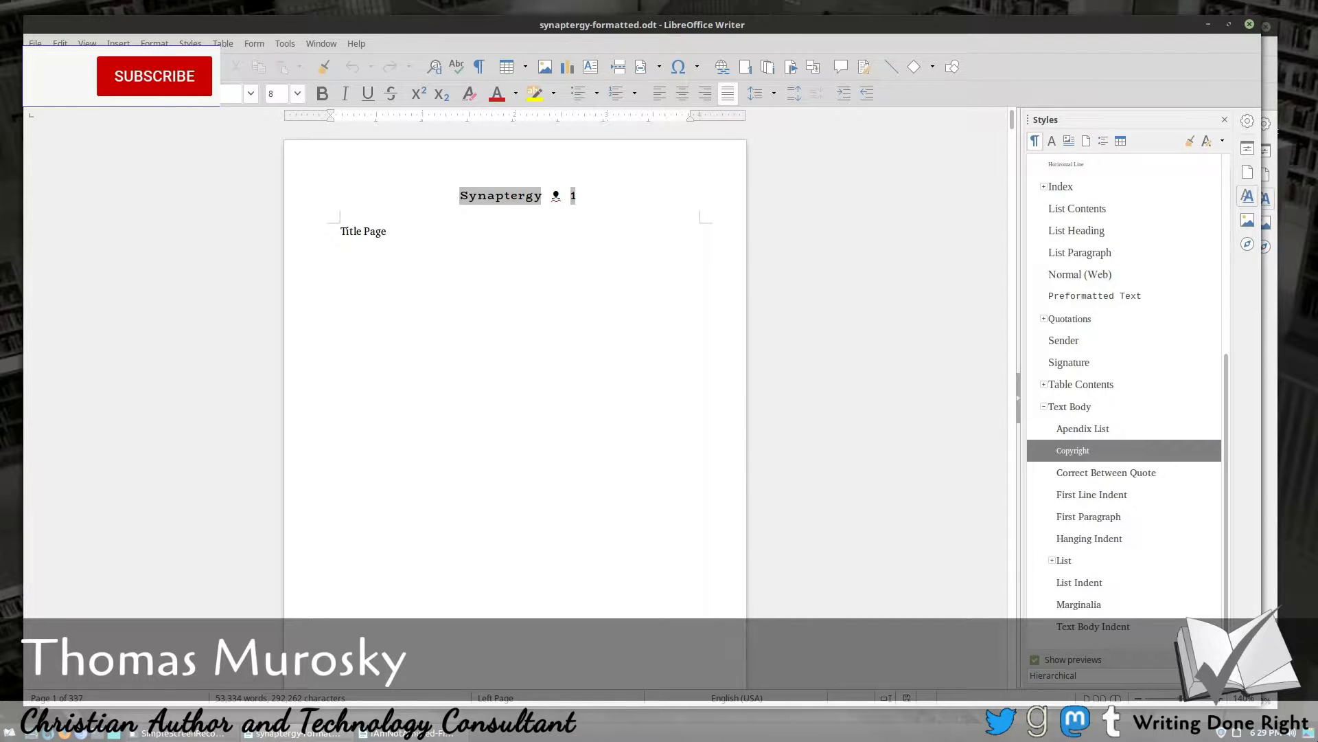
Scroll through the Synaptergy title, copyright and story-title pages, then list the Page Styles
{"action": "left_click", "coordinate": [154, 76]}
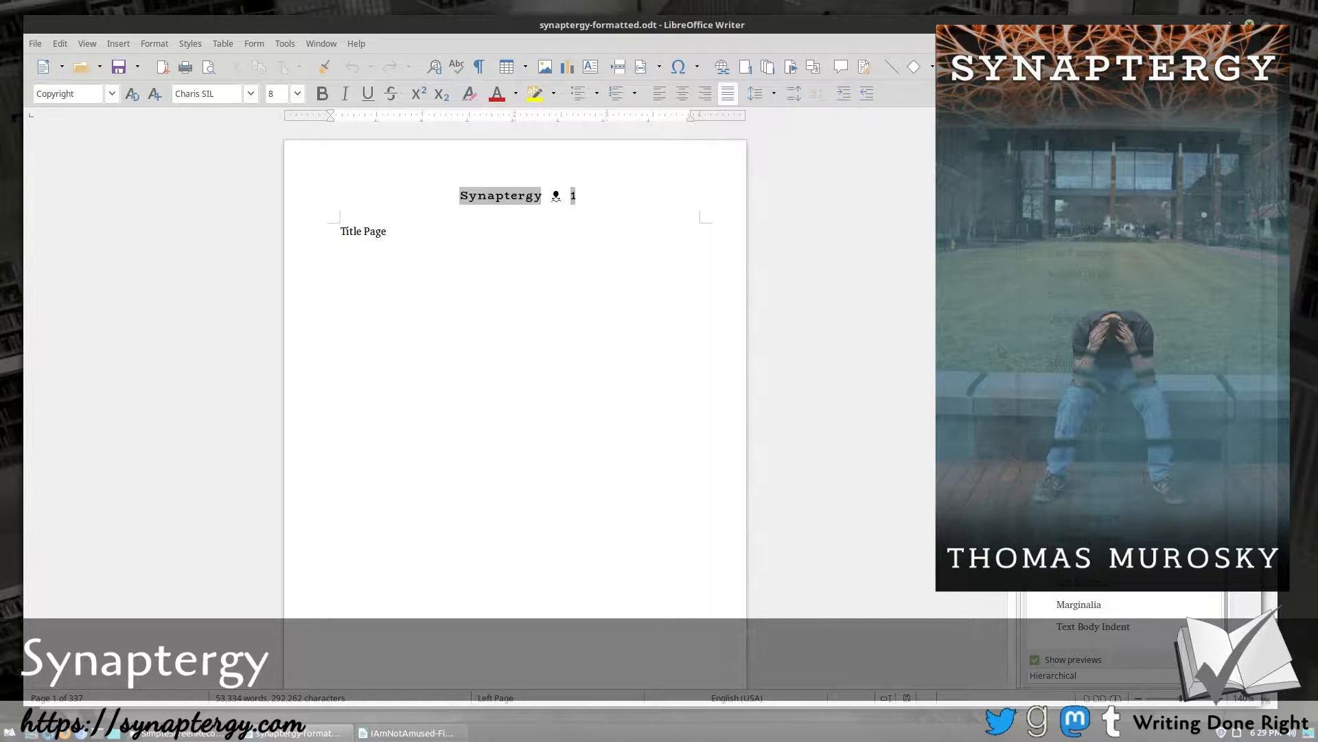
{"action": "scroll", "scroll_direction": "down", "scroll_amount": 3}
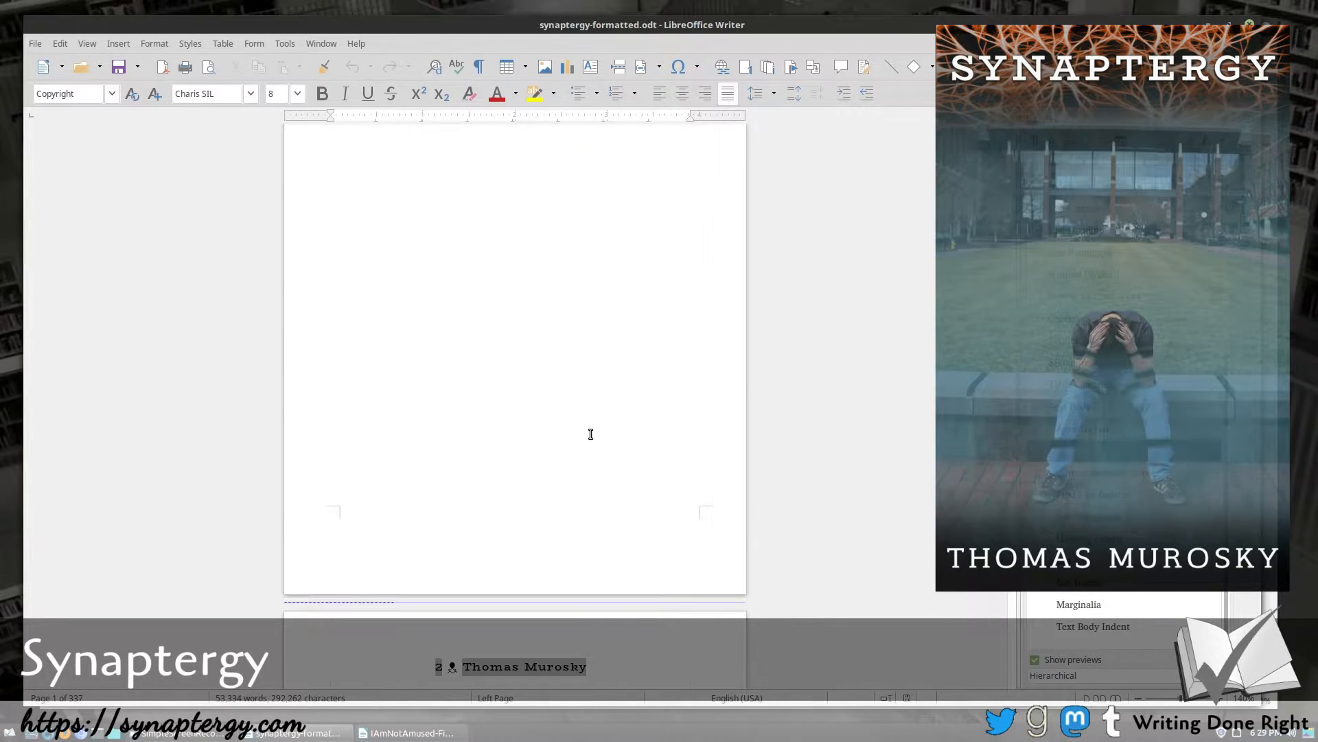
{"action": "scroll", "scroll_direction": "down", "scroll_amount": 3}
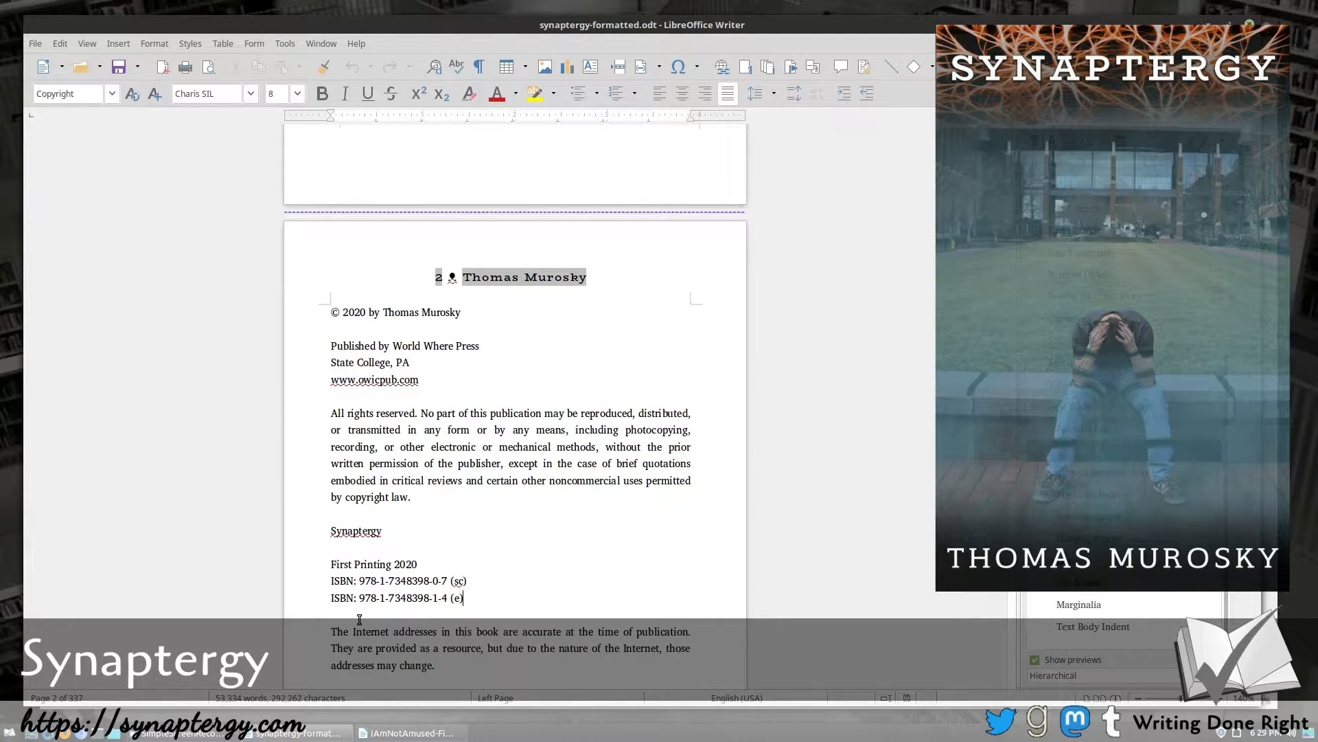
{"action": "scroll", "scroll_direction": "down", "scroll_amount": 3}
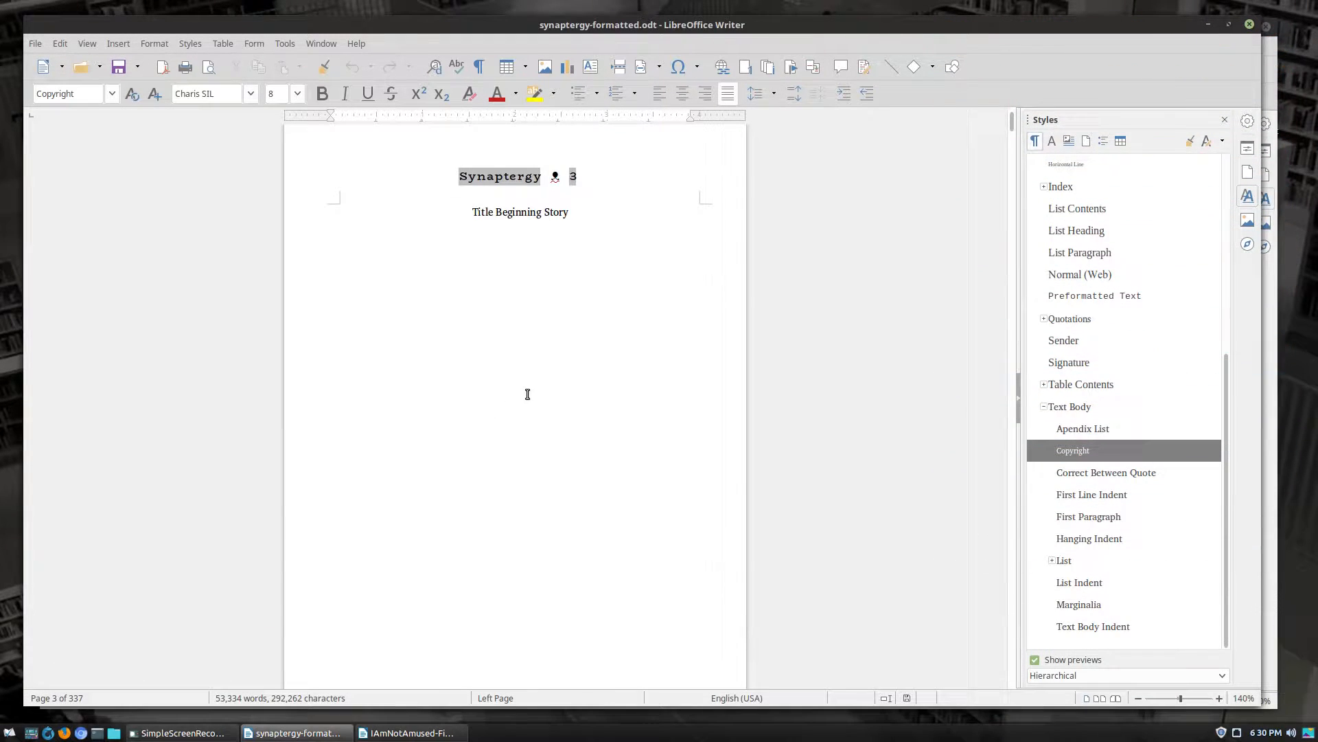
{"action": "mouse_move", "coordinate": [582, 272]}
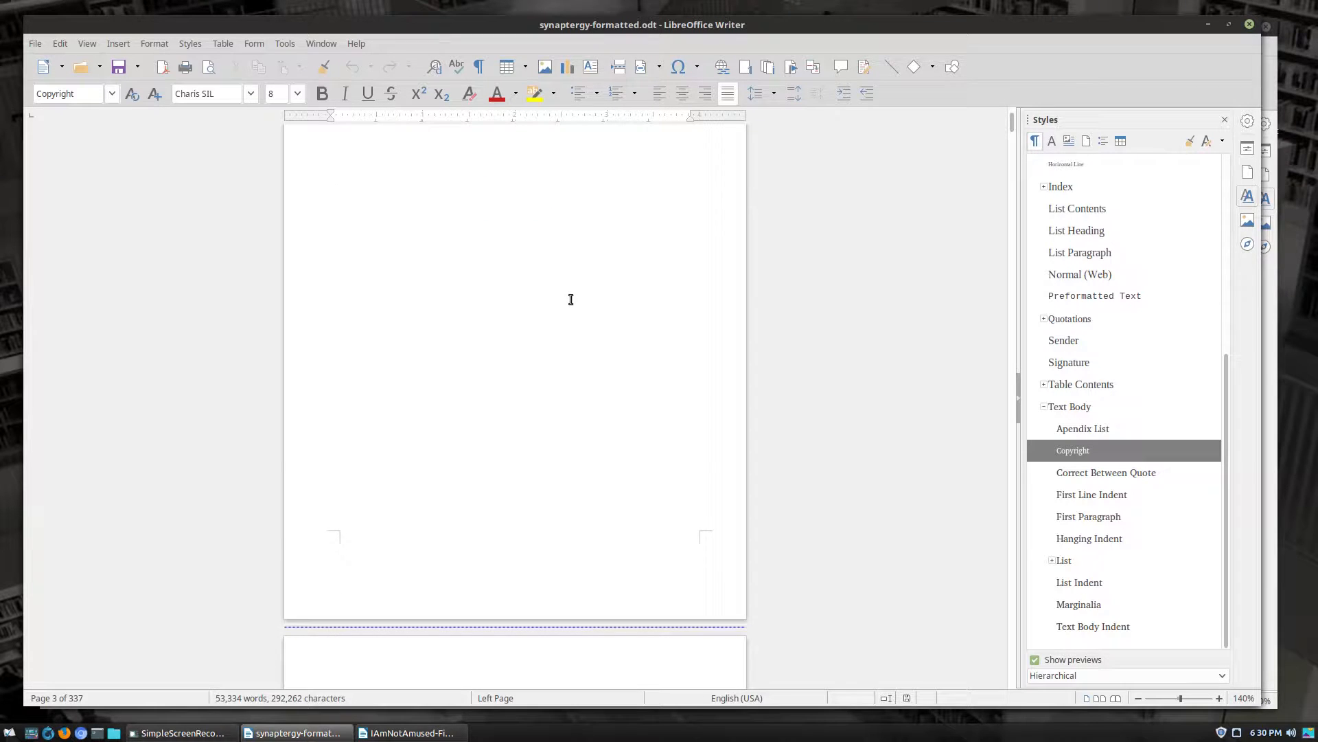
{"action": "scroll", "scroll_direction": "down", "scroll_amount": 3}
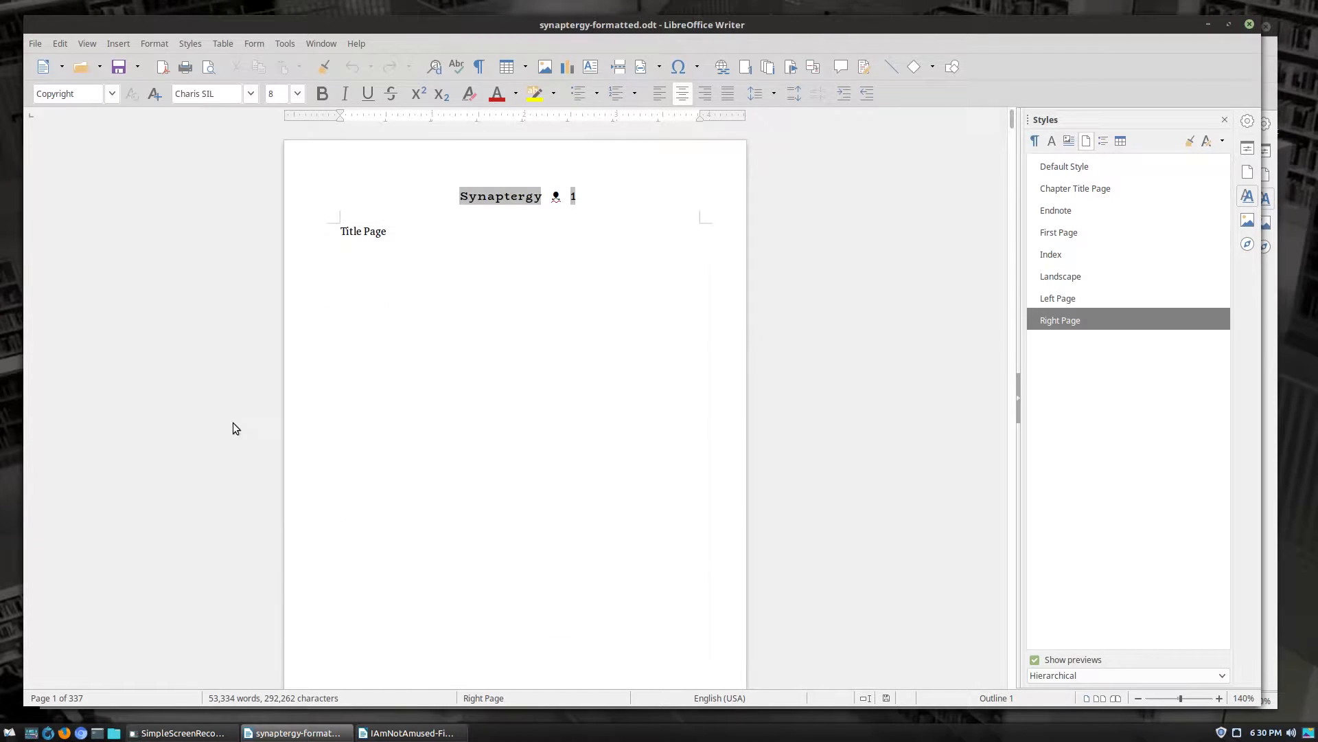
{"action": "scroll", "scroll_direction": "down", "scroll_amount": 3}
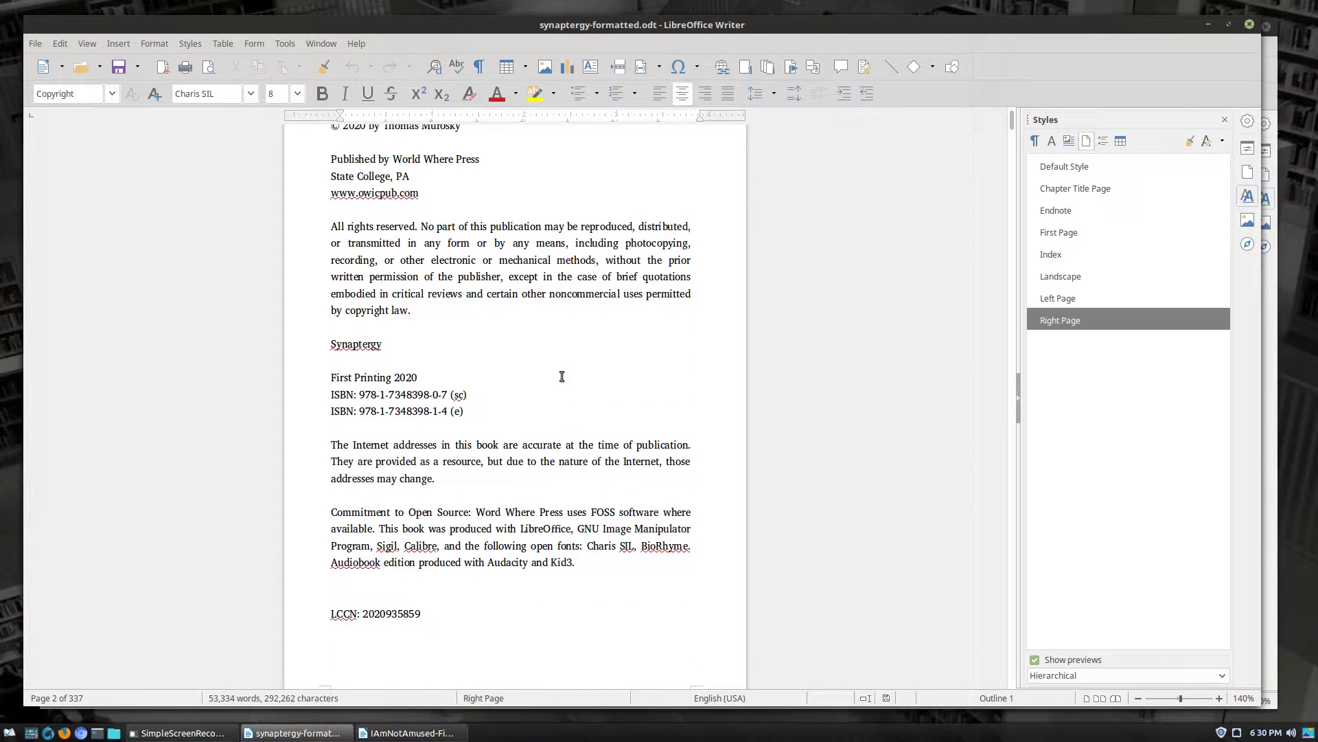
{"action": "scroll", "scroll_direction": "down", "scroll_amount": 3}
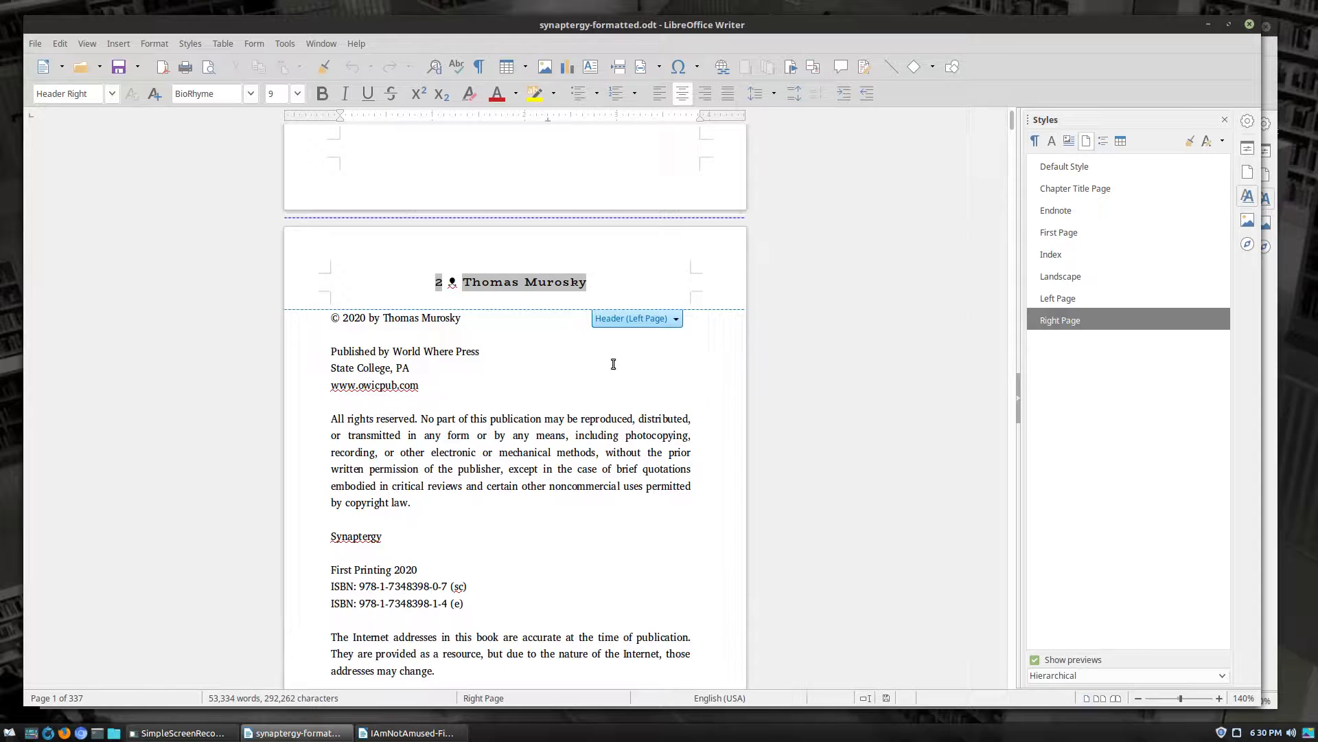
{"action": "scroll", "scroll_direction": "down", "scroll_amount": 3}
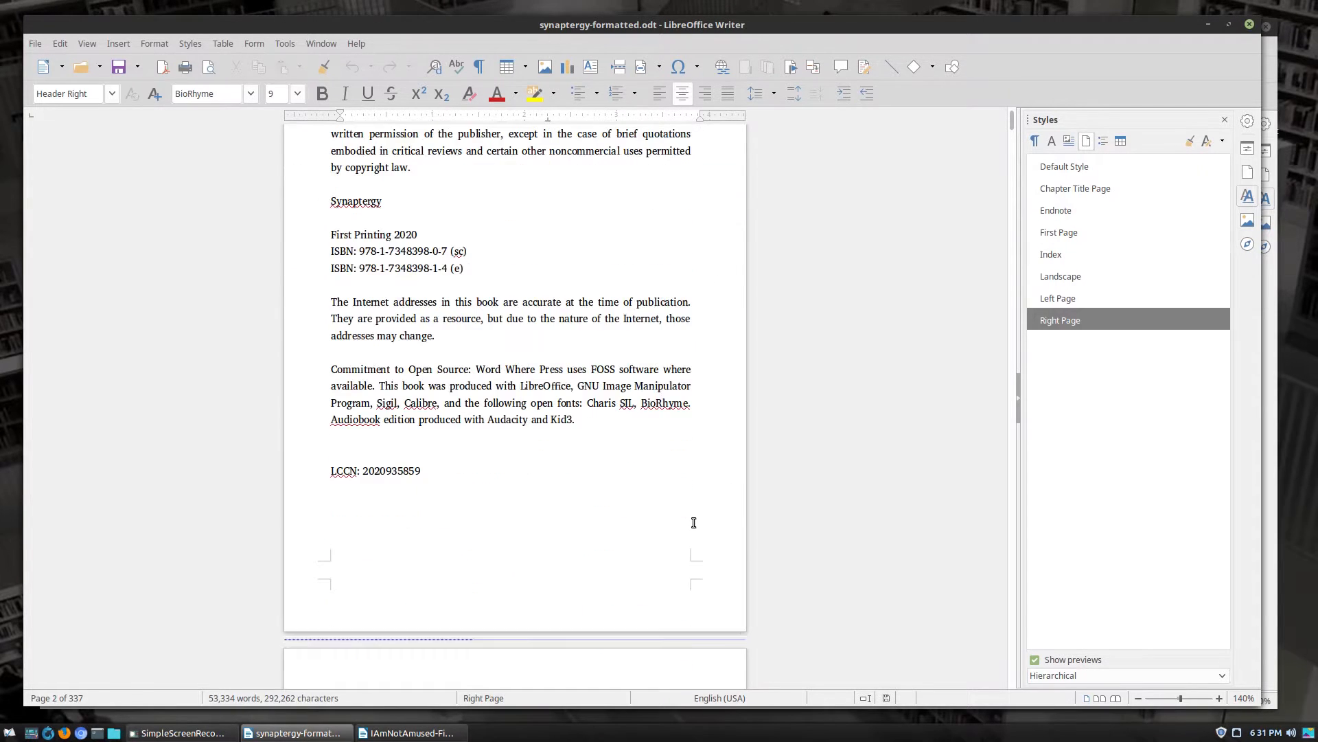
{"action": "scroll", "scroll_direction": "down", "scroll_amount": 3}
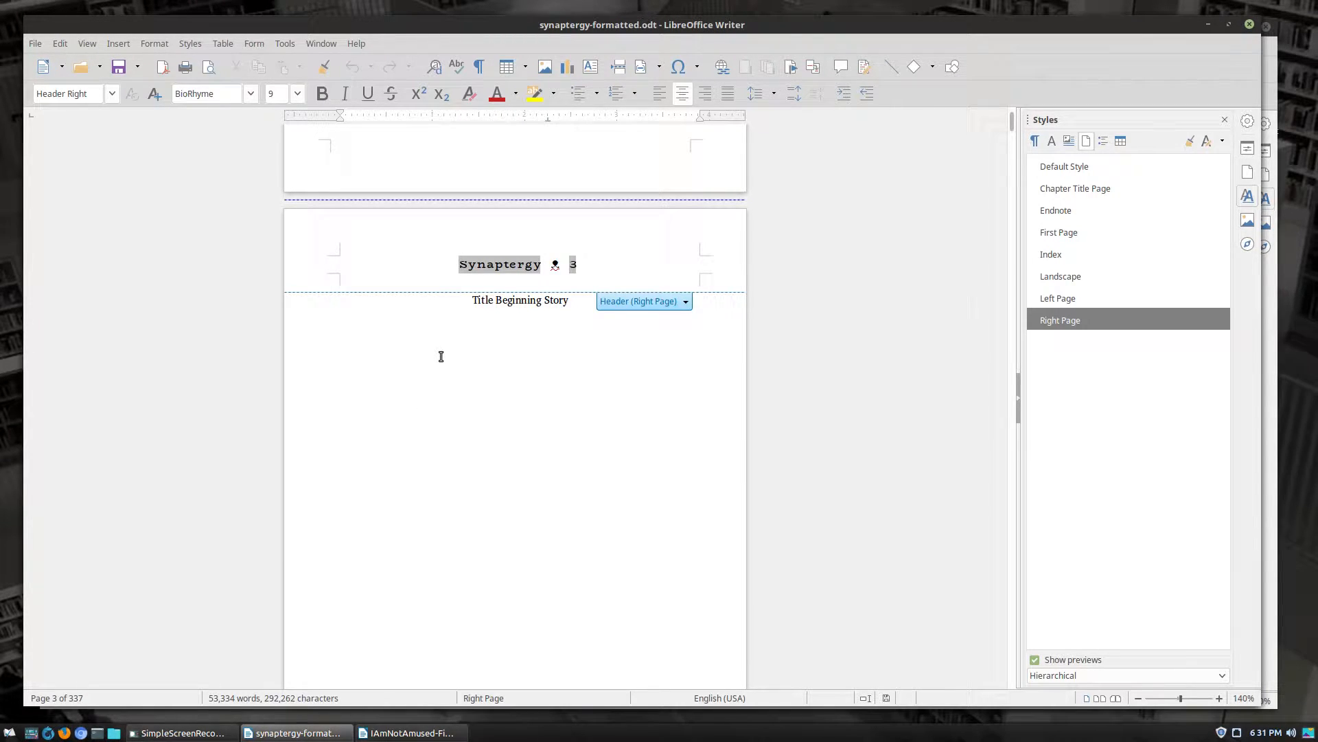
{"action": "mouse_move", "coordinate": [566, 505]}
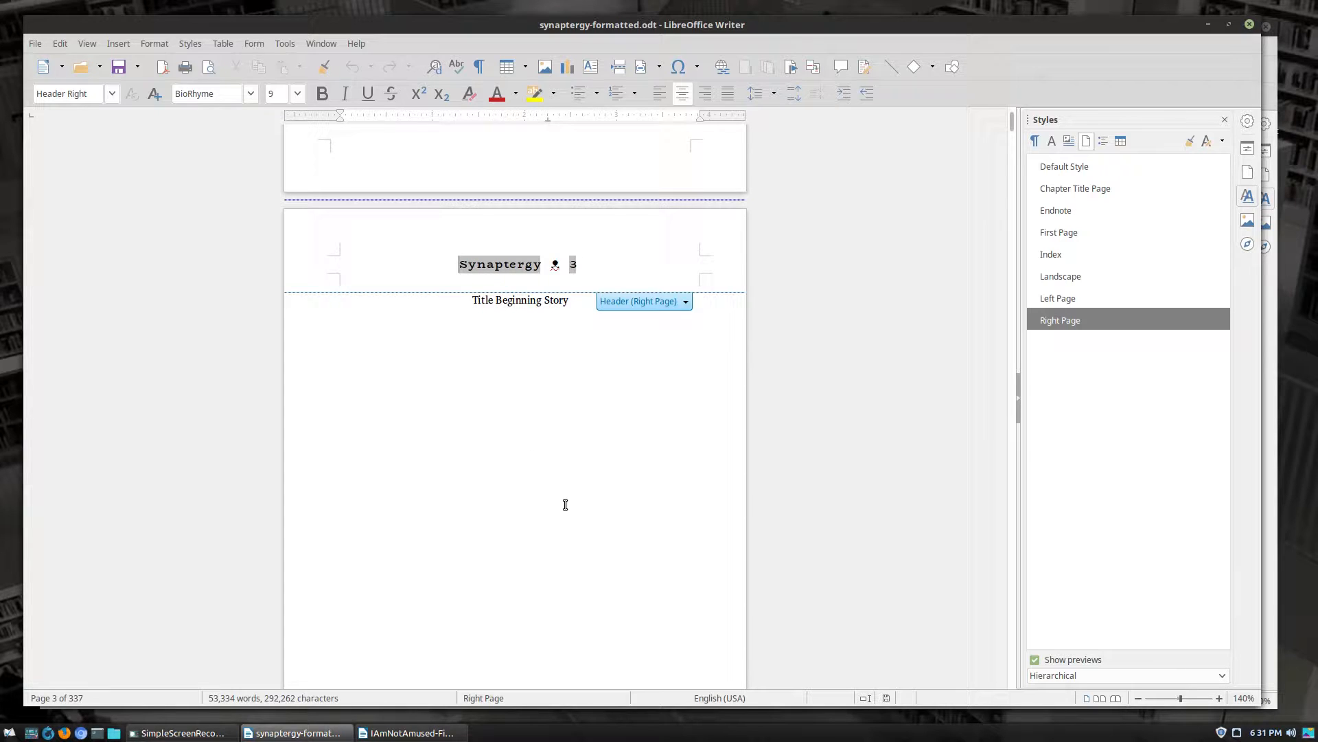
{"action": "mouse_move", "coordinate": [656, 392]}
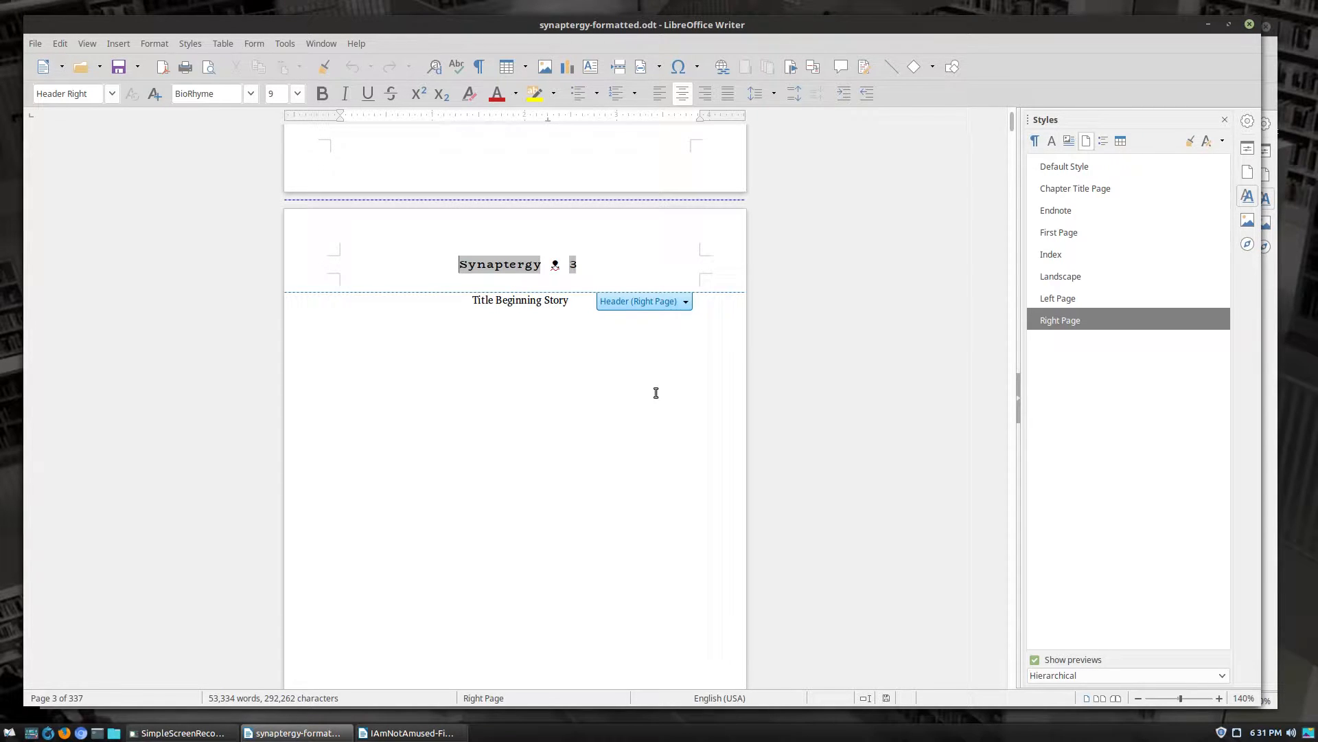
{"action": "mouse_move", "coordinate": [645, 417]}
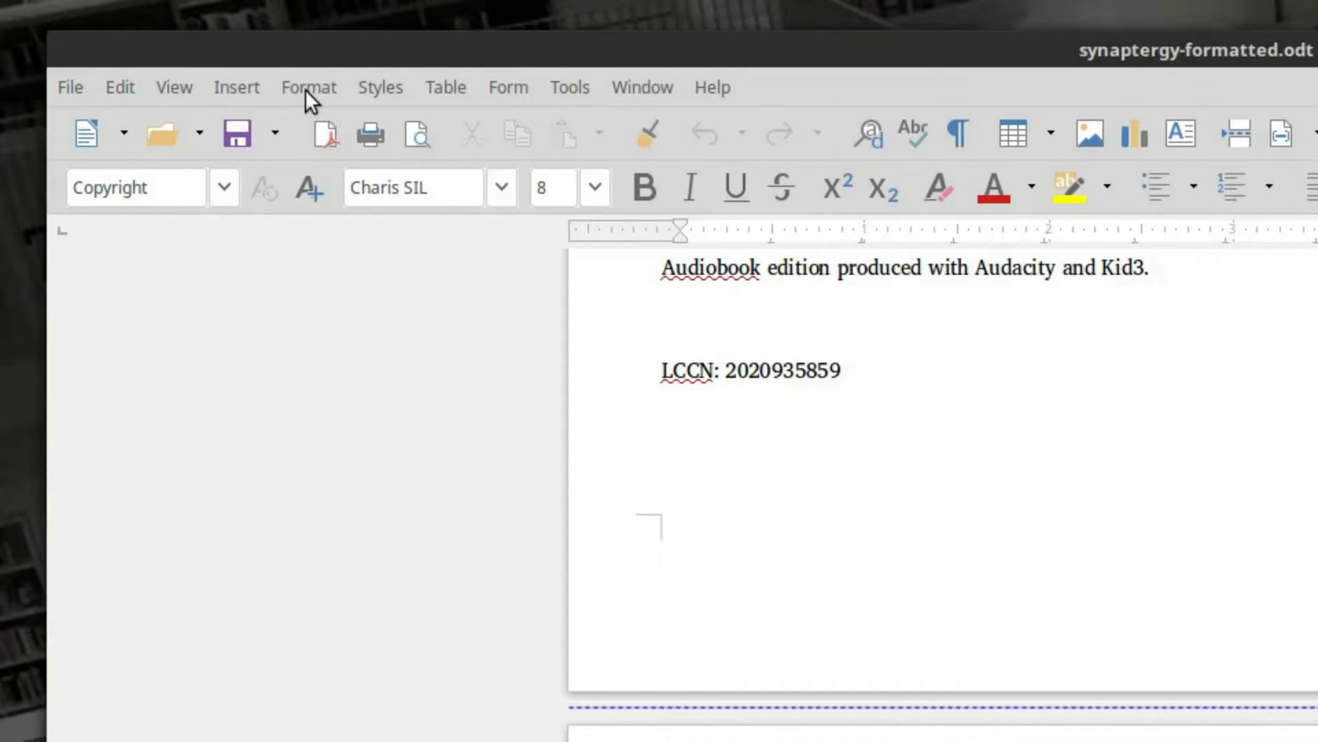
Open the Paragraph dialog for the copyright page's LCCN paragraph from the Format menu
{"action": "left_click", "coordinate": [308, 86]}
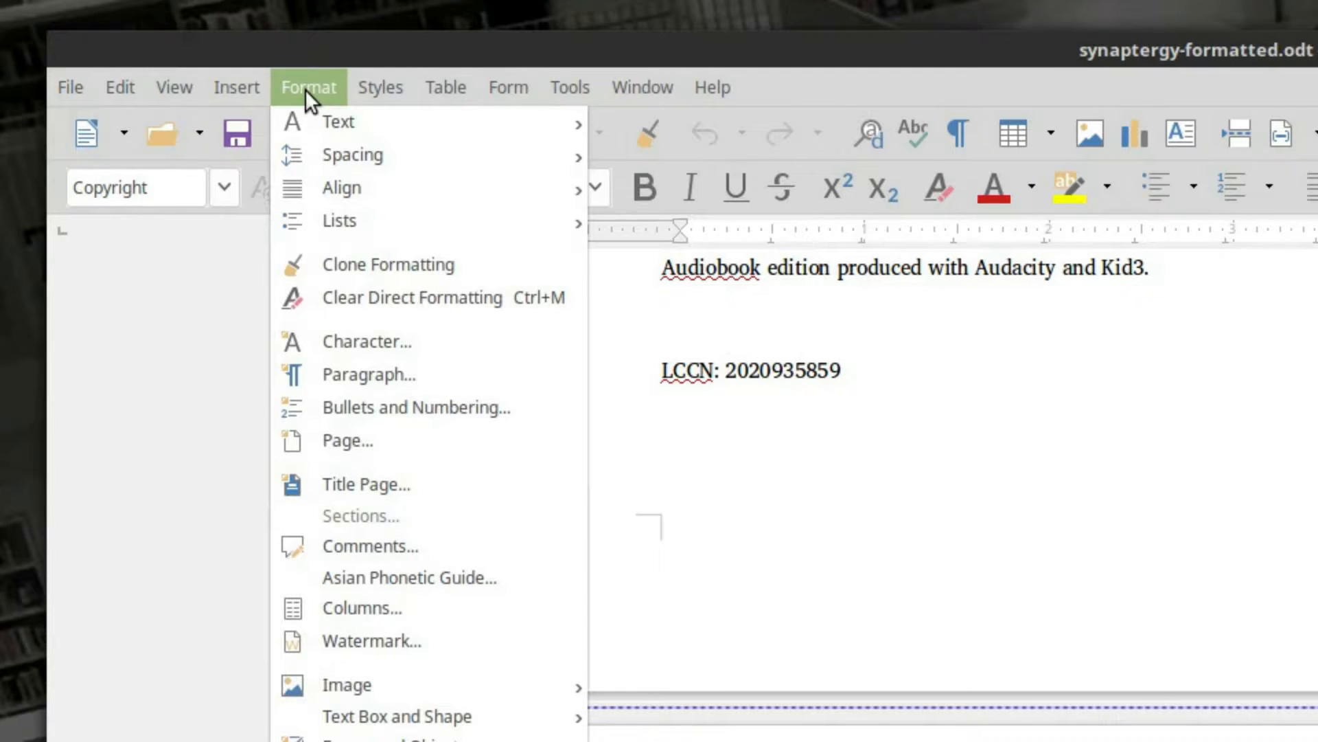
{"action": "mouse_move", "coordinate": [388, 388]}
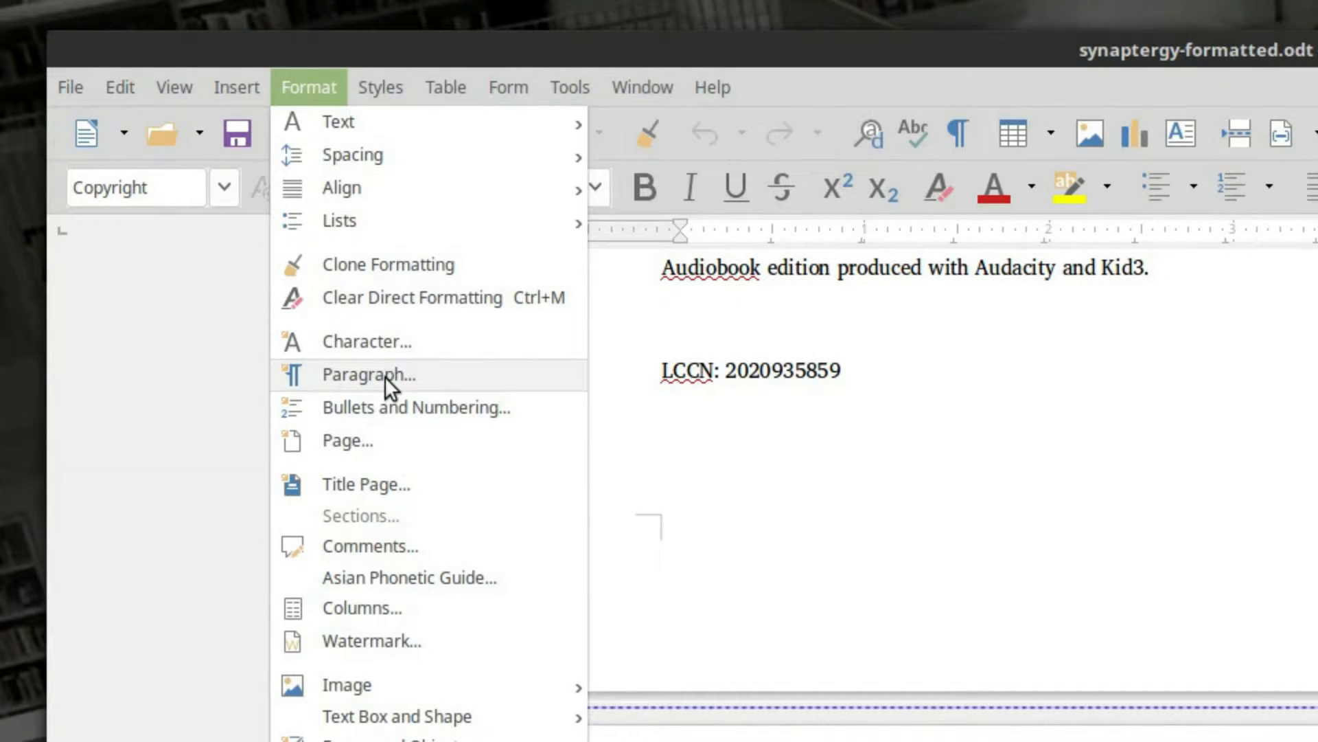
{"action": "left_click", "coordinate": [368, 375]}
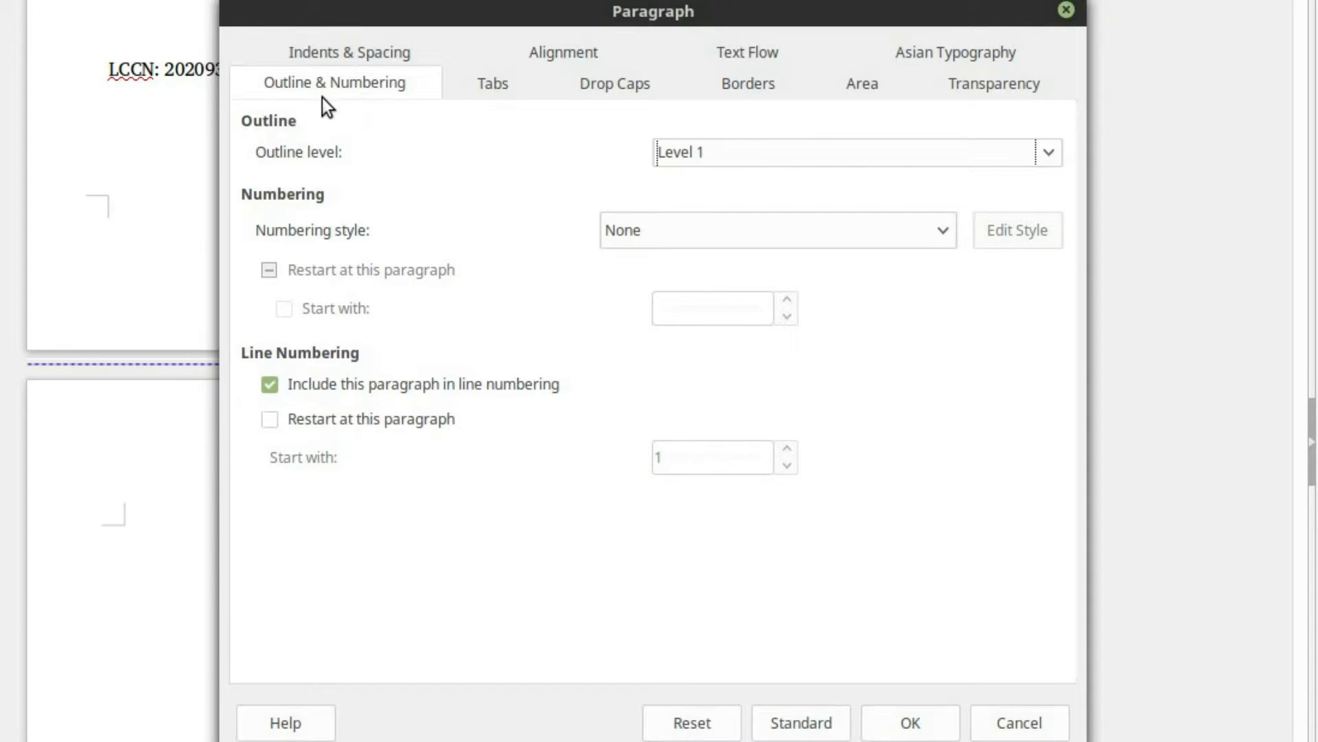
{"action": "mouse_move", "coordinate": [757, 68]}
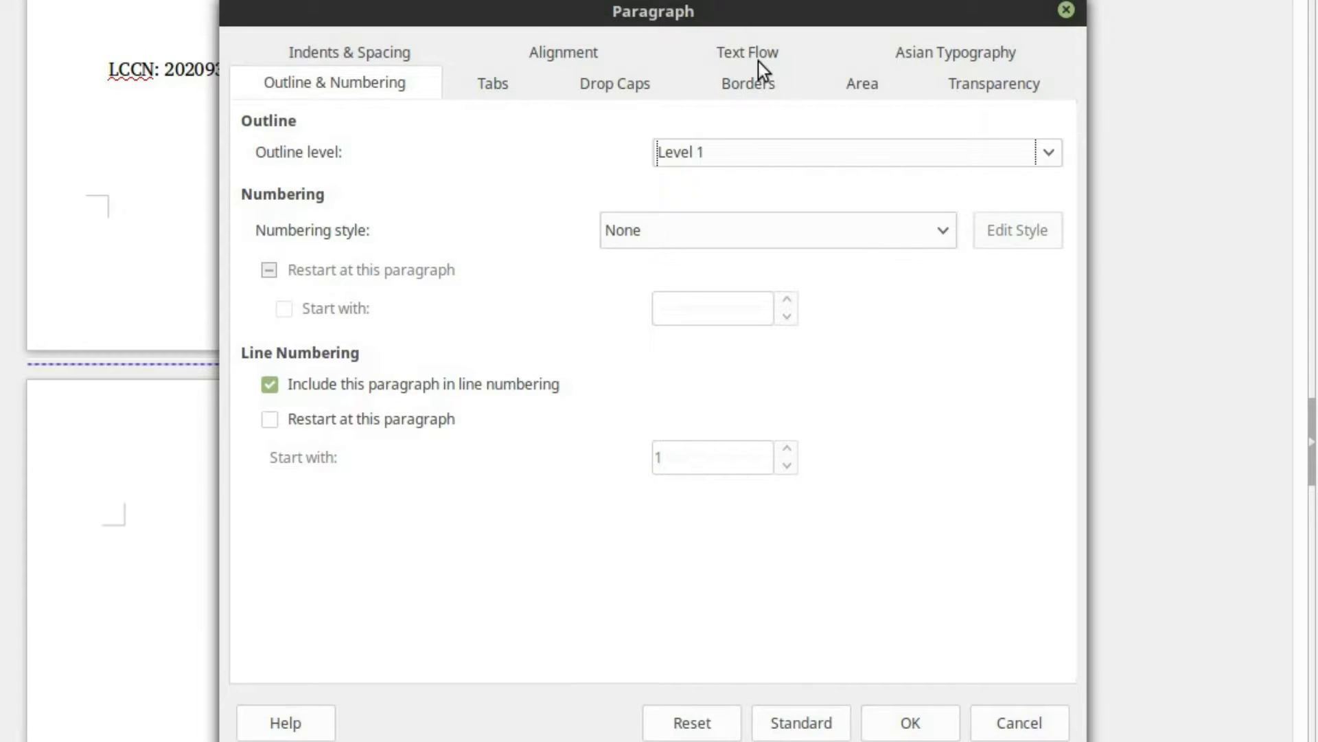
On Text Flow, enable a page break with the Right Page page style
{"action": "left_click", "coordinate": [748, 52]}
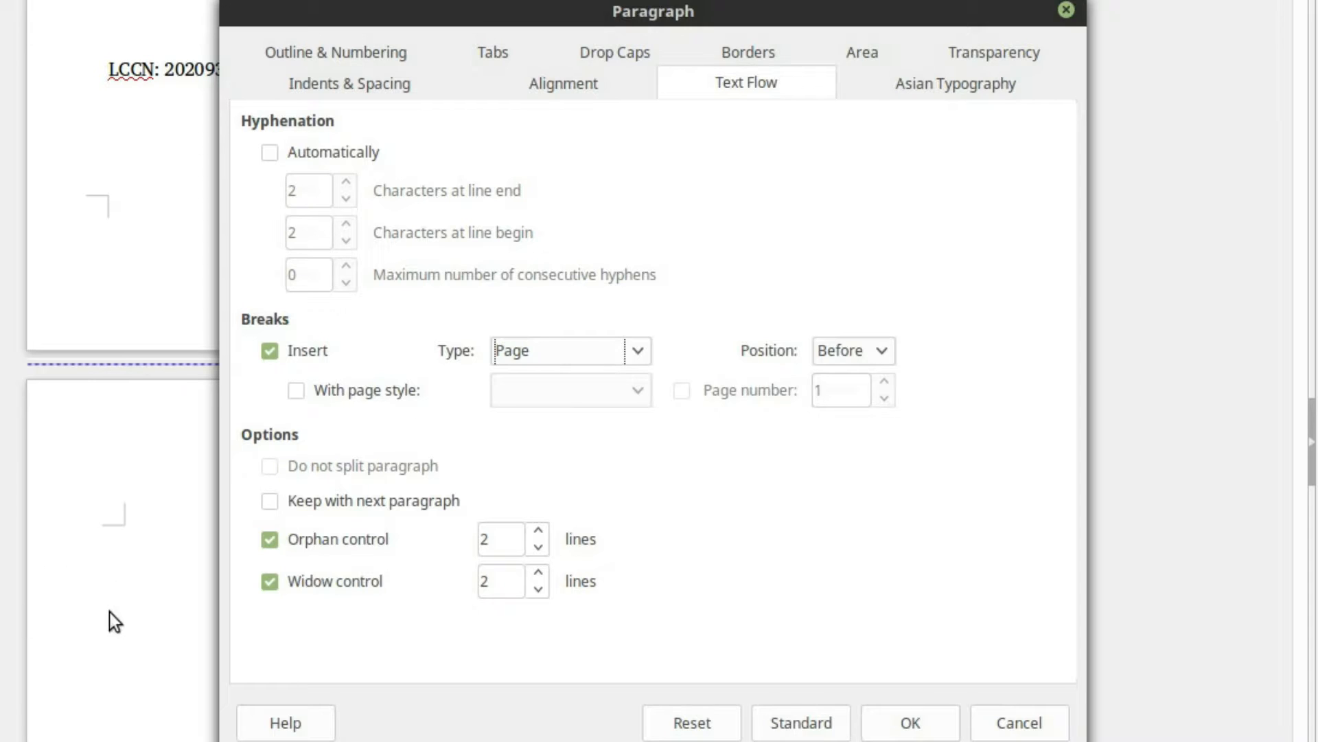
{"action": "mouse_move", "coordinate": [612, 357]}
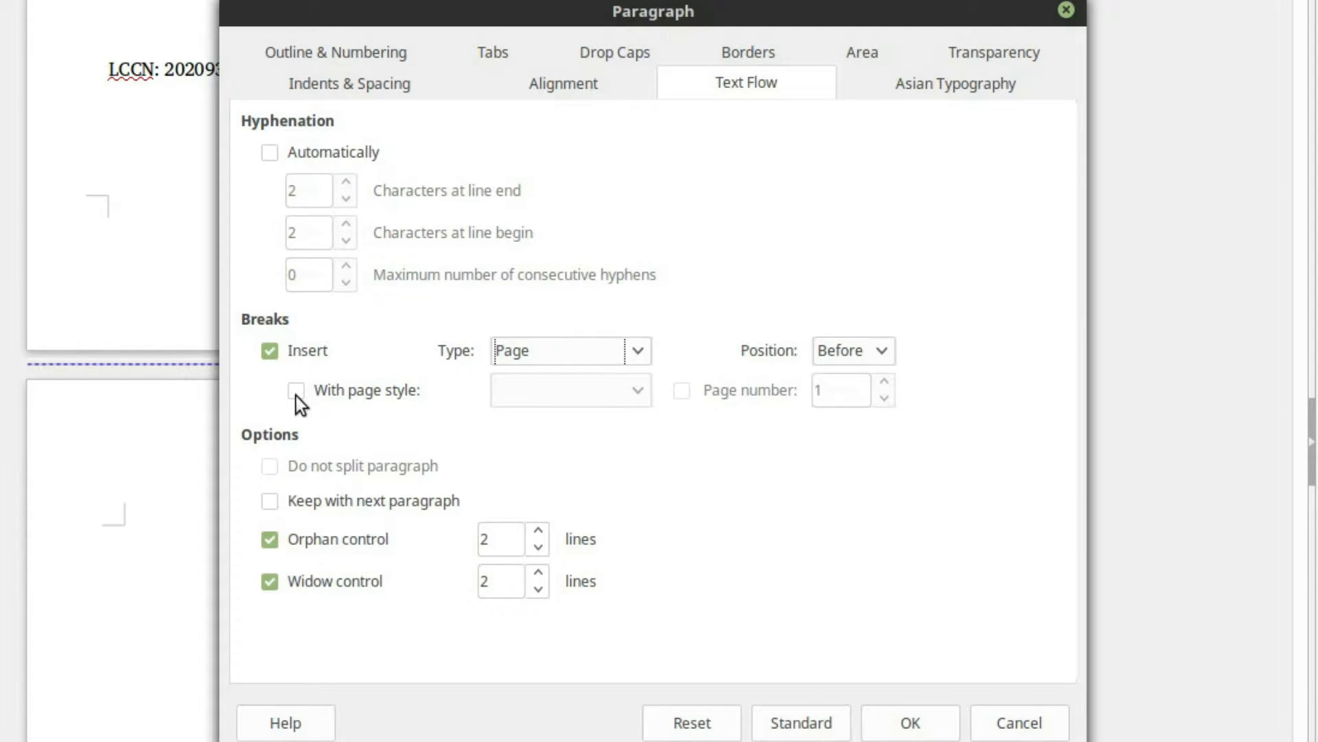
{"action": "left_click", "coordinate": [295, 391]}
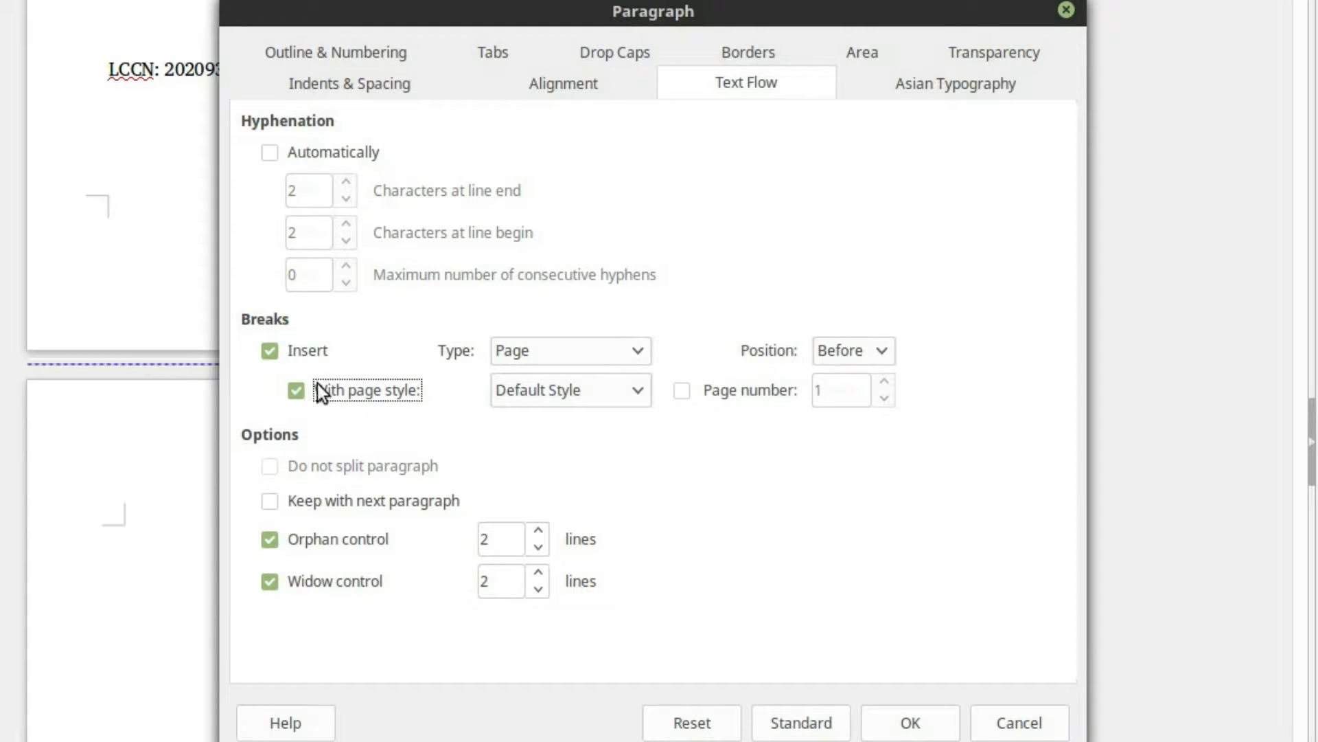
{"action": "left_click", "coordinate": [296, 390]}
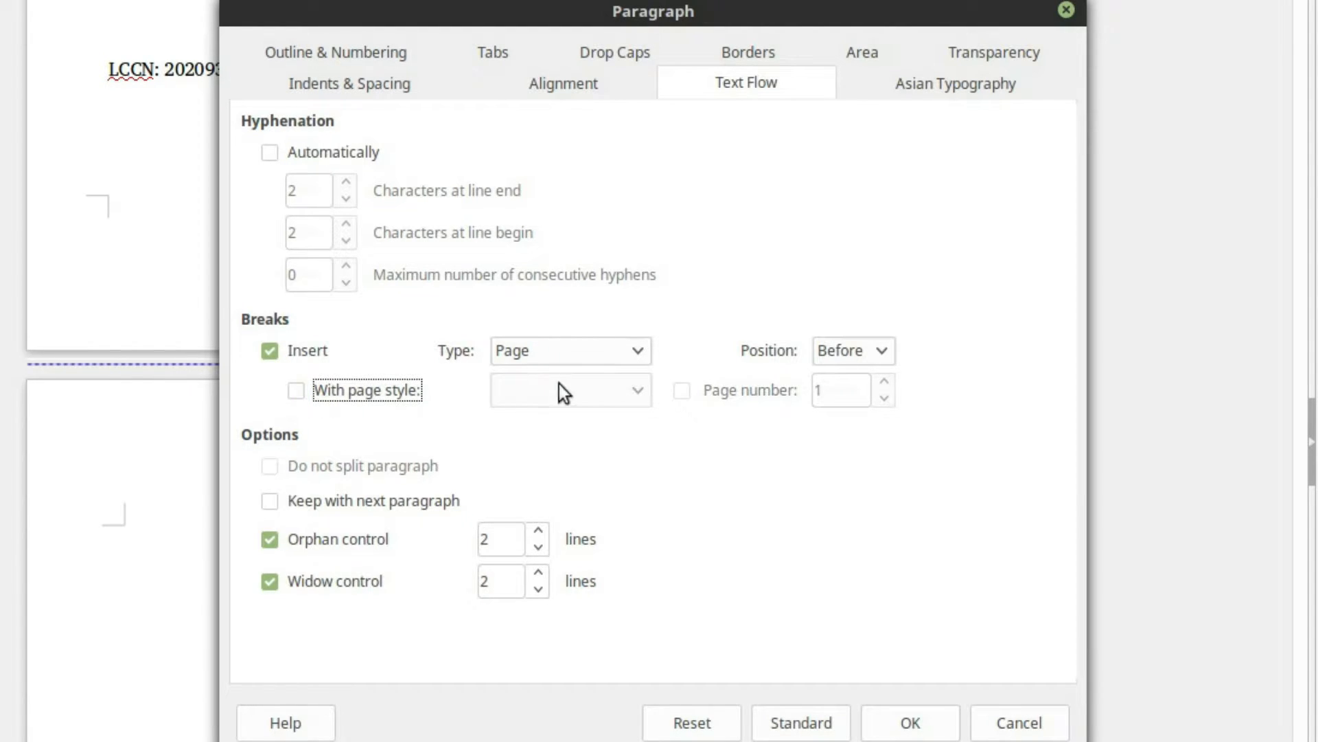
{"action": "left_click", "coordinate": [296, 390]}
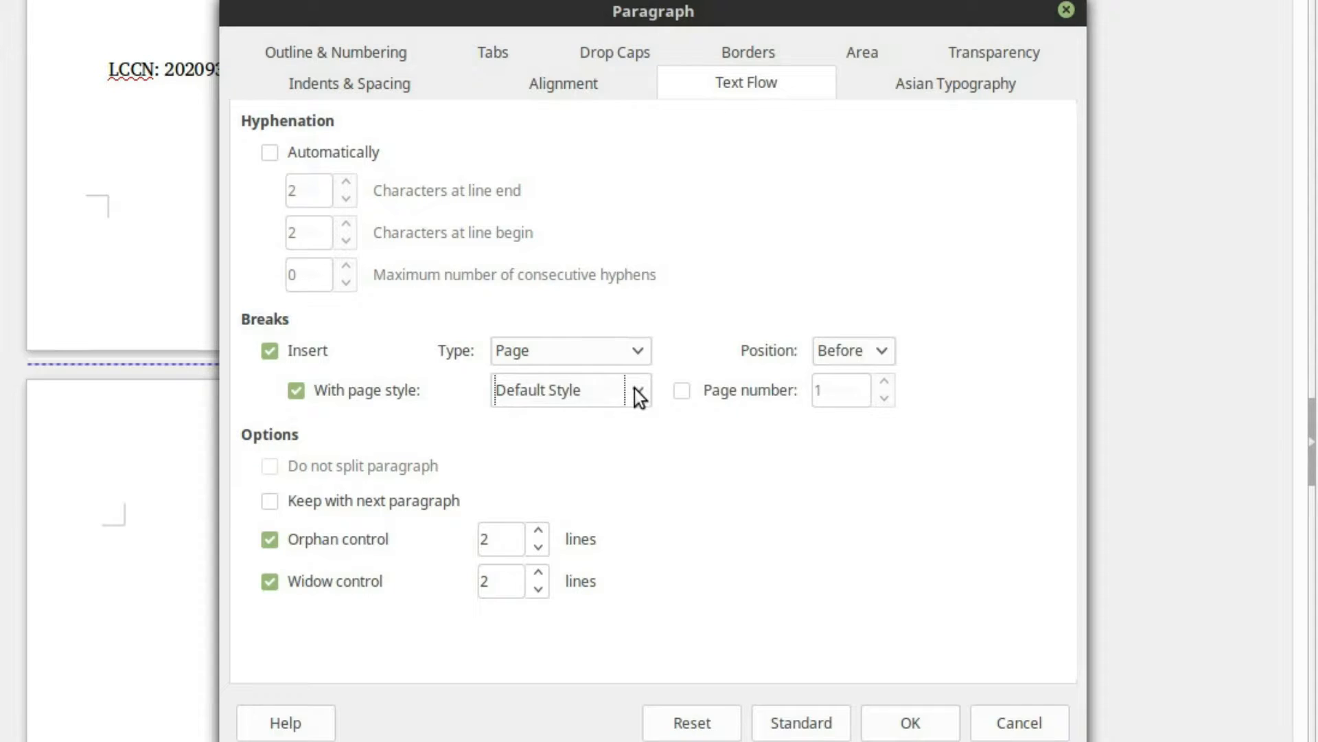
{"action": "left_click", "coordinate": [638, 390]}
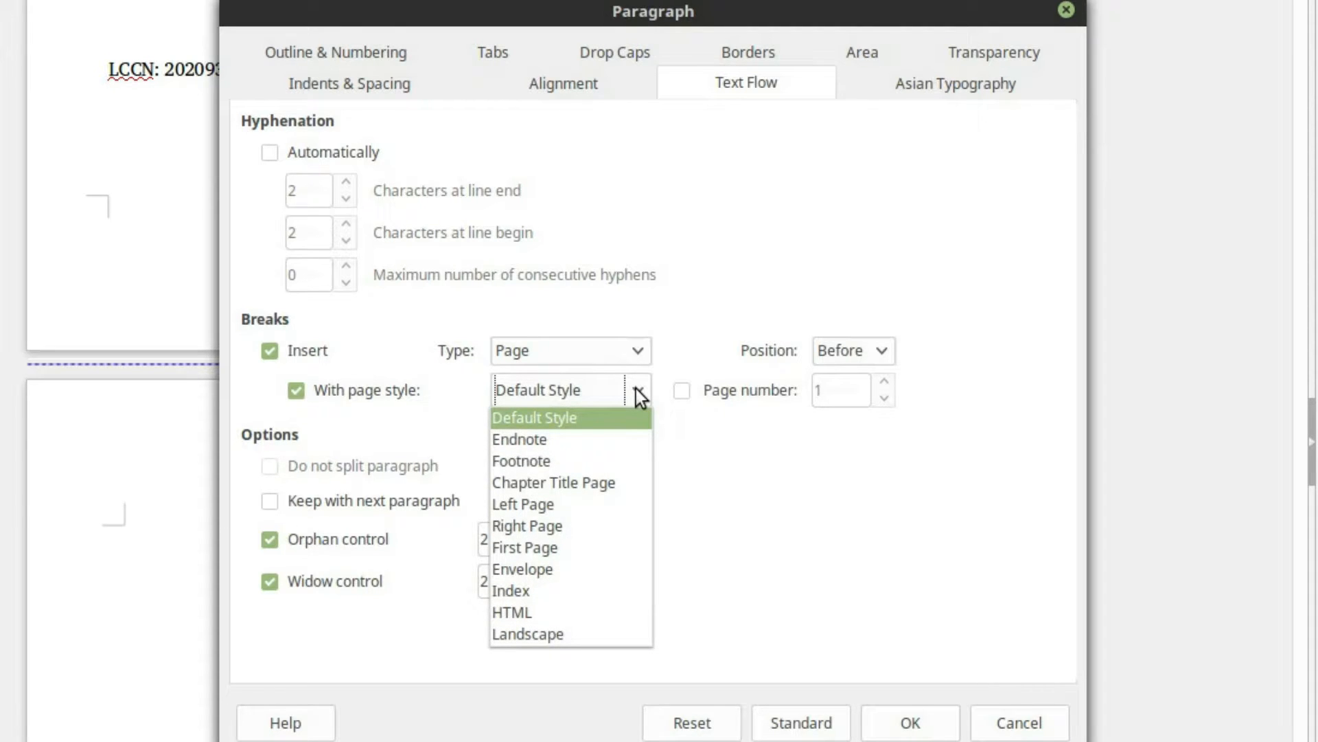
{"action": "mouse_move", "coordinate": [535, 547]}
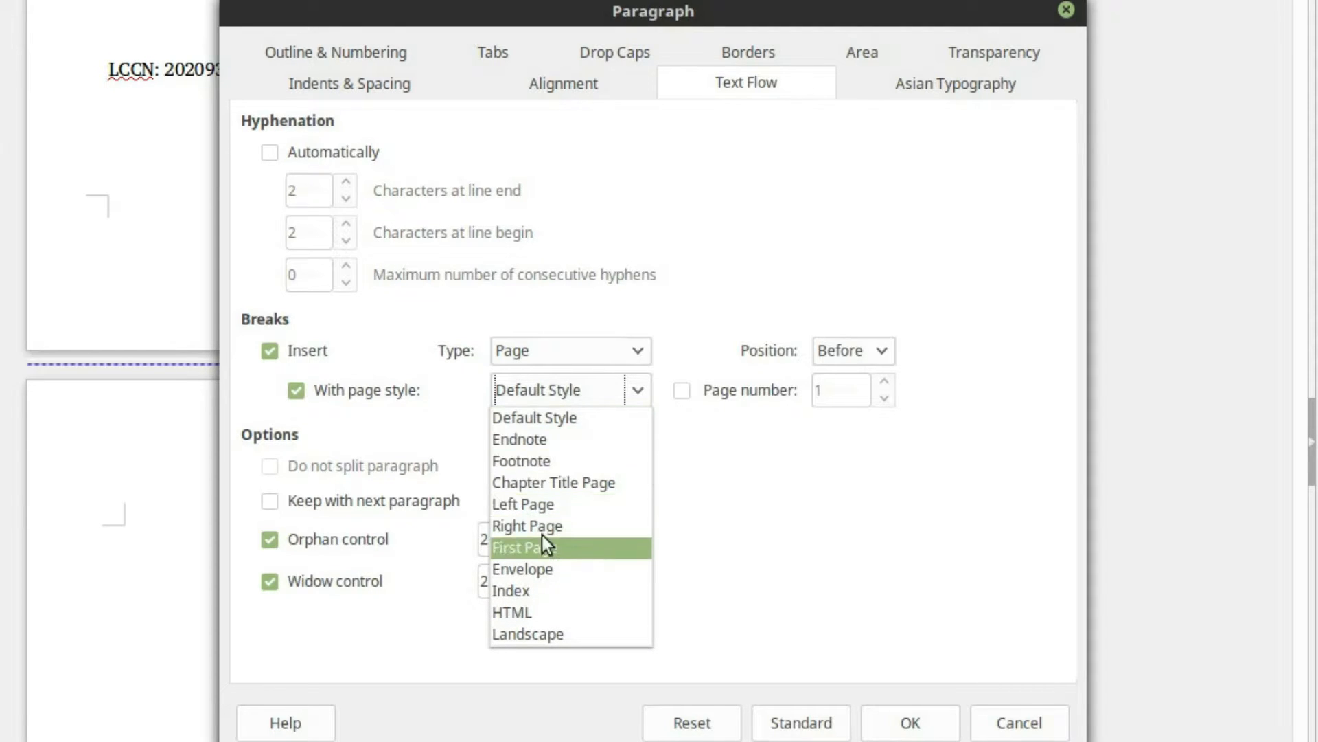
{"action": "left_click", "coordinate": [528, 526]}
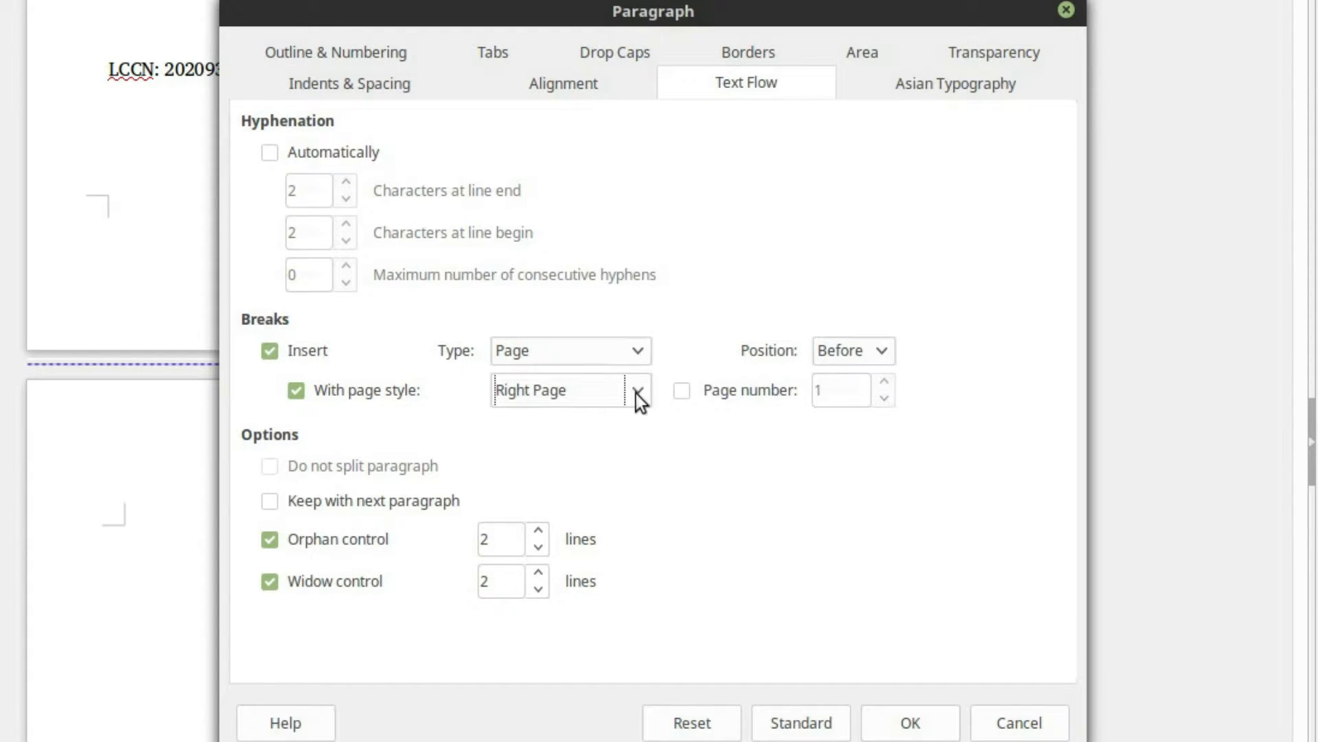
Restart page numbering at 1 and apply the break settings
{"action": "left_click", "coordinate": [682, 391]}
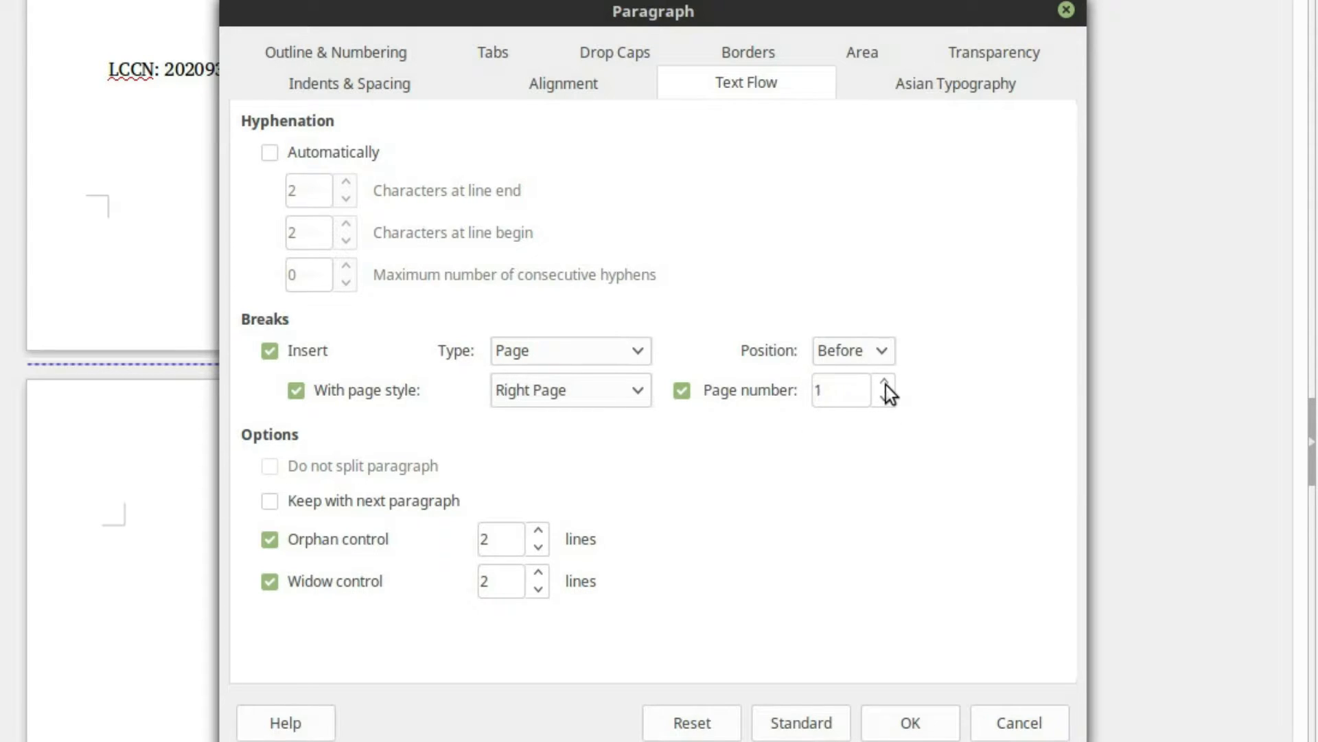
{"action": "left_click", "coordinate": [883, 382]}
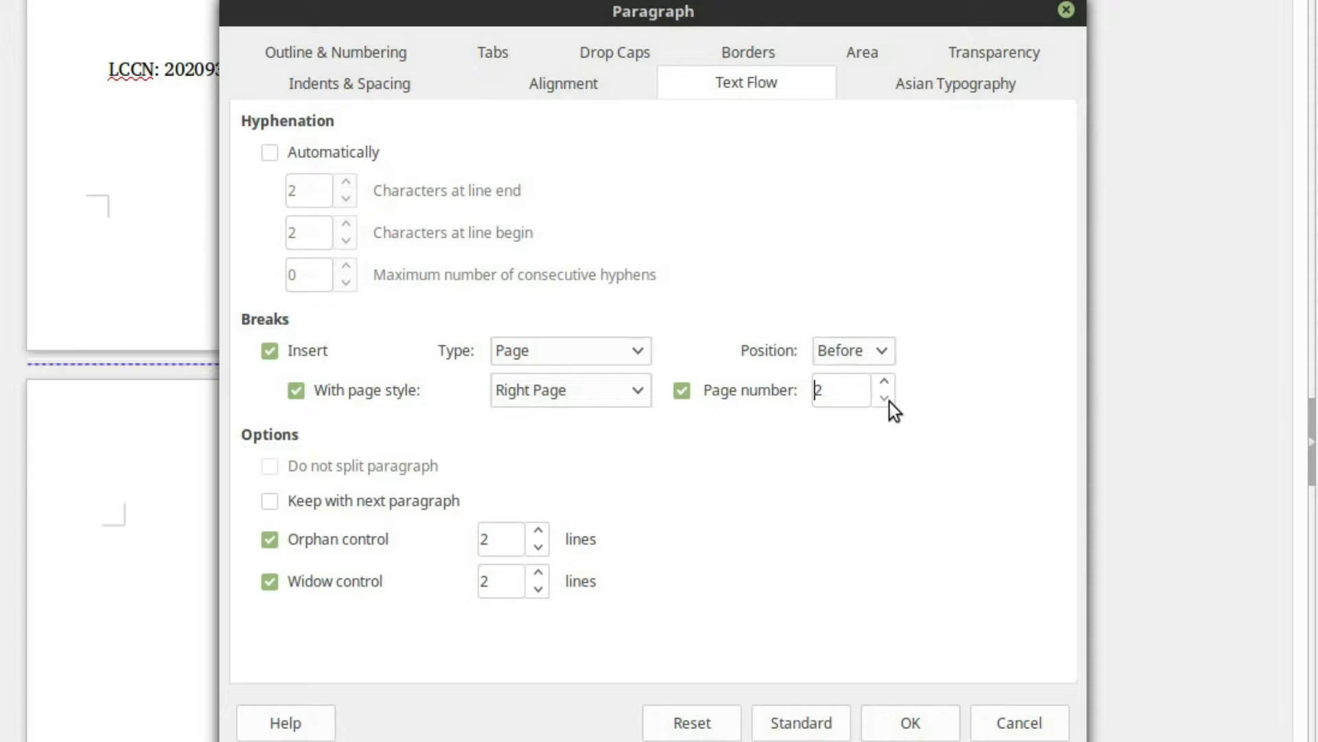
{"action": "left_click", "coordinate": [884, 400]}
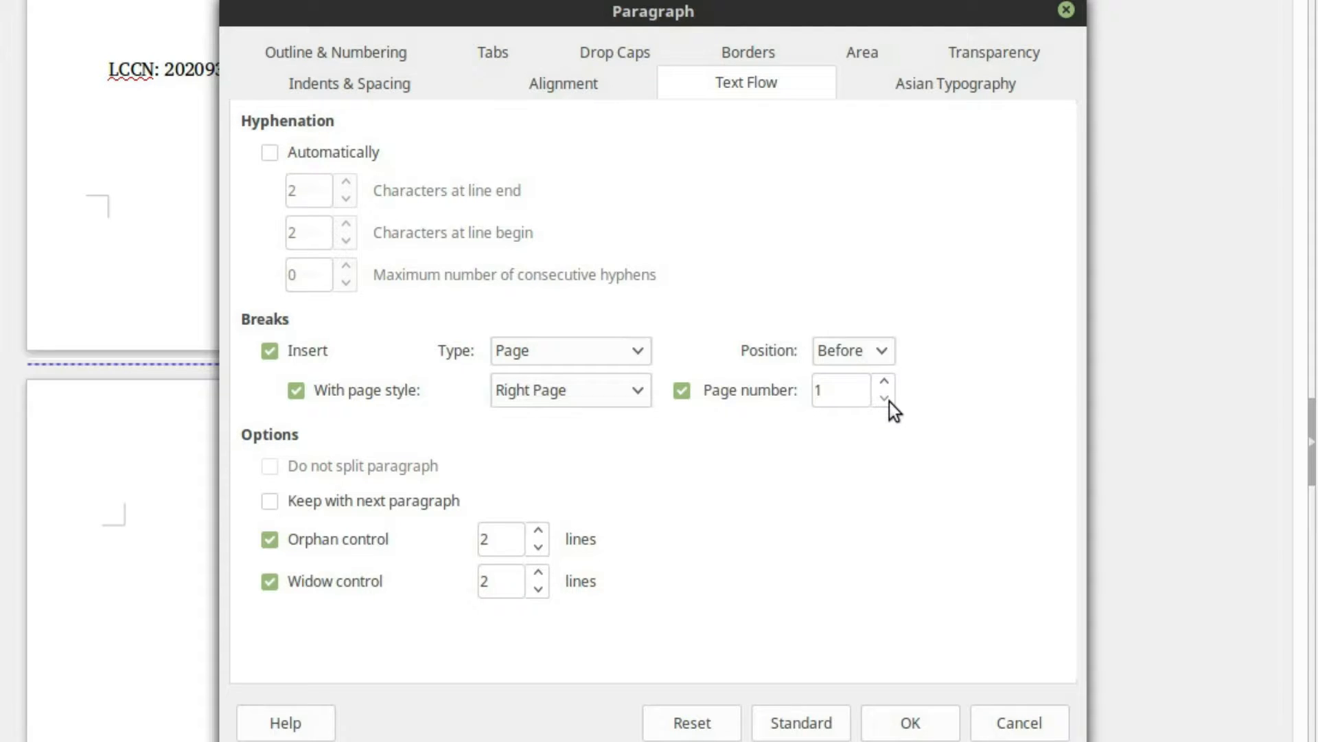
{"action": "left_click", "coordinate": [841, 390]}
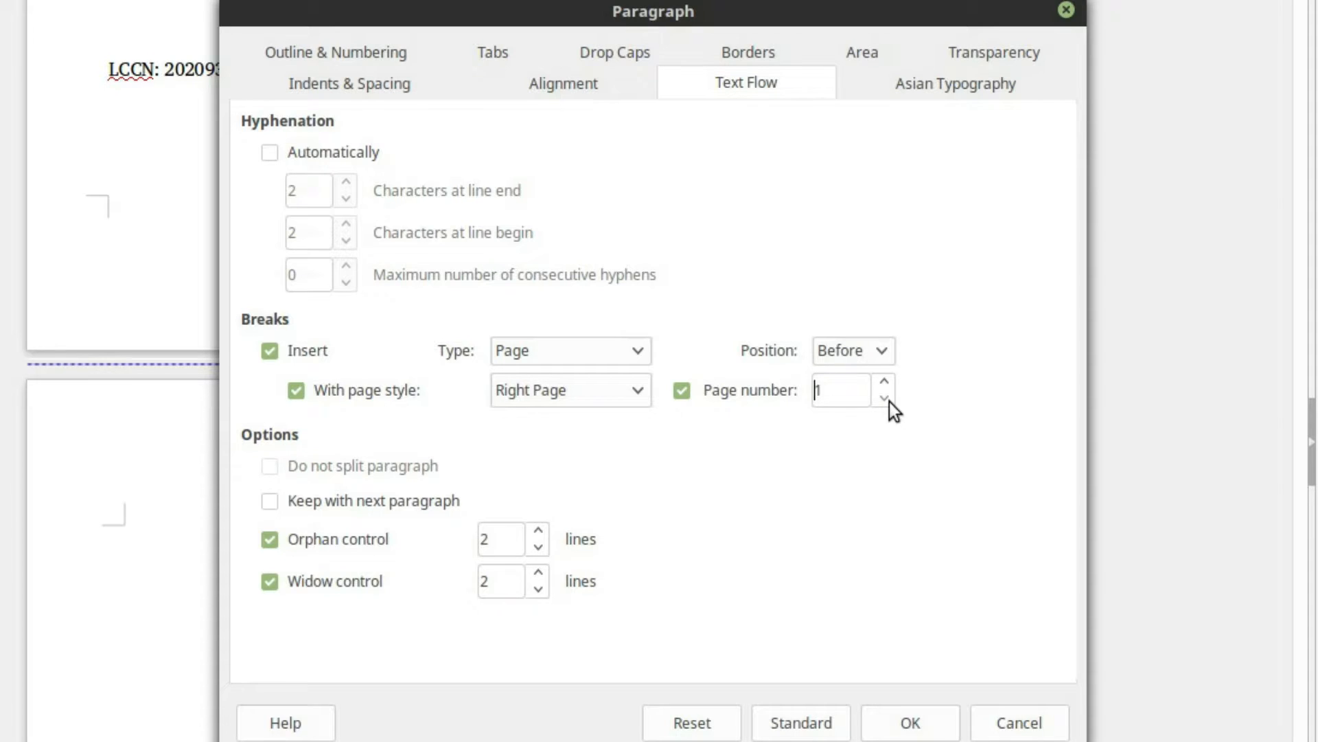
{"action": "mouse_move", "coordinate": [680, 431]}
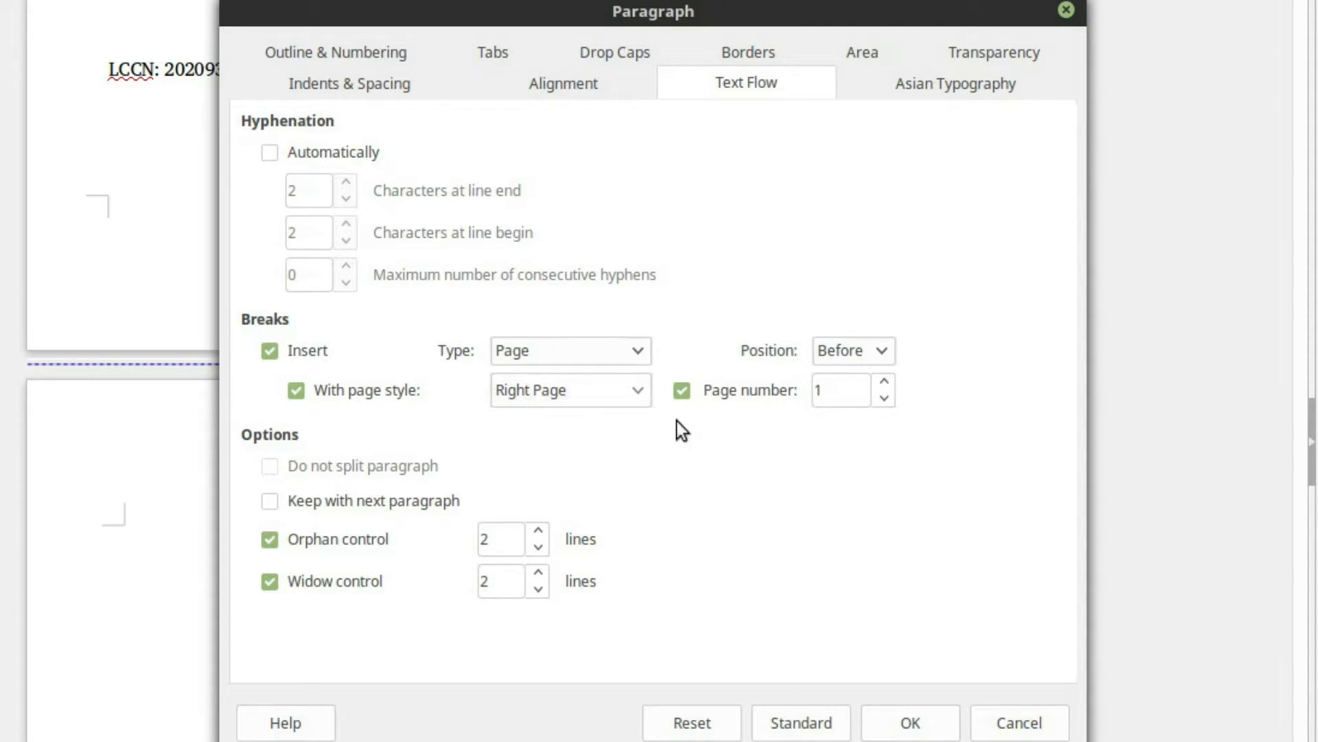
{"action": "left_click", "coordinate": [909, 723]}
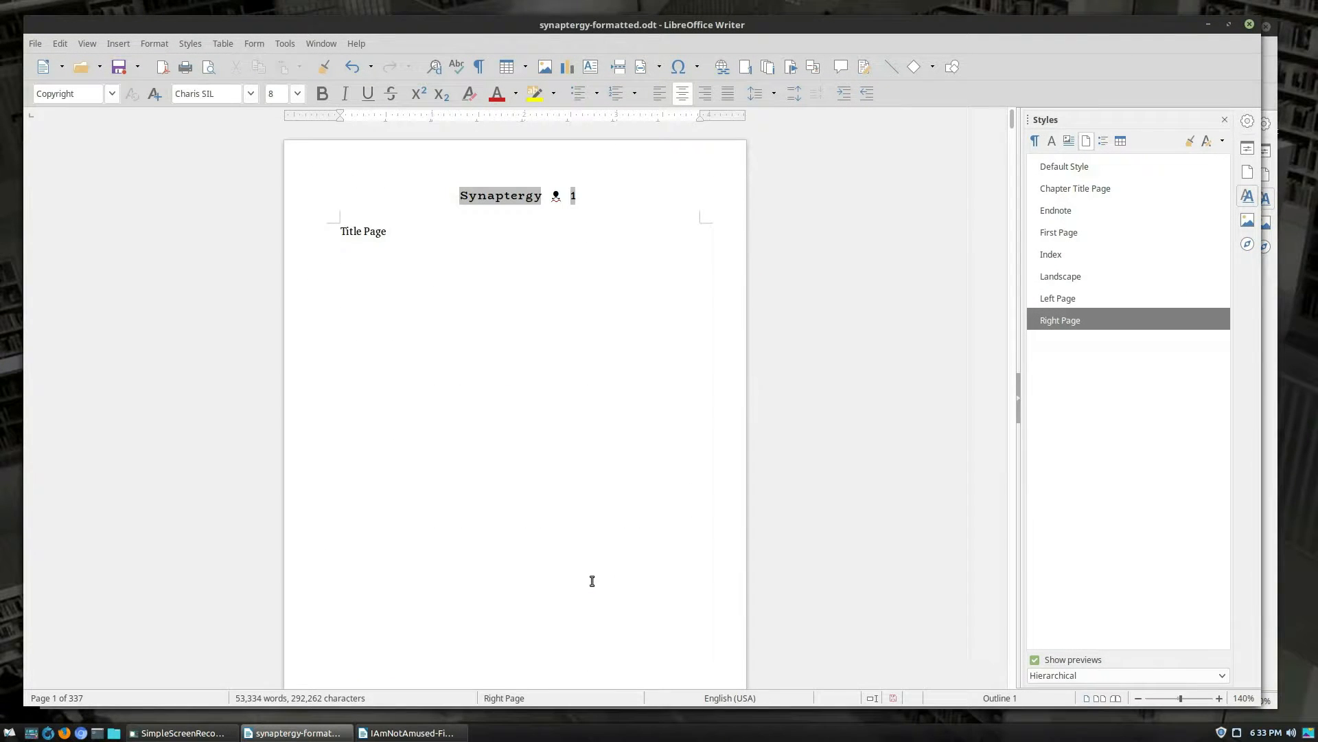
Check the header page number while scrolling, then close synaptergy-formatted.odt
{"action": "scroll", "scroll_direction": "down", "scroll_amount": 3}
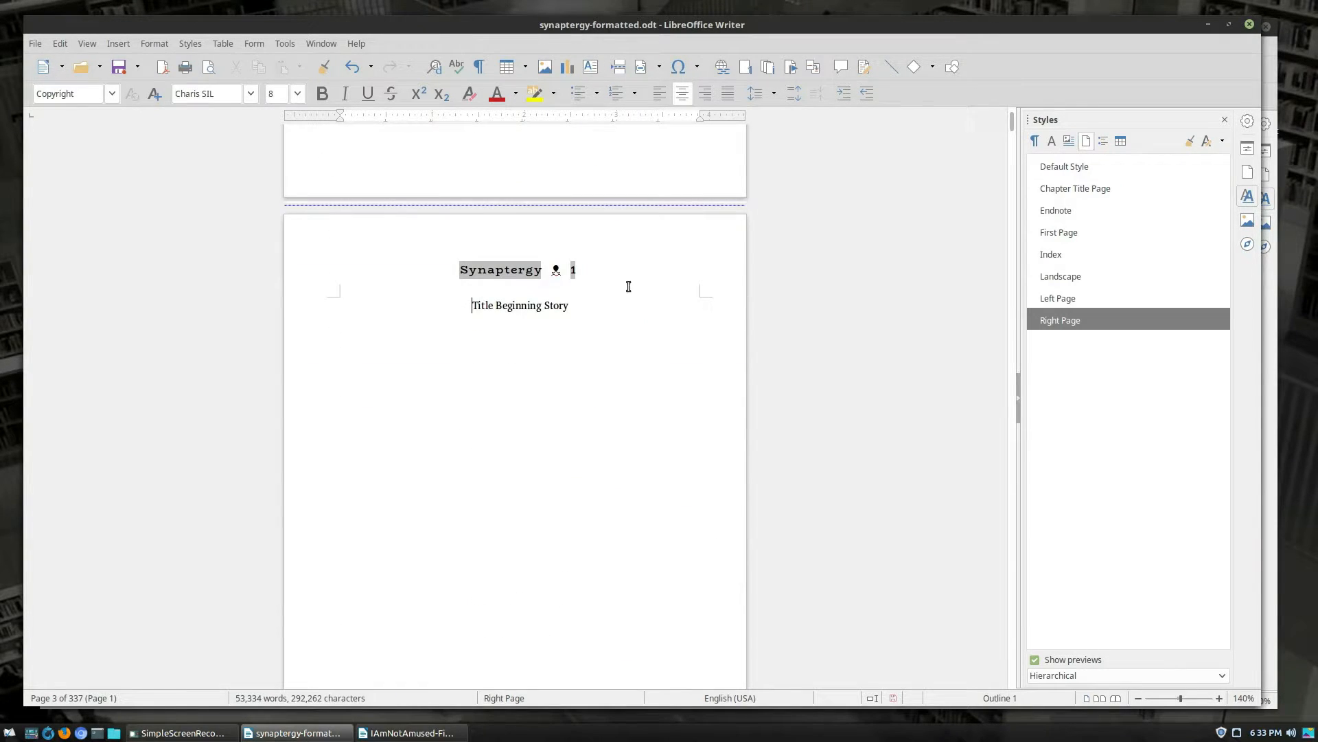
{"action": "left_click", "coordinate": [568, 306]}
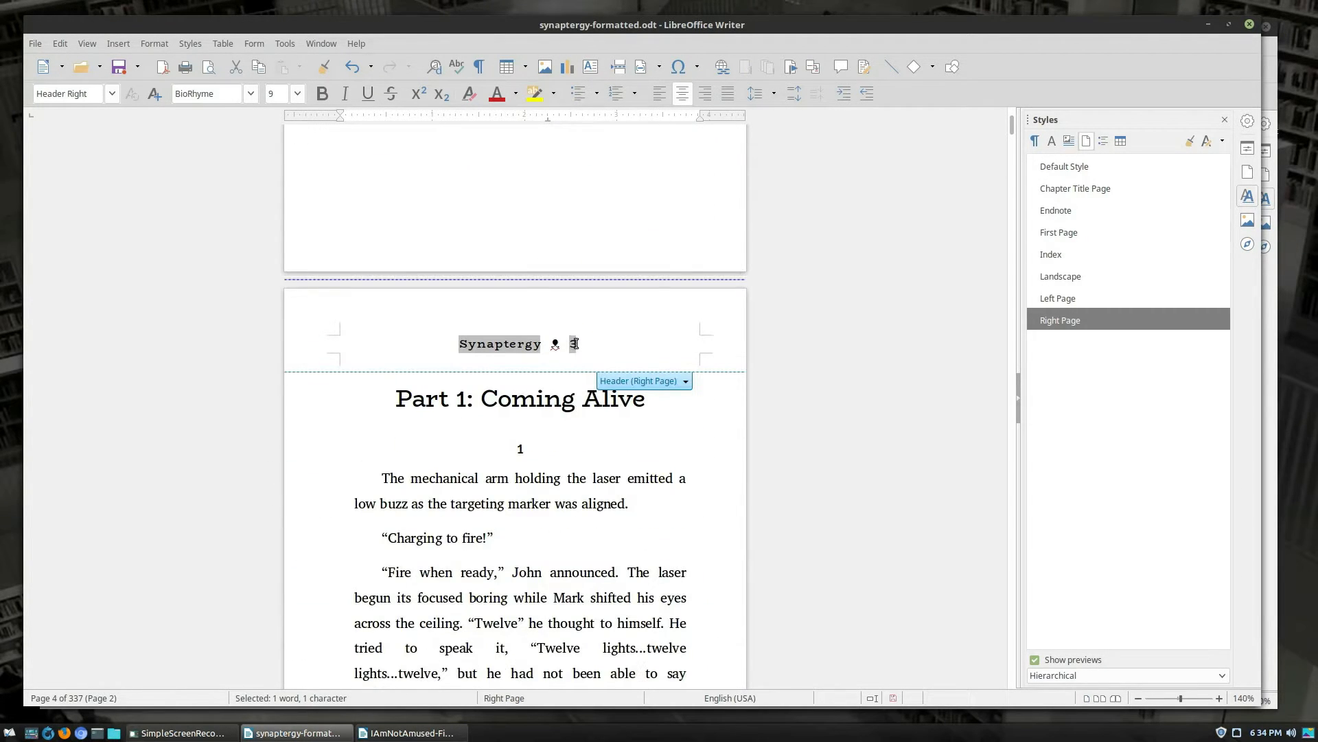
{"action": "scroll", "scroll_direction": "down", "scroll_amount": 3}
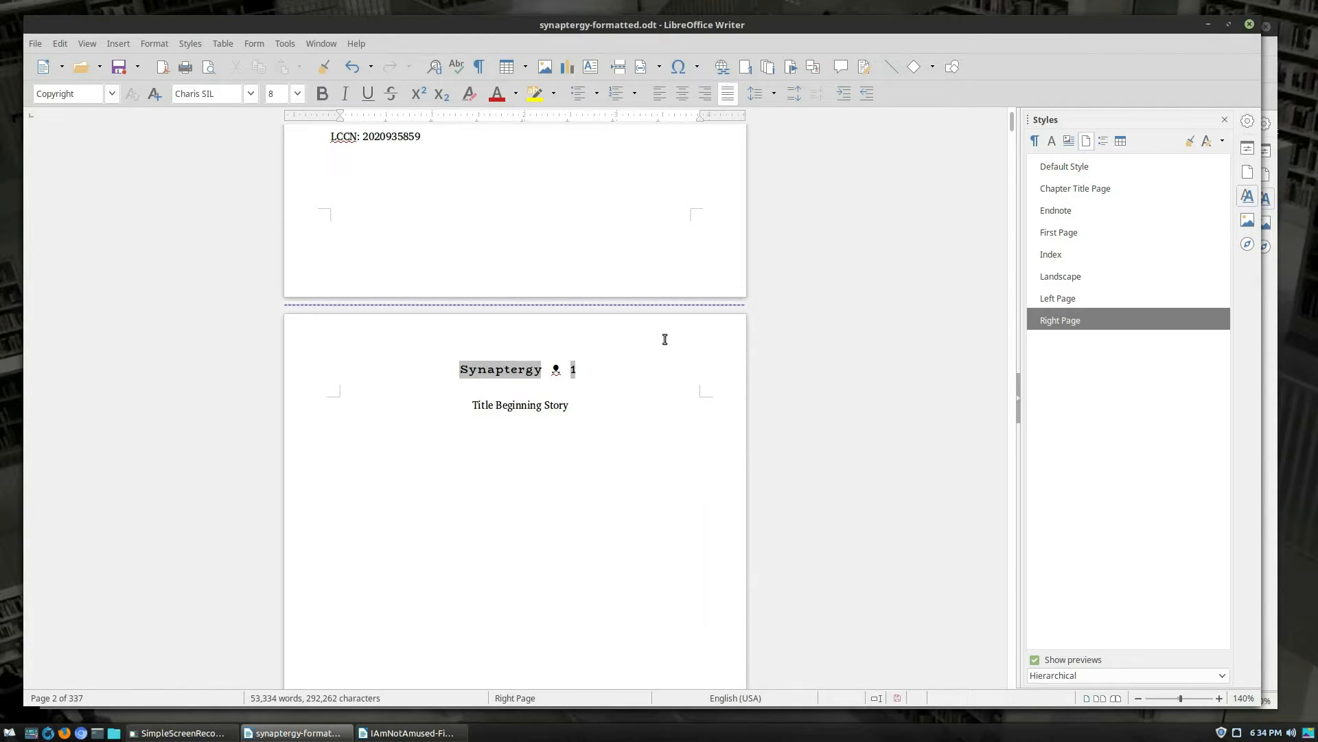
{"action": "mouse_move", "coordinate": [1216, 64]}
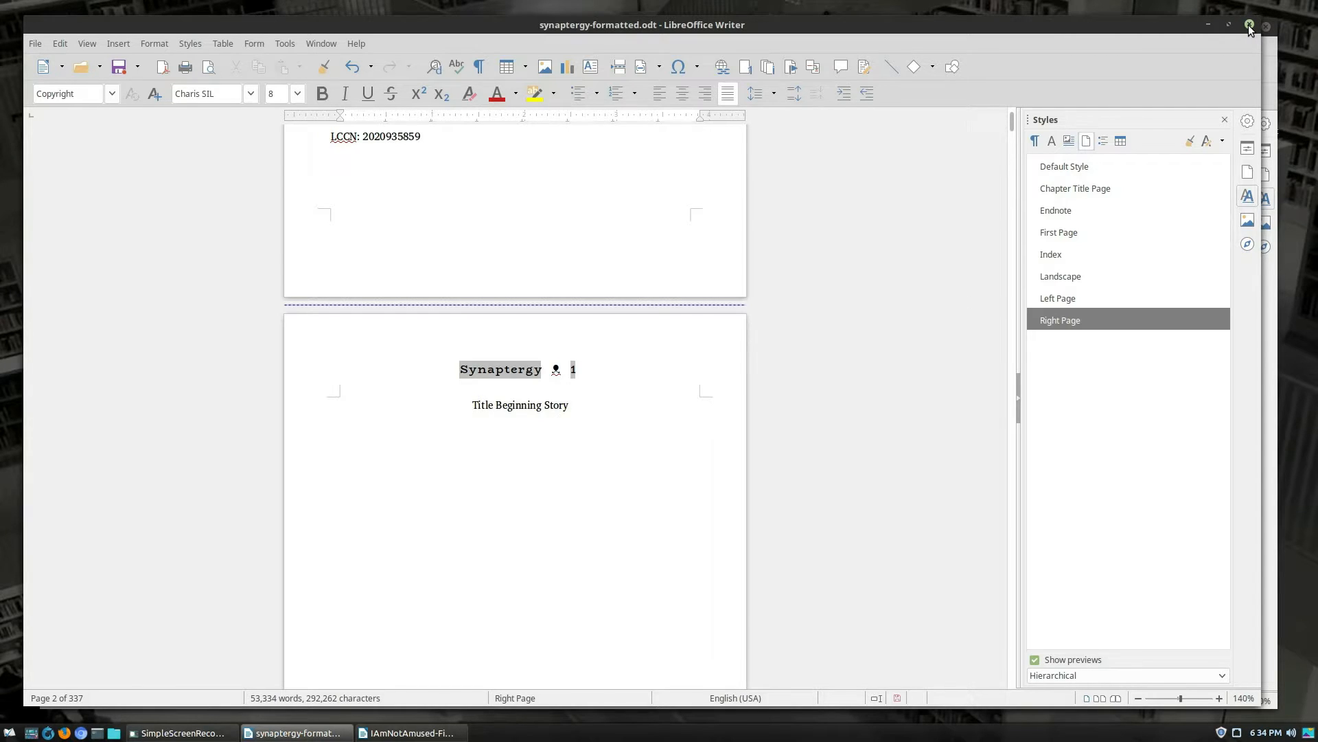
{"action": "left_click", "coordinate": [410, 733]}
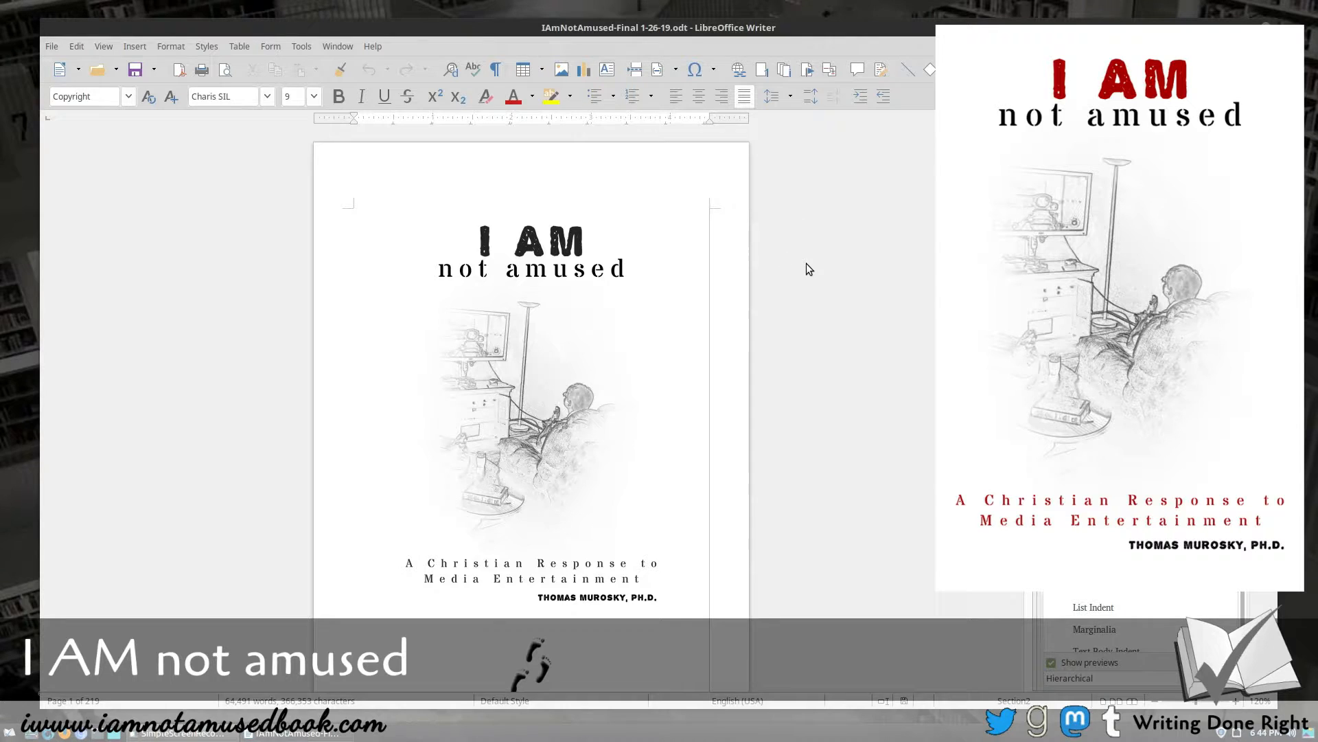
{"action": "mouse_move", "coordinate": [798, 275]}
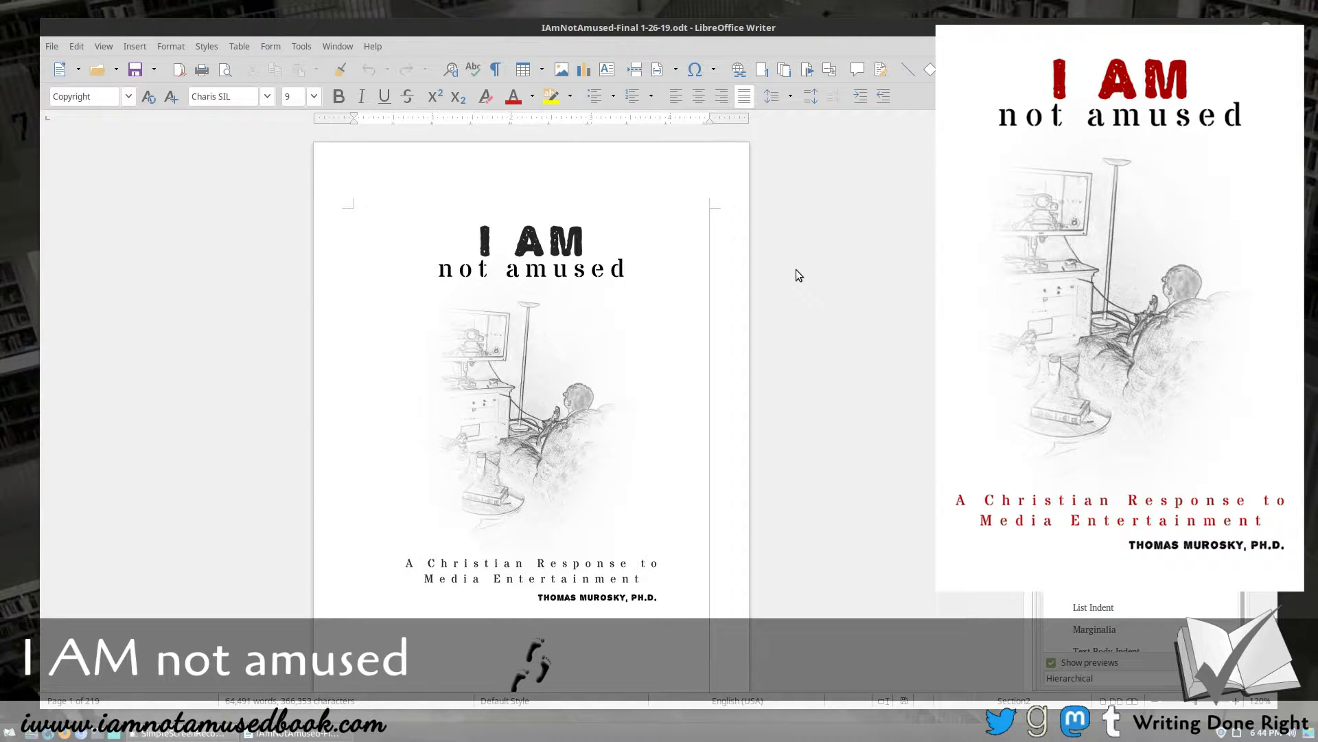
Scroll through the I AM not amused cover, dedication, acknowledgments, introduction and contents pages
{"action": "scroll", "scroll_direction": "down", "scroll_amount": 3}
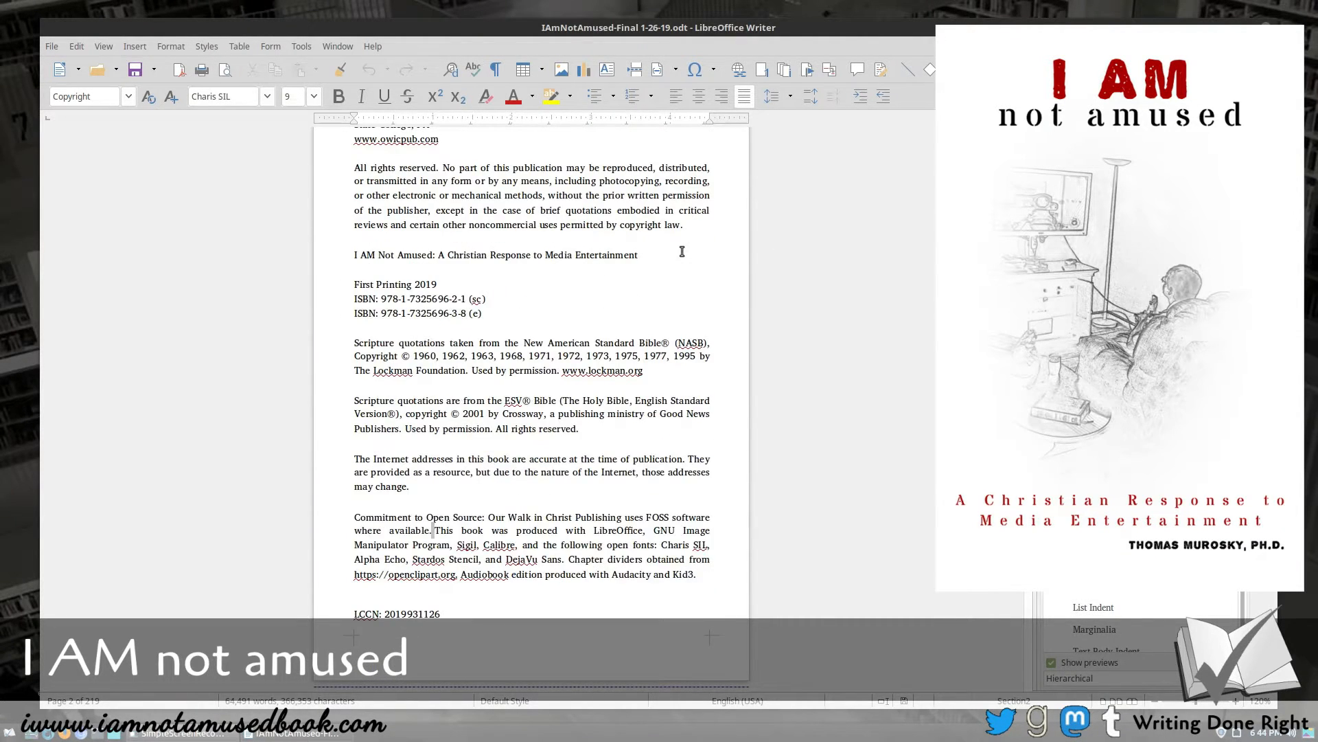
{"action": "scroll", "scroll_direction": "down", "scroll_amount": 3}
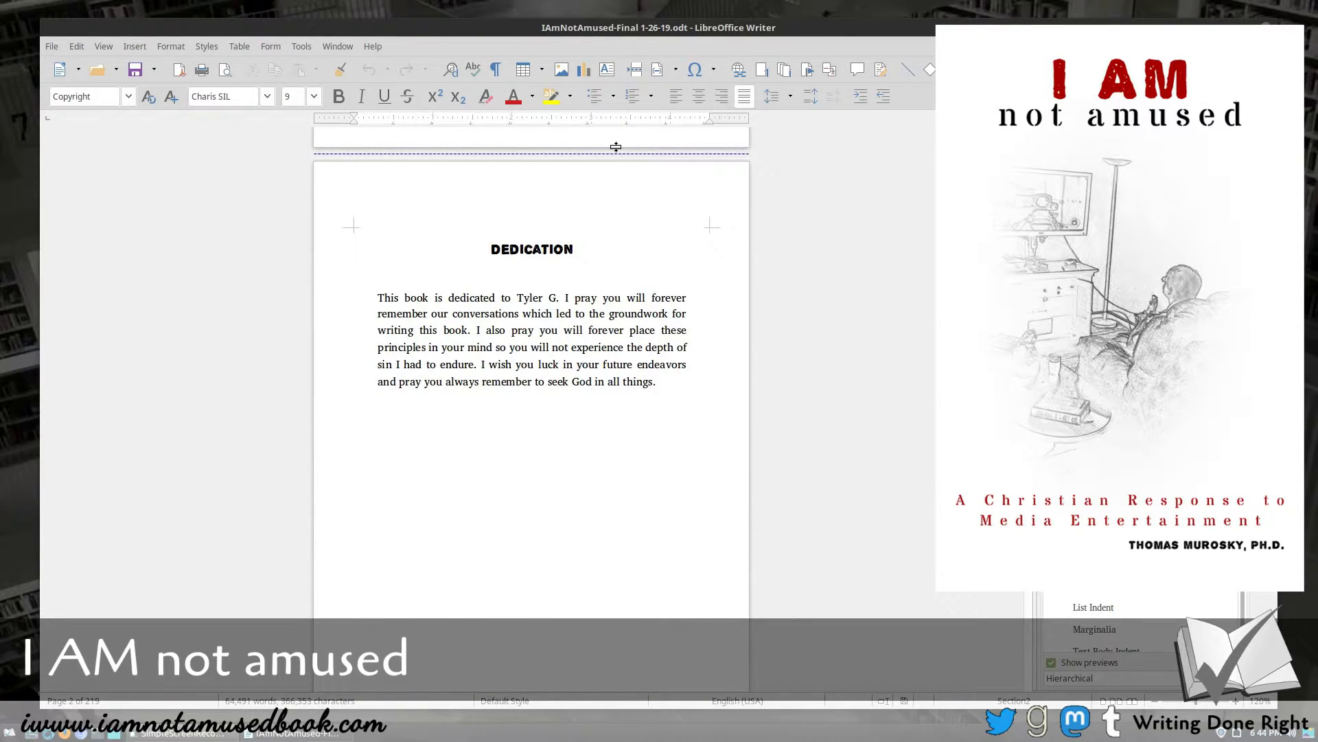
{"action": "scroll", "scroll_direction": "down", "scroll_amount": 3}
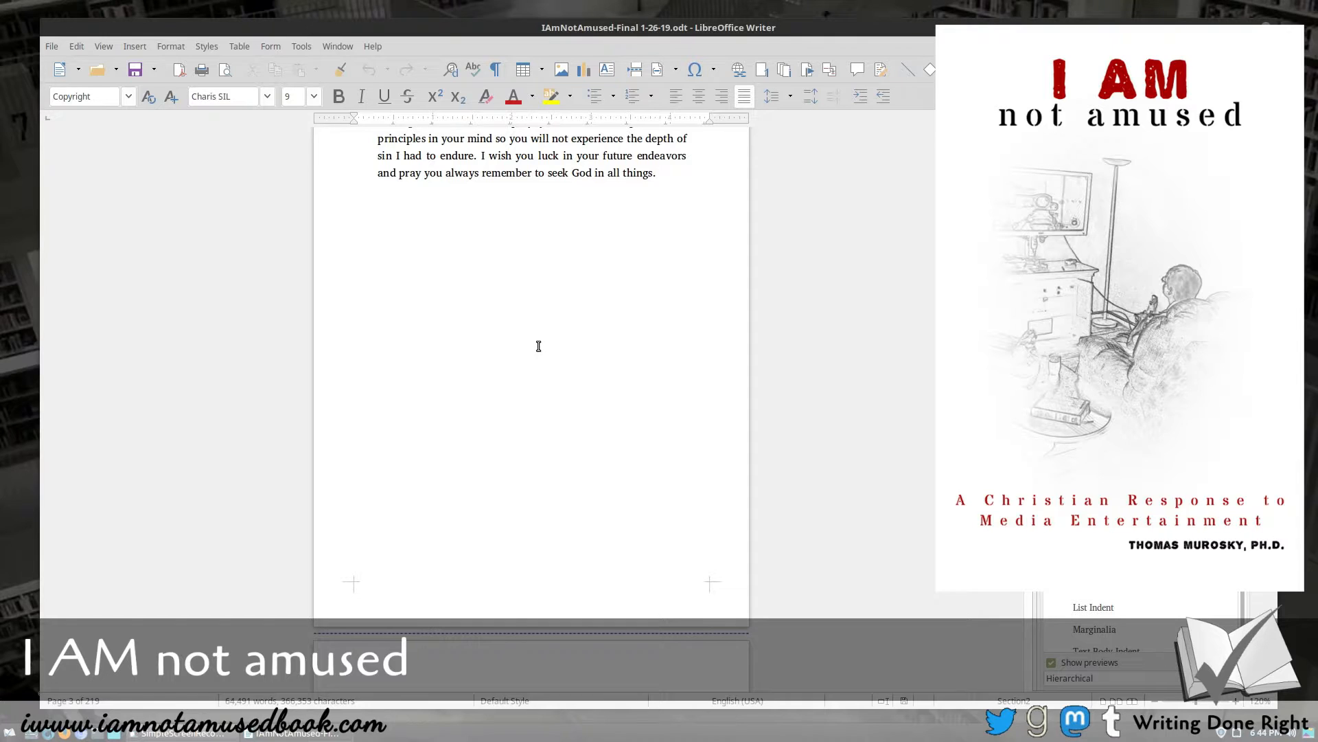
{"action": "mouse_move", "coordinate": [563, 531]}
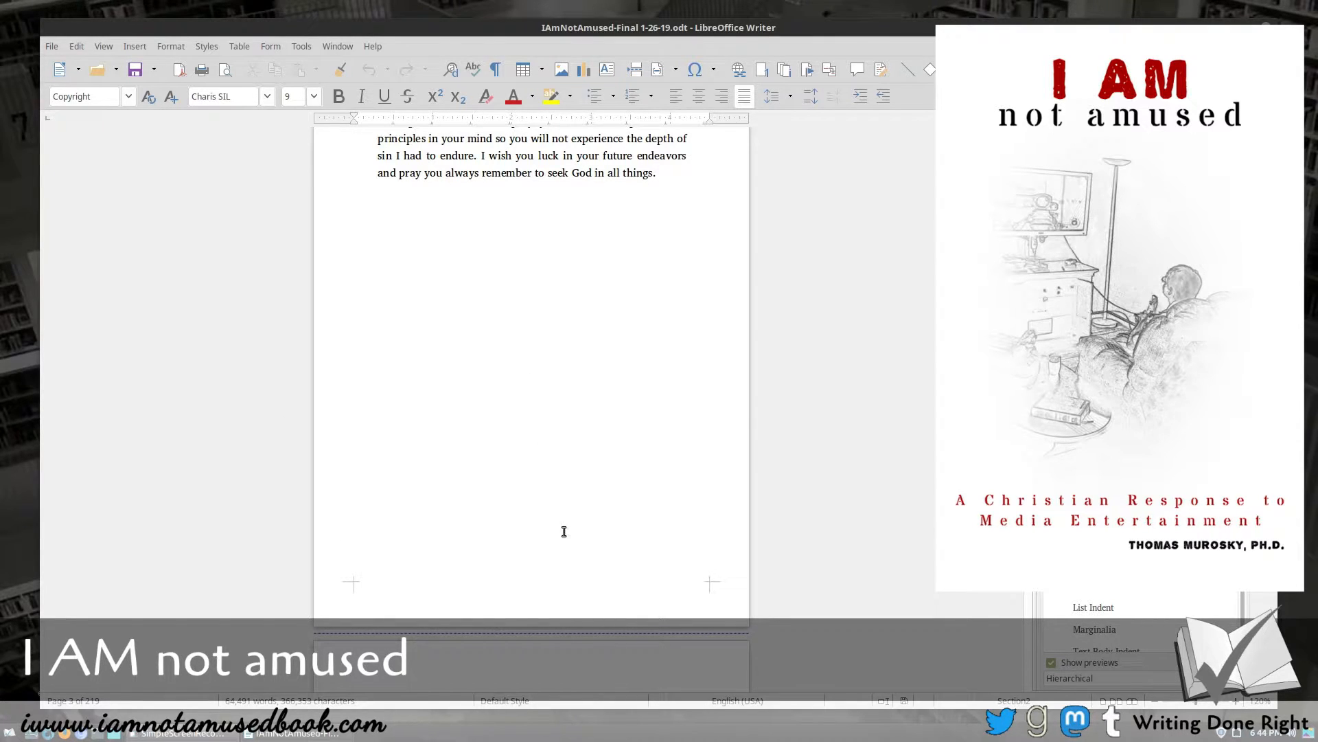
{"action": "scroll", "scroll_direction": "down", "scroll_amount": 3}
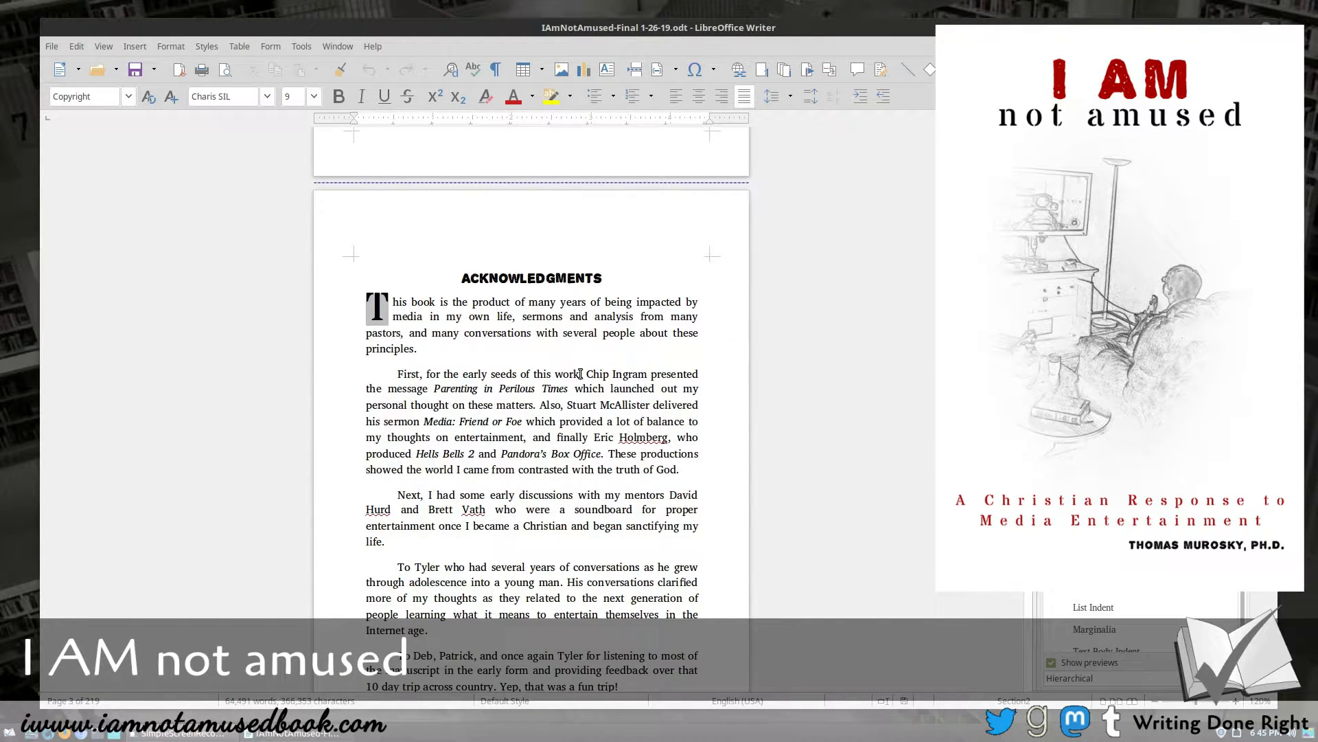
{"action": "scroll", "scroll_direction": "down", "scroll_amount": 3}
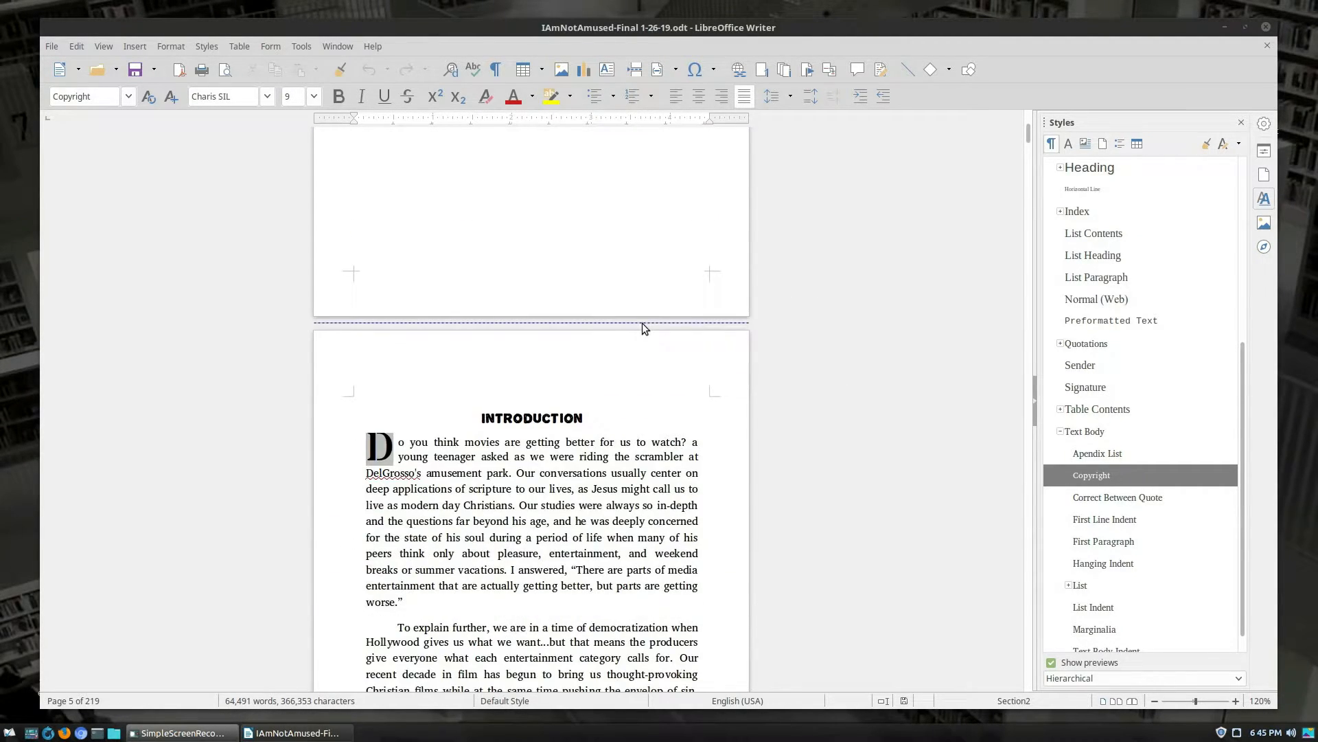
{"action": "scroll", "scroll_direction": "down", "scroll_amount": 3}
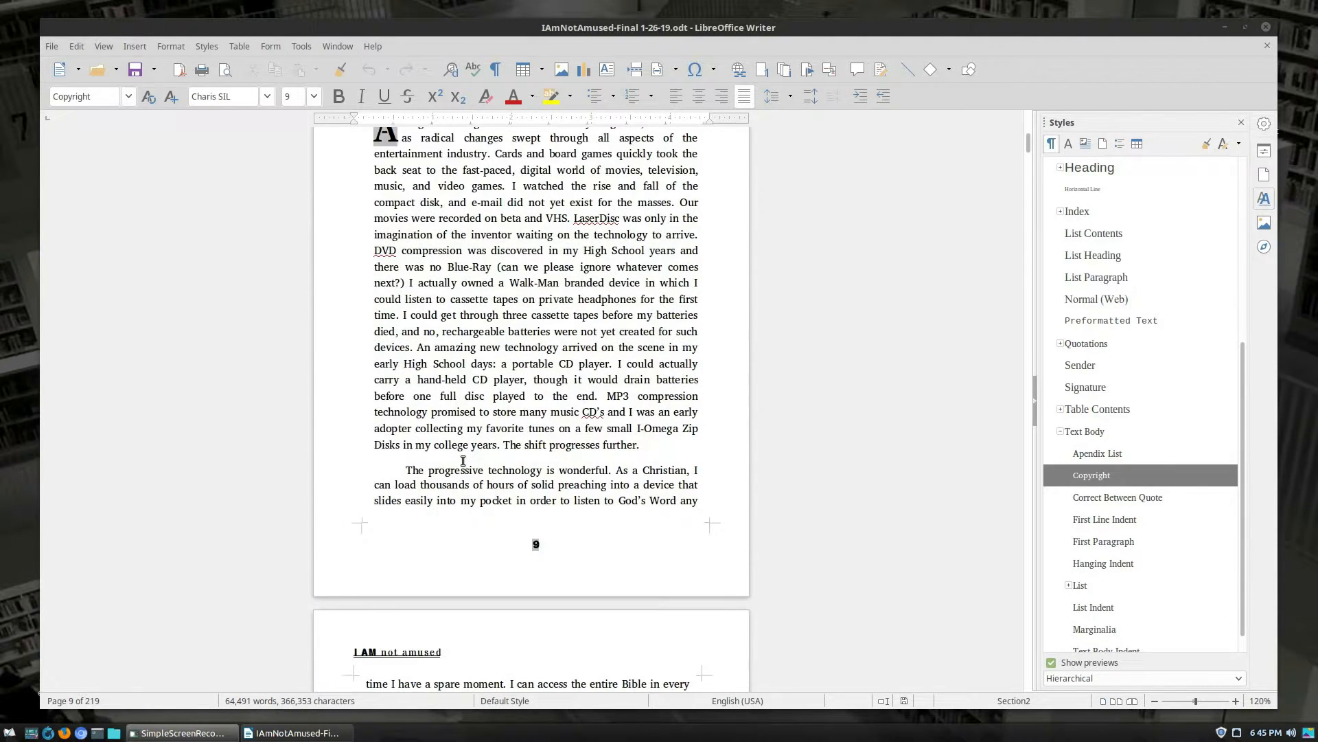
{"action": "mouse_move", "coordinate": [530, 541]}
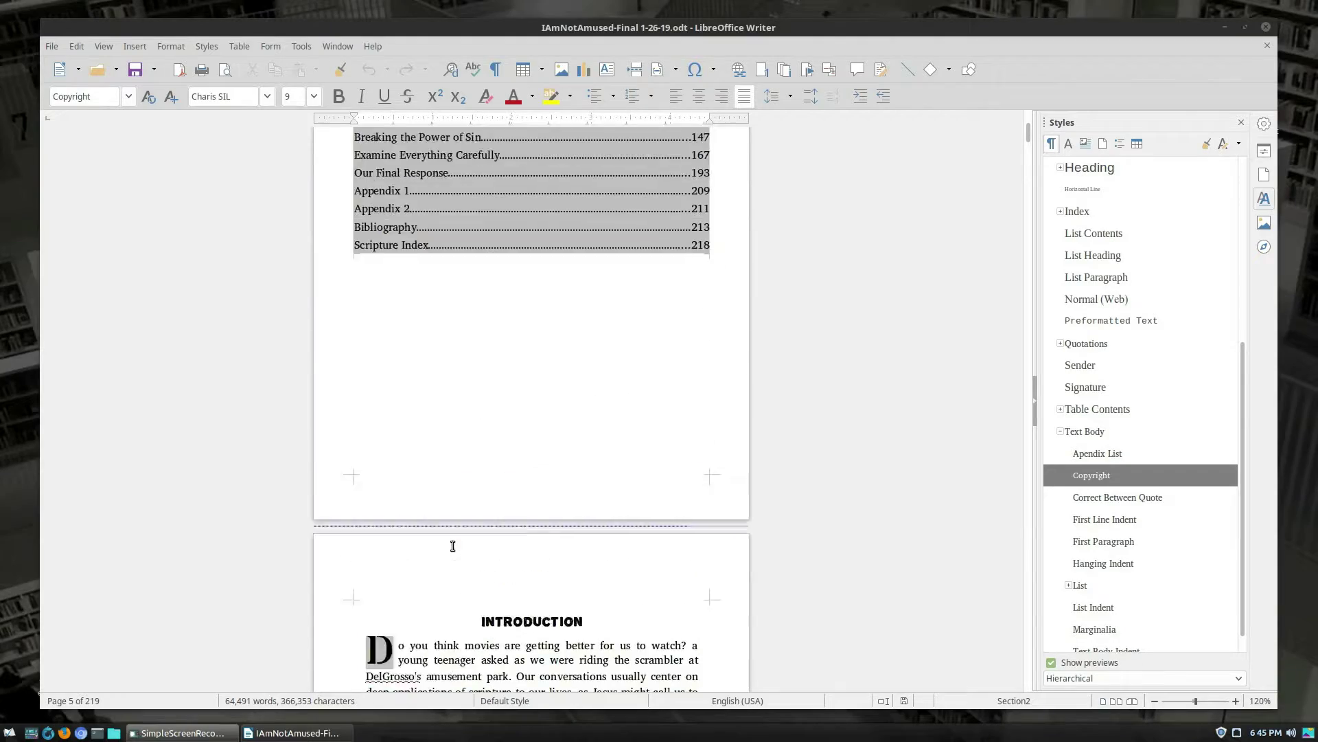
{"action": "scroll", "scroll_direction": "down", "scroll_amount": 3}
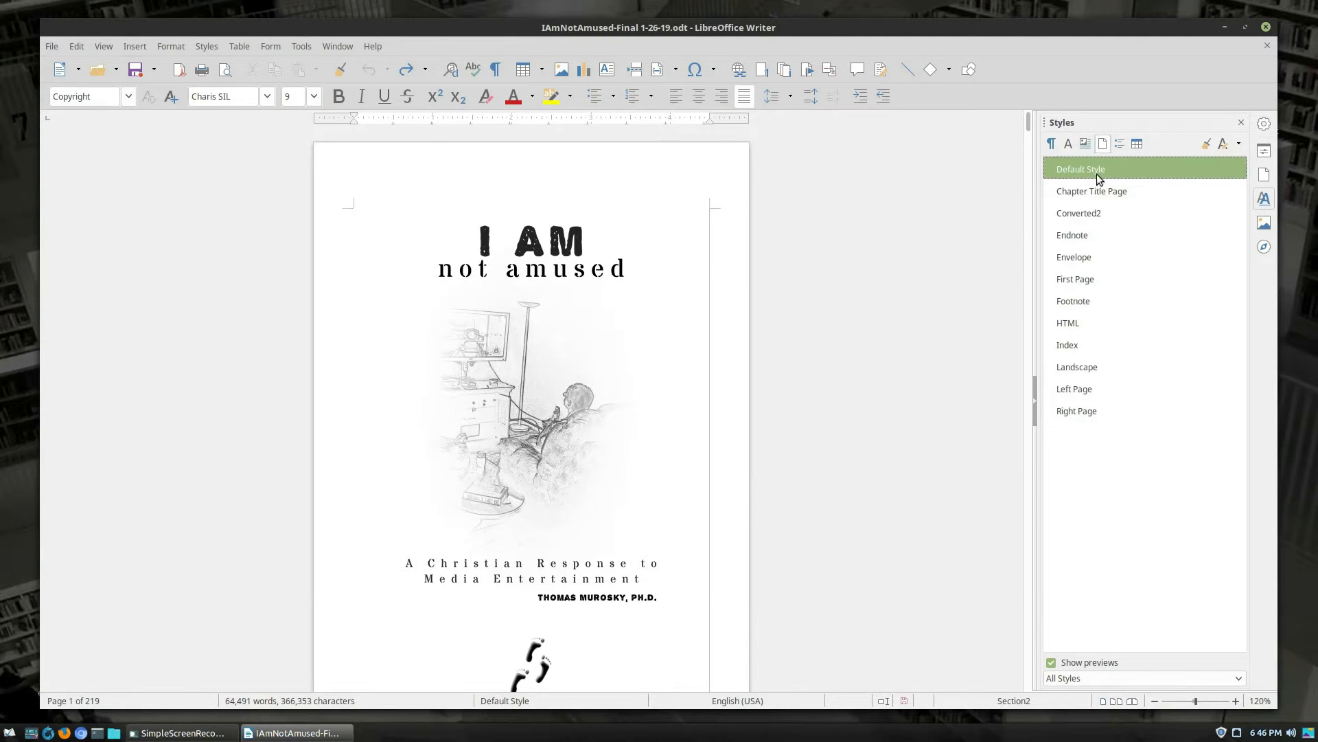
Open Default Style's settings to review its 5.5 × 8.5 inch page and margins
{"action": "double_click", "coordinate": [1094, 169]}
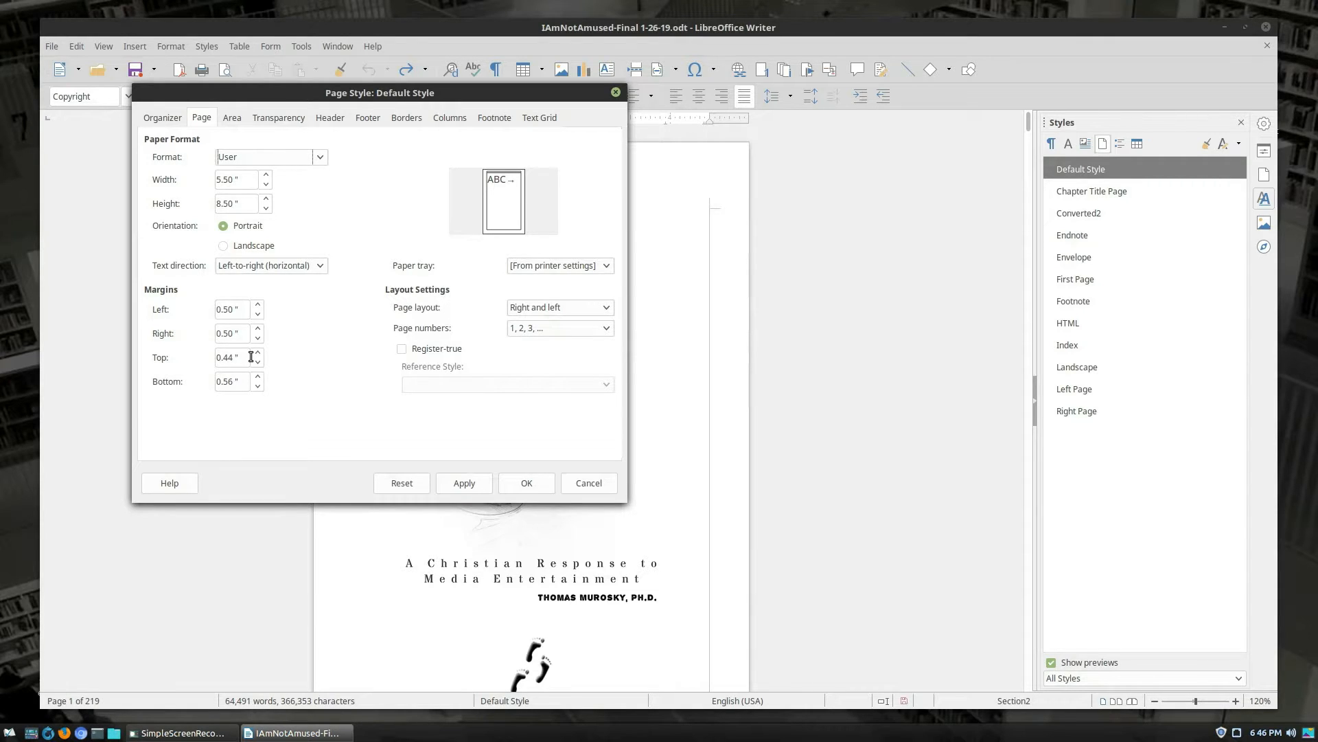
{"action": "mouse_move", "coordinate": [298, 203]}
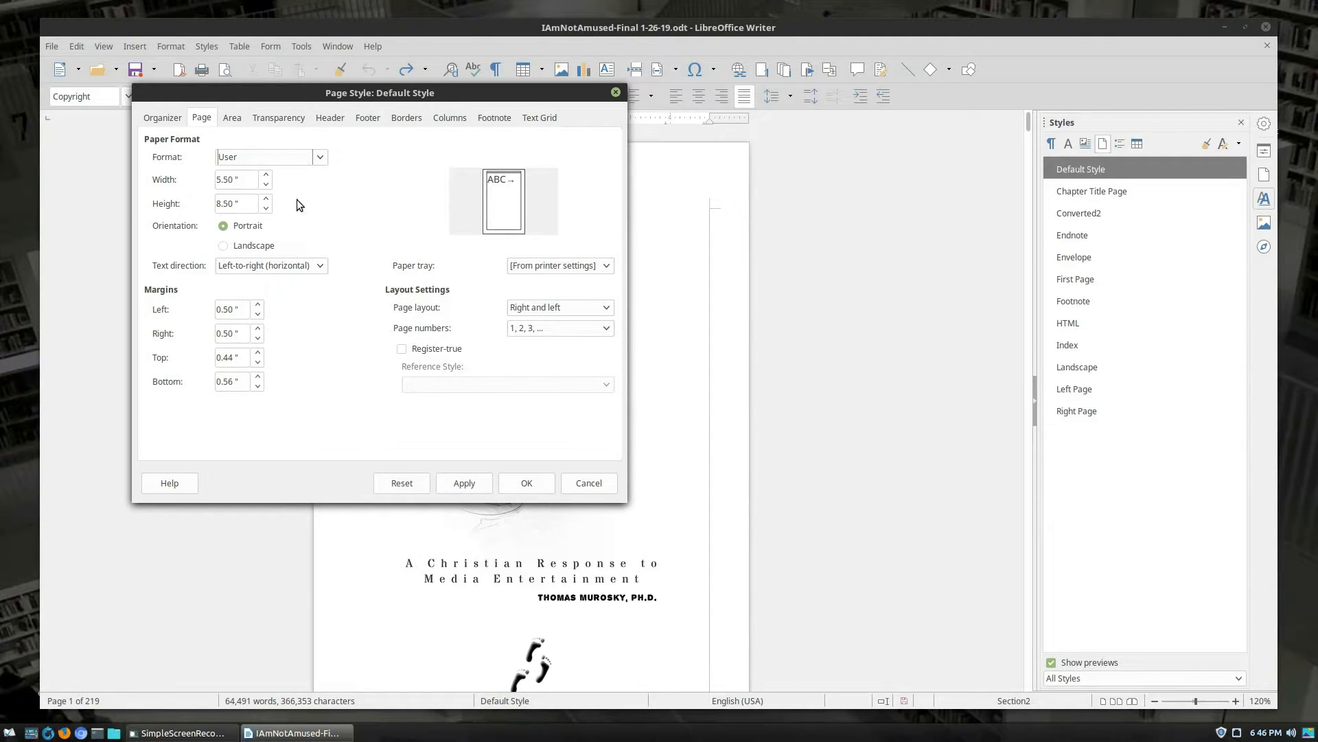
{"action": "mouse_move", "coordinate": [214, 186]}
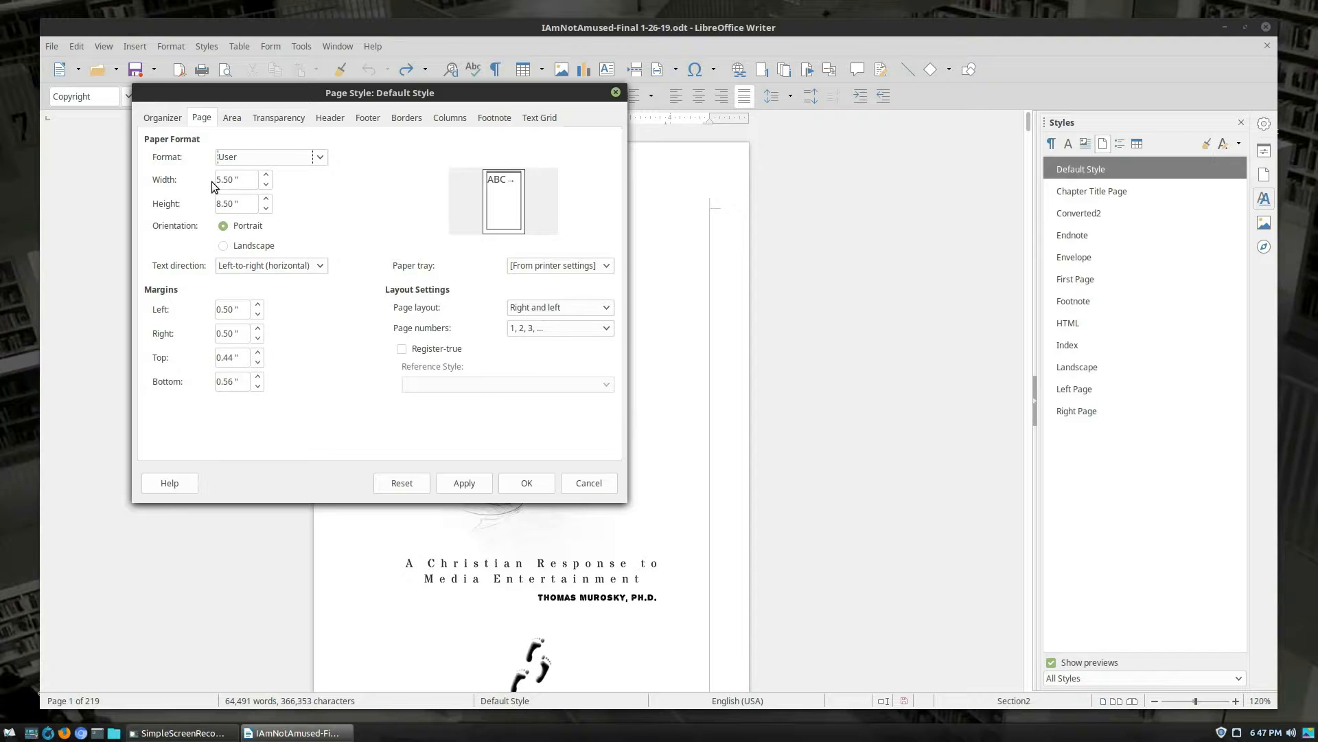
{"action": "mouse_move", "coordinate": [1051, 245]}
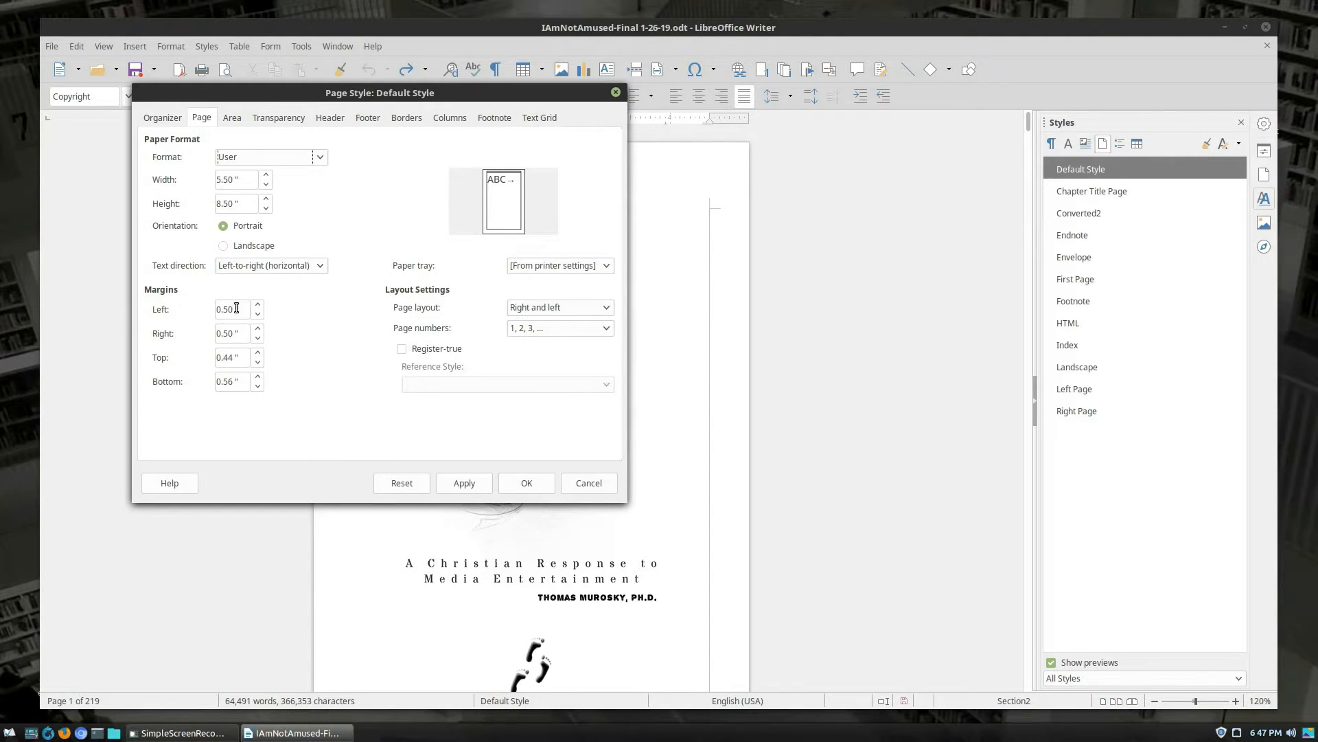
{"action": "mouse_move", "coordinate": [241, 322]}
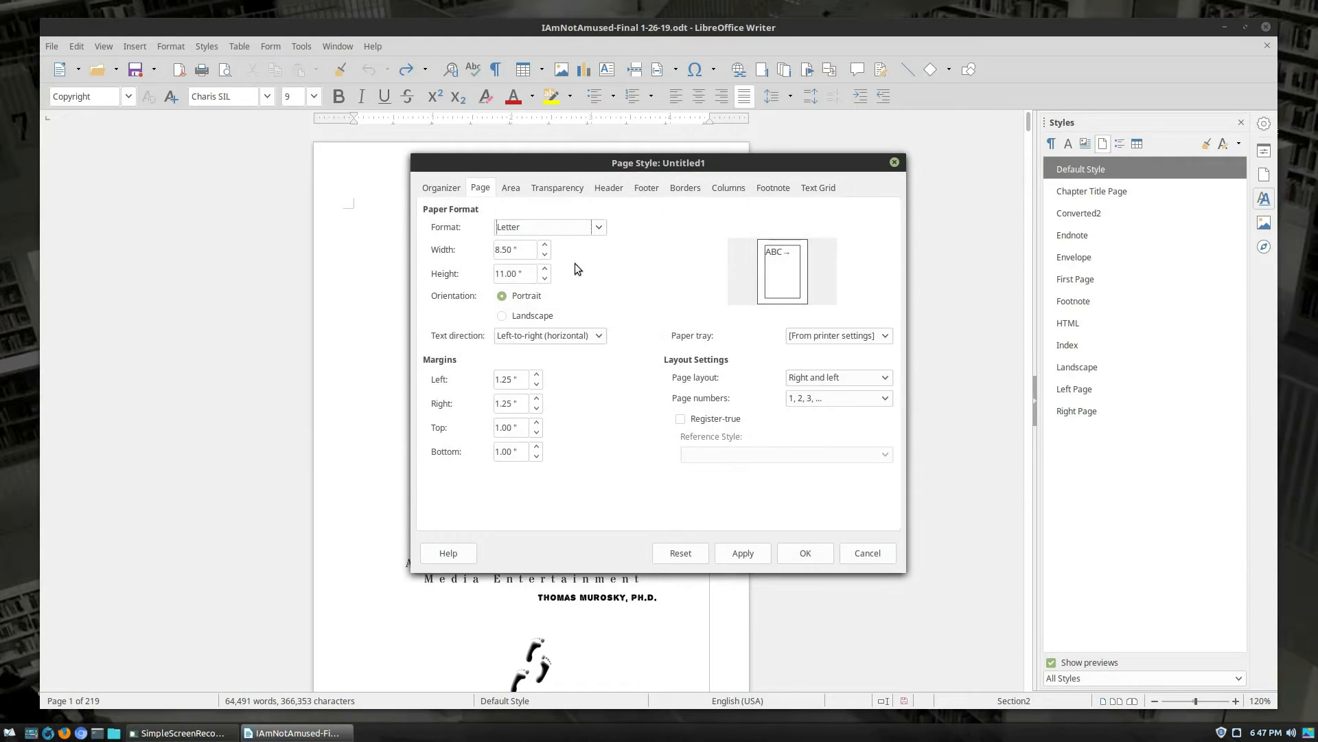
Set the new style to 5.5 × 8.5 inches with 0.50, 0.50, 0.44, 0.65 inch margins
{"action": "left_click", "coordinate": [514, 249]}
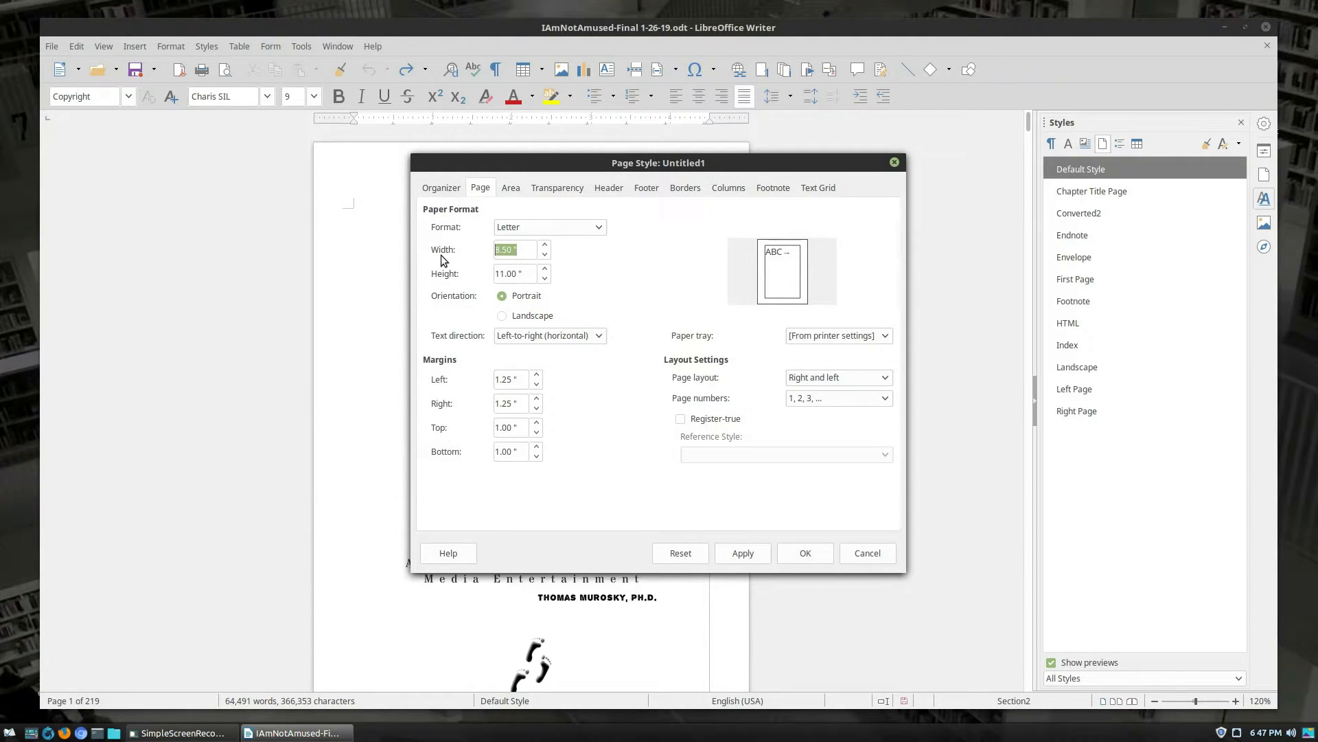
{"action": "type", "text": "5.5"}
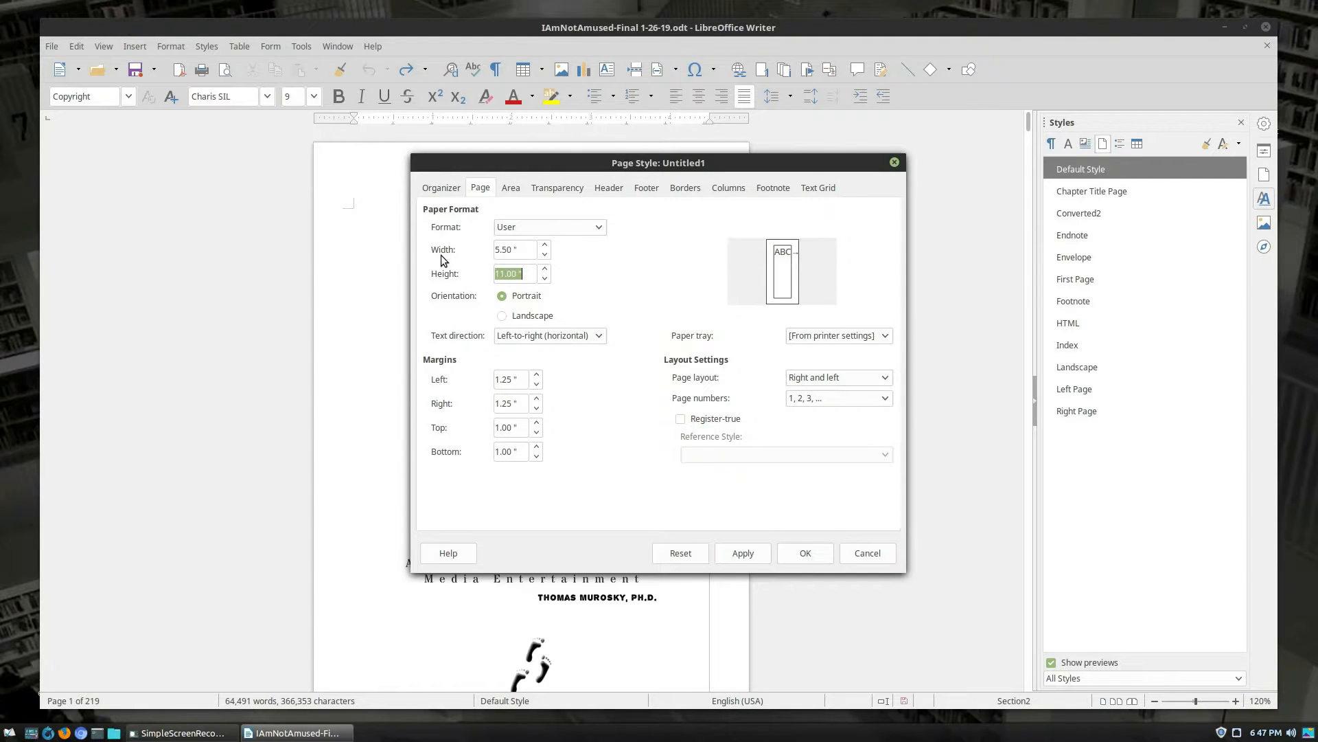
{"action": "type", "text": "5."}
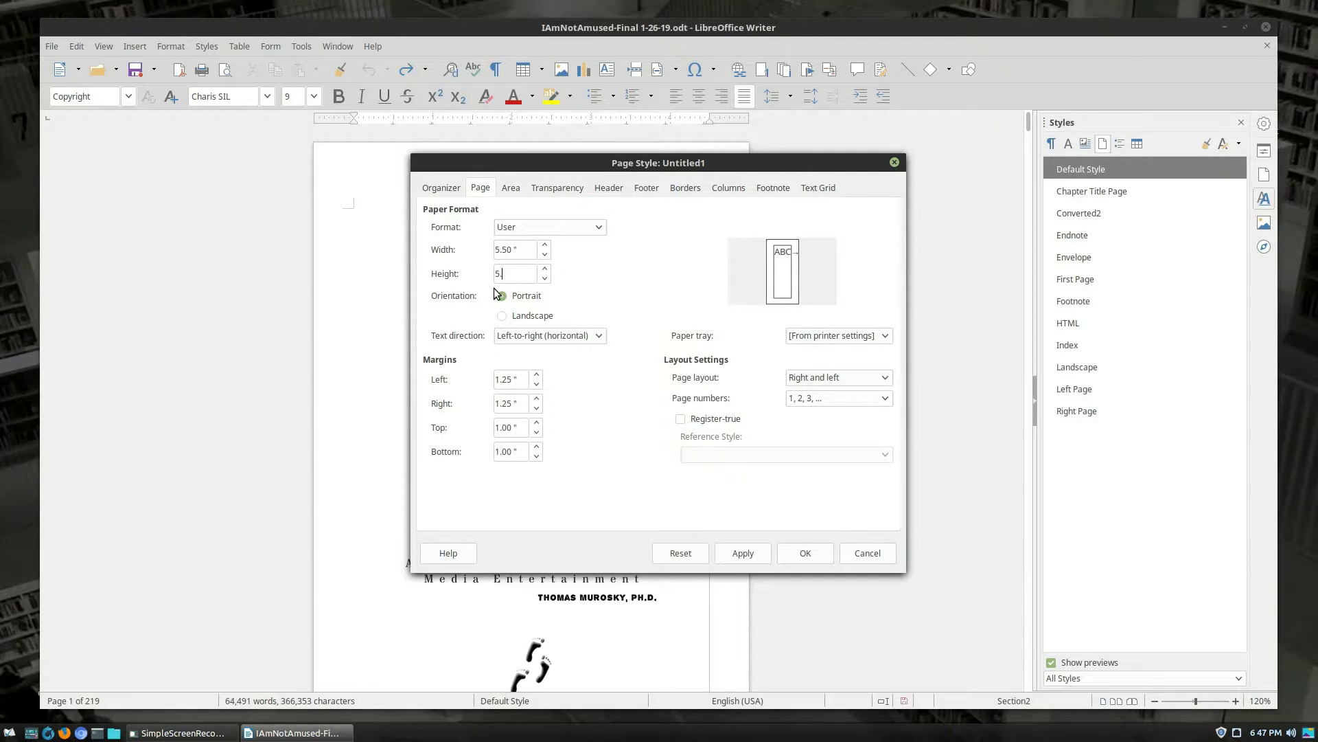
{"action": "type", "text": "8.50 \""}
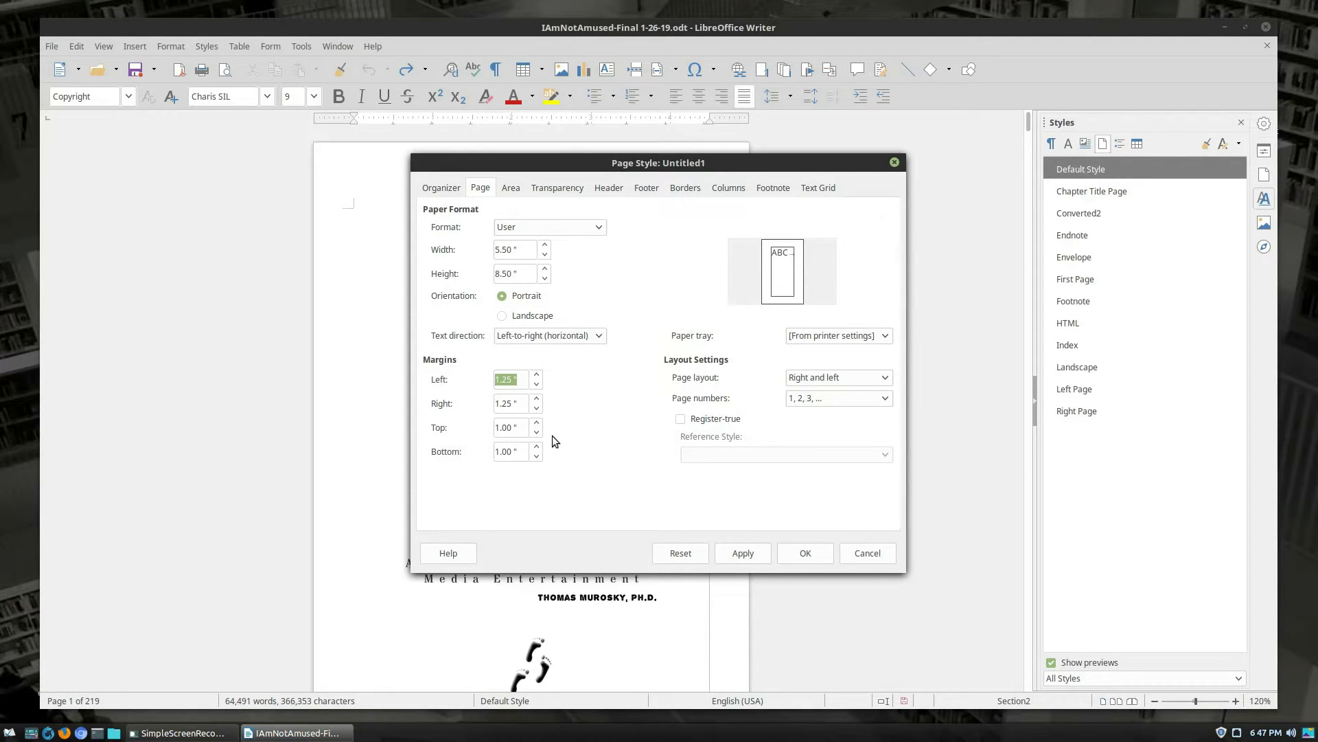
{"action": "type", "text": ".5"}
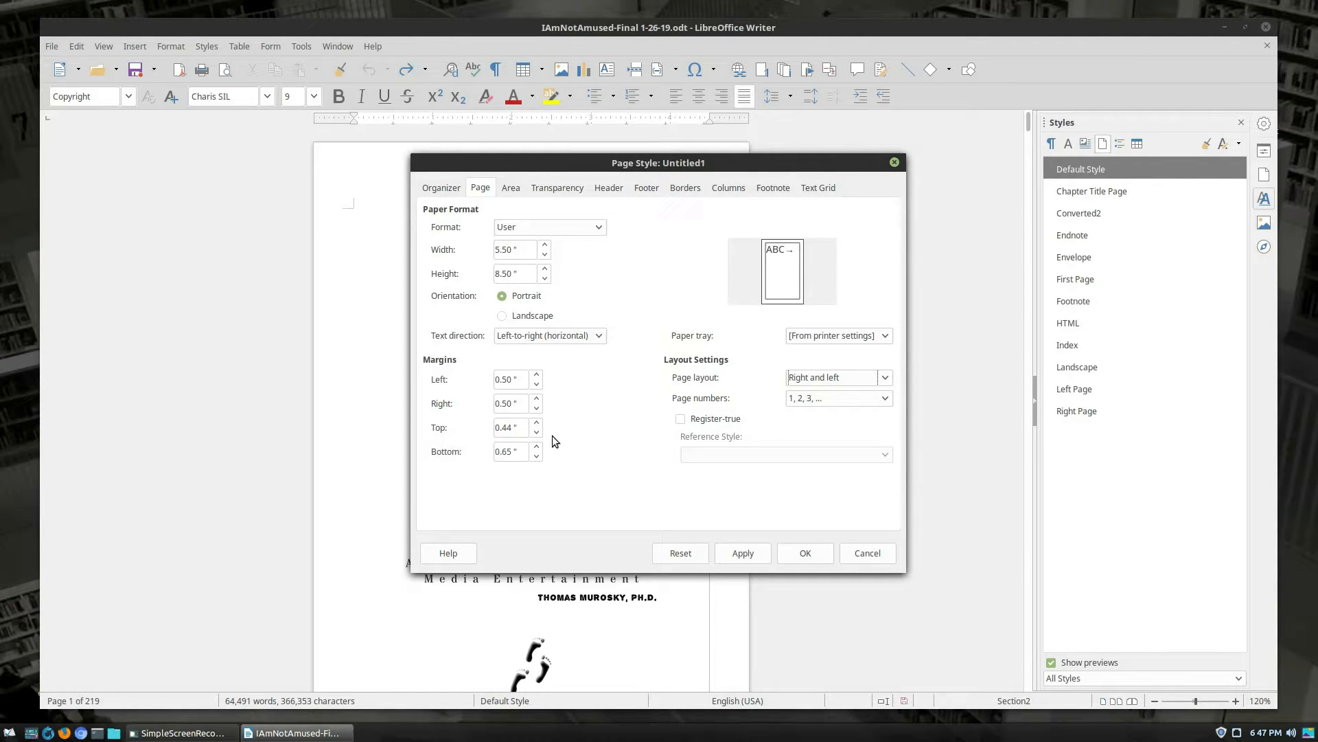
{"action": "left_click", "coordinate": [742, 553]}
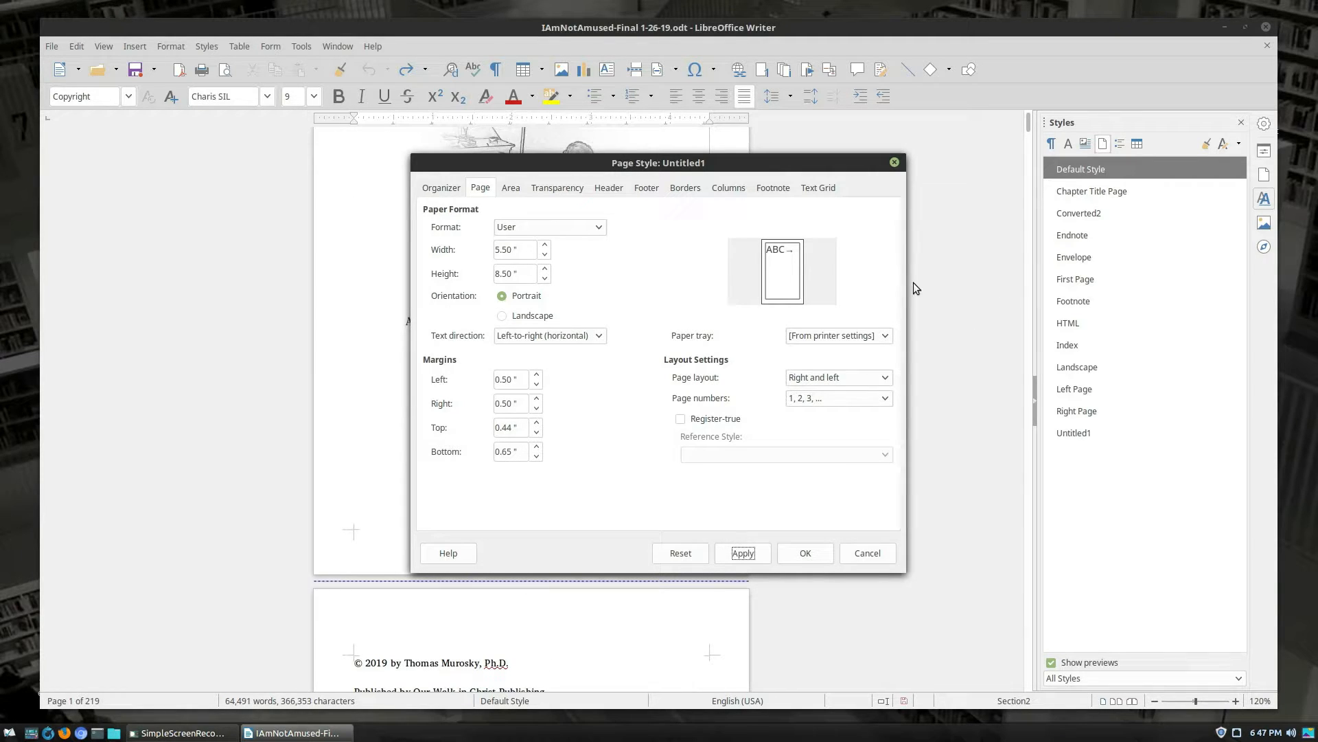
{"action": "mouse_move", "coordinate": [866, 328]}
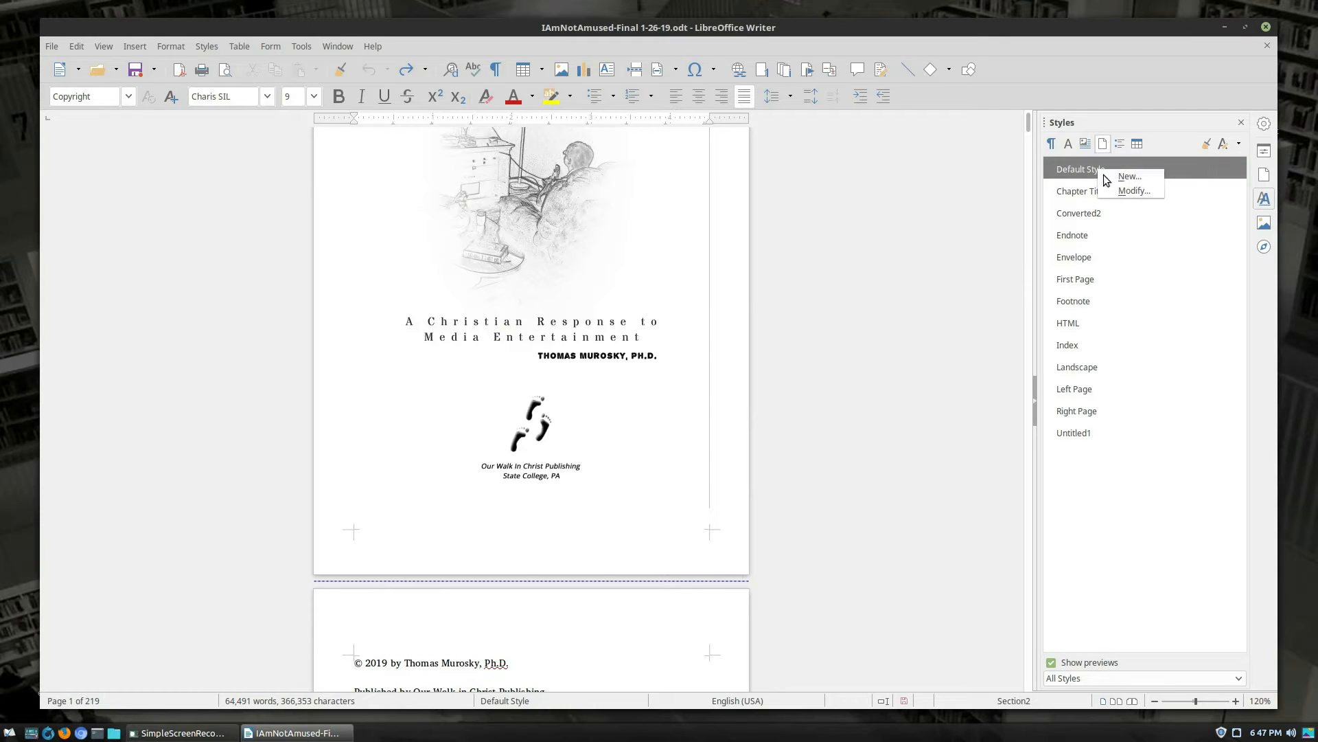
Compare with Default Style, set a 0.5-inch margin on Untitled1, and rename it Roman Numerals
{"action": "left_click", "coordinate": [1135, 190]}
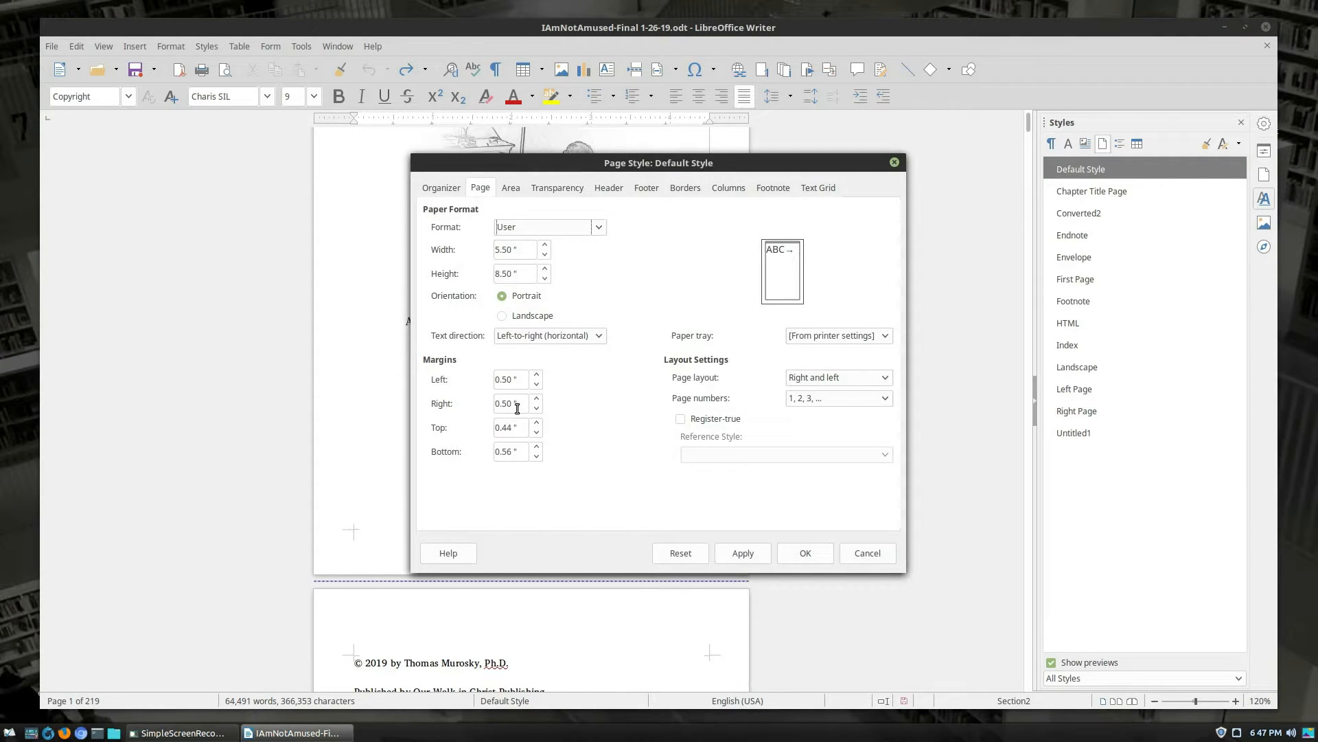
{"action": "left_click", "coordinate": [510, 452]}
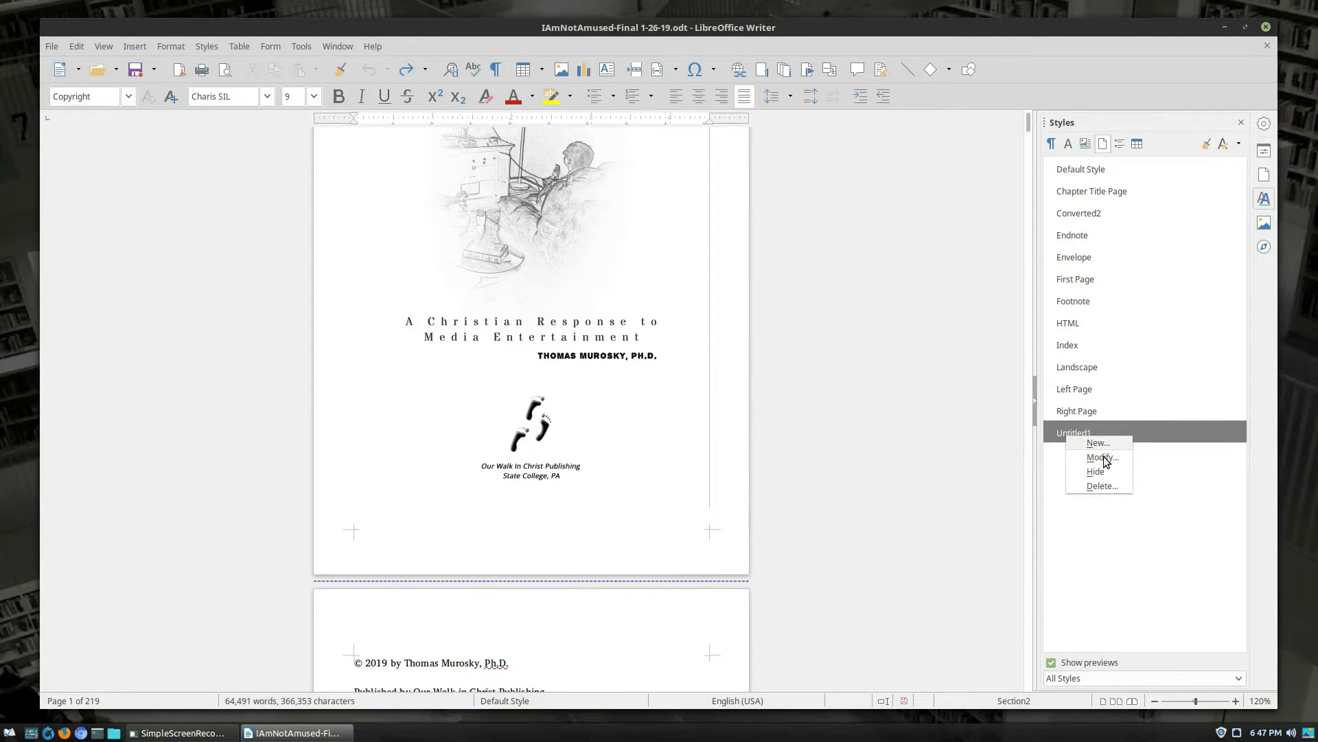
{"action": "left_click", "coordinate": [1102, 457]}
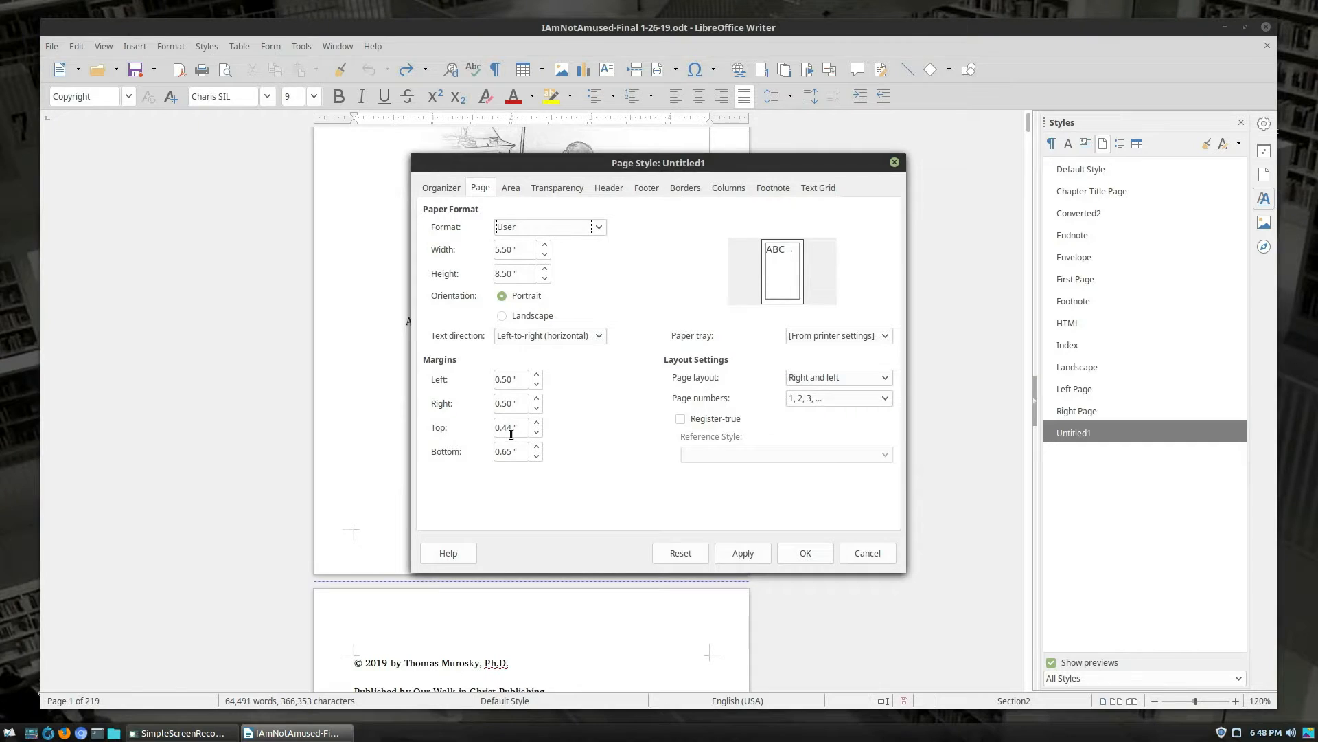
{"action": "type", "text": ".5"}
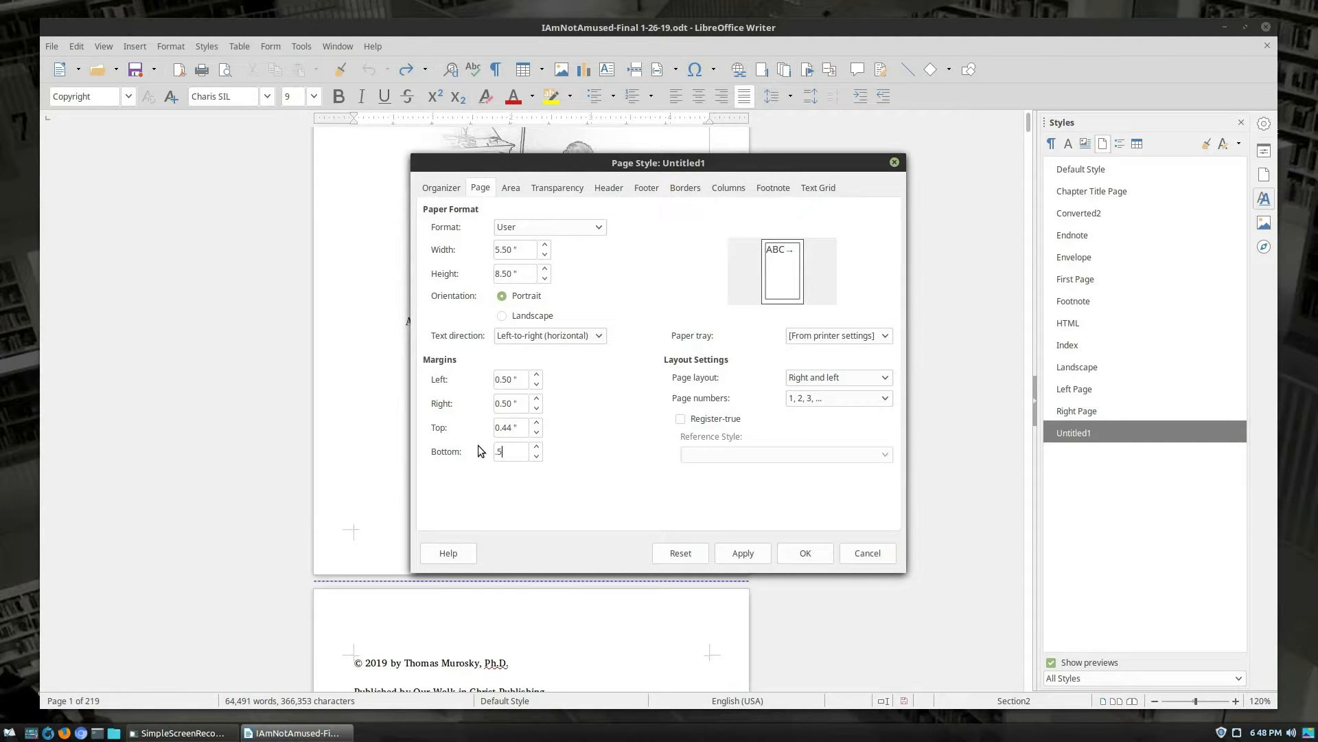
{"action": "left_click", "coordinate": [440, 187]}
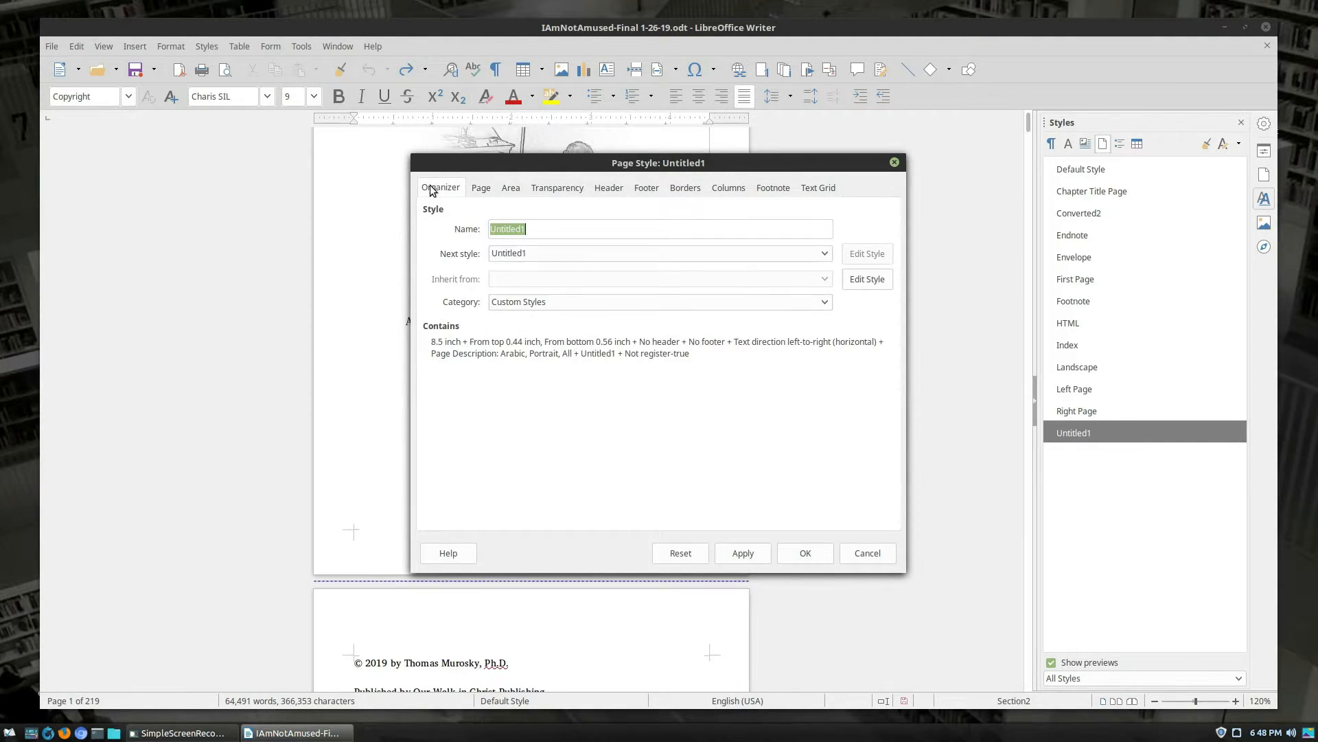
{"action": "type", "text": "Roman Numerals"}
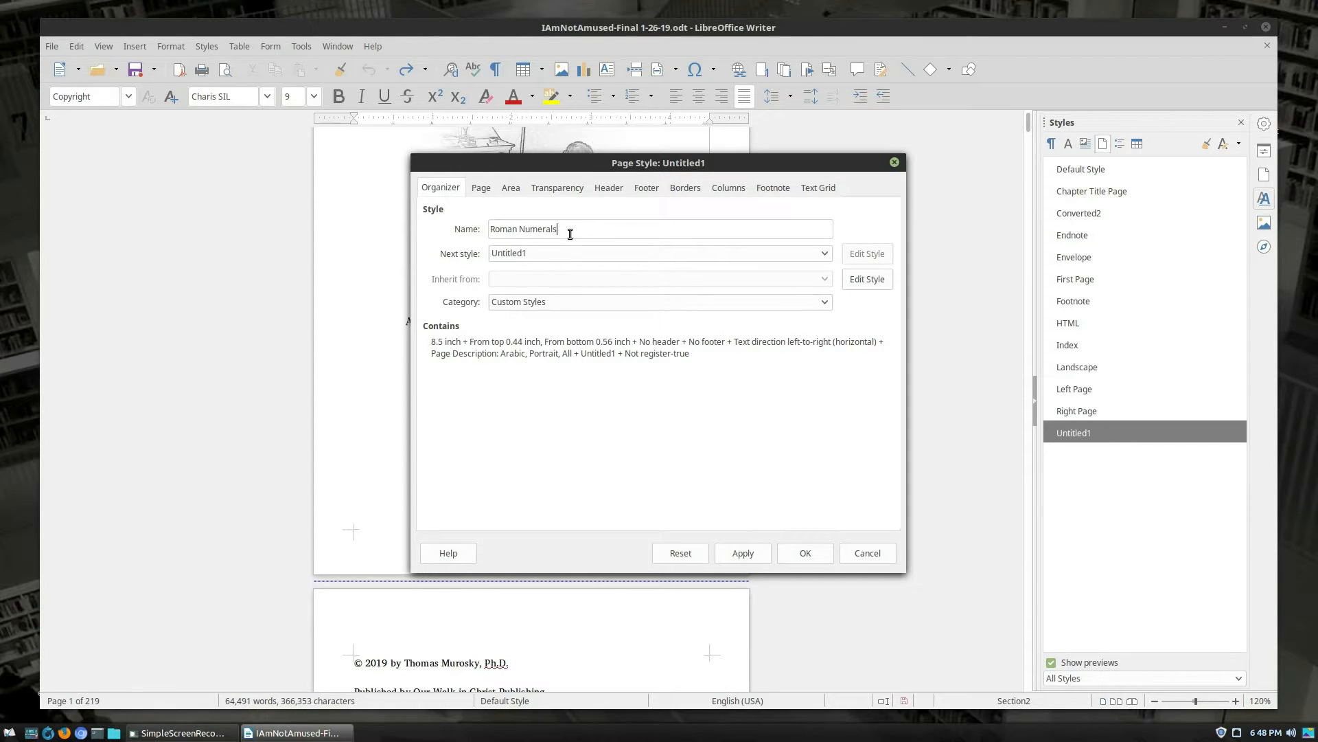
{"action": "left_click", "coordinate": [805, 552]}
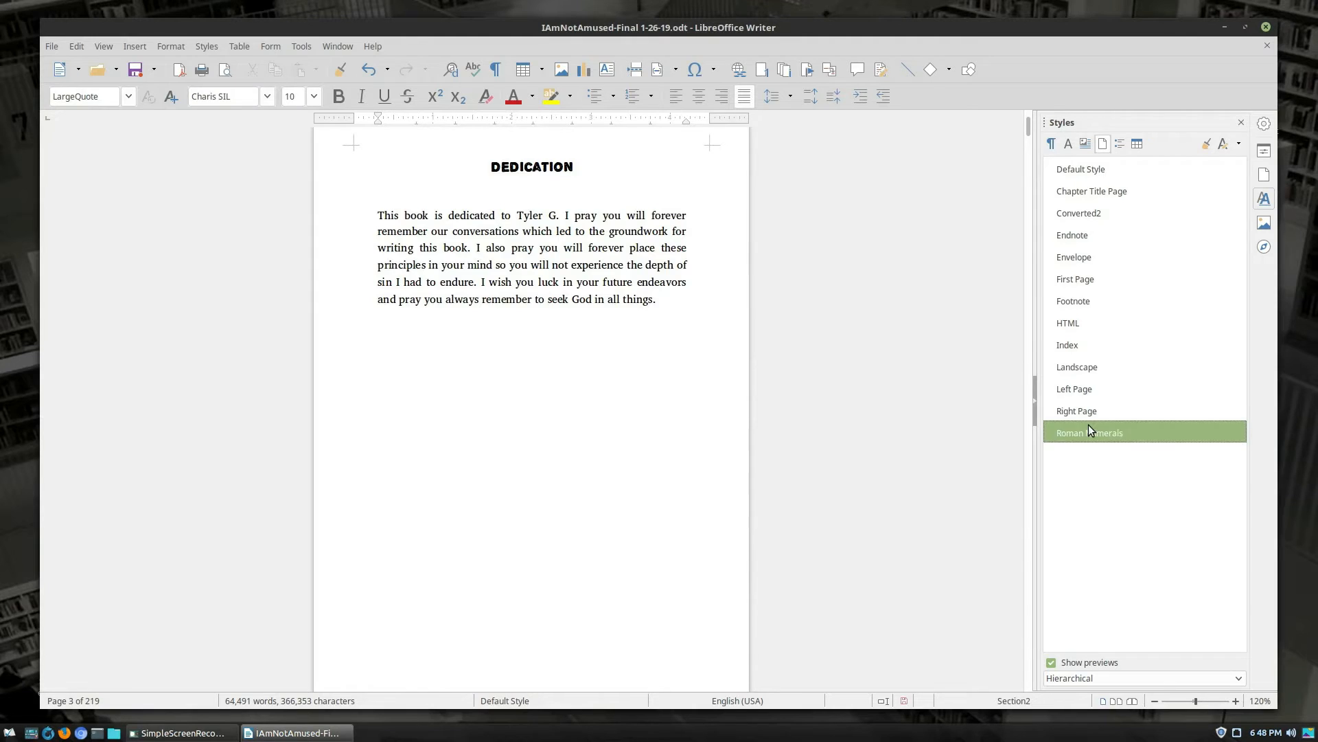
Scroll down to the Introduction heading at the start of the main text
{"action": "scroll", "scroll_direction": "down", "scroll_amount": 3}
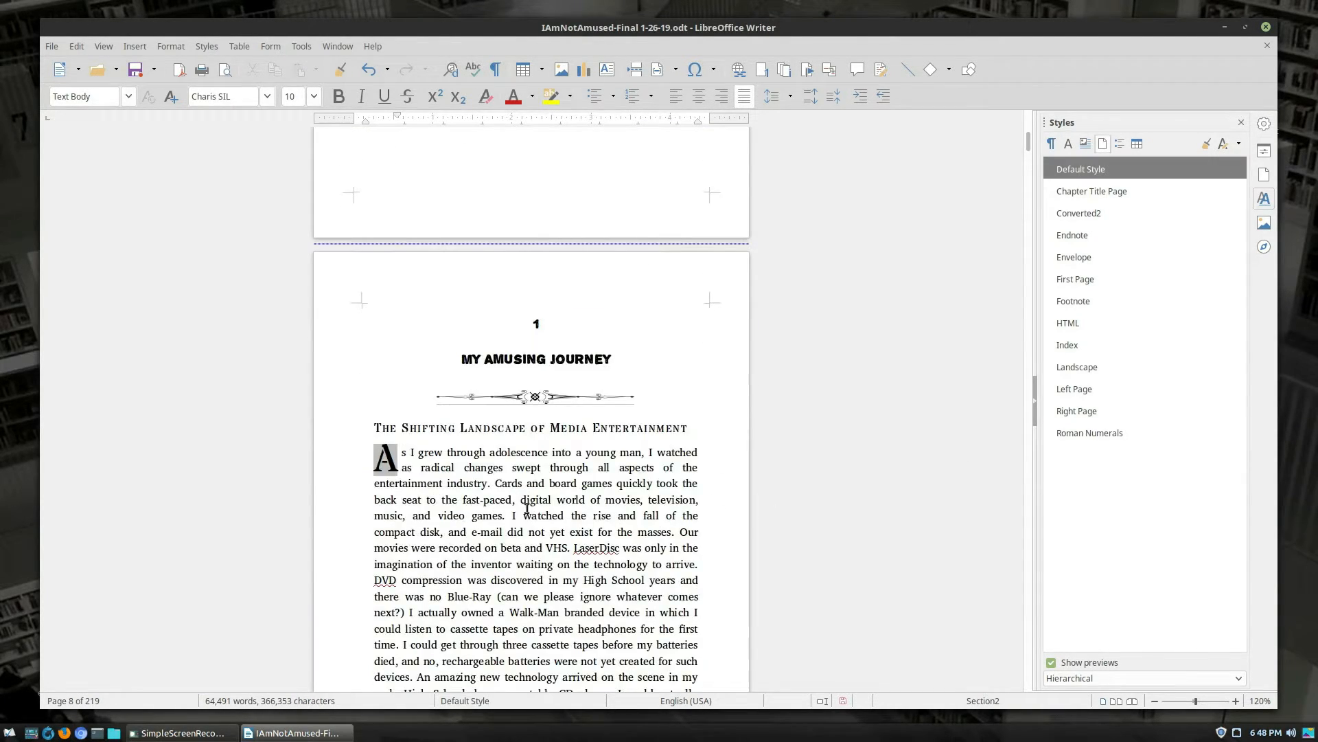
{"action": "scroll", "scroll_direction": "down", "scroll_amount": 3}
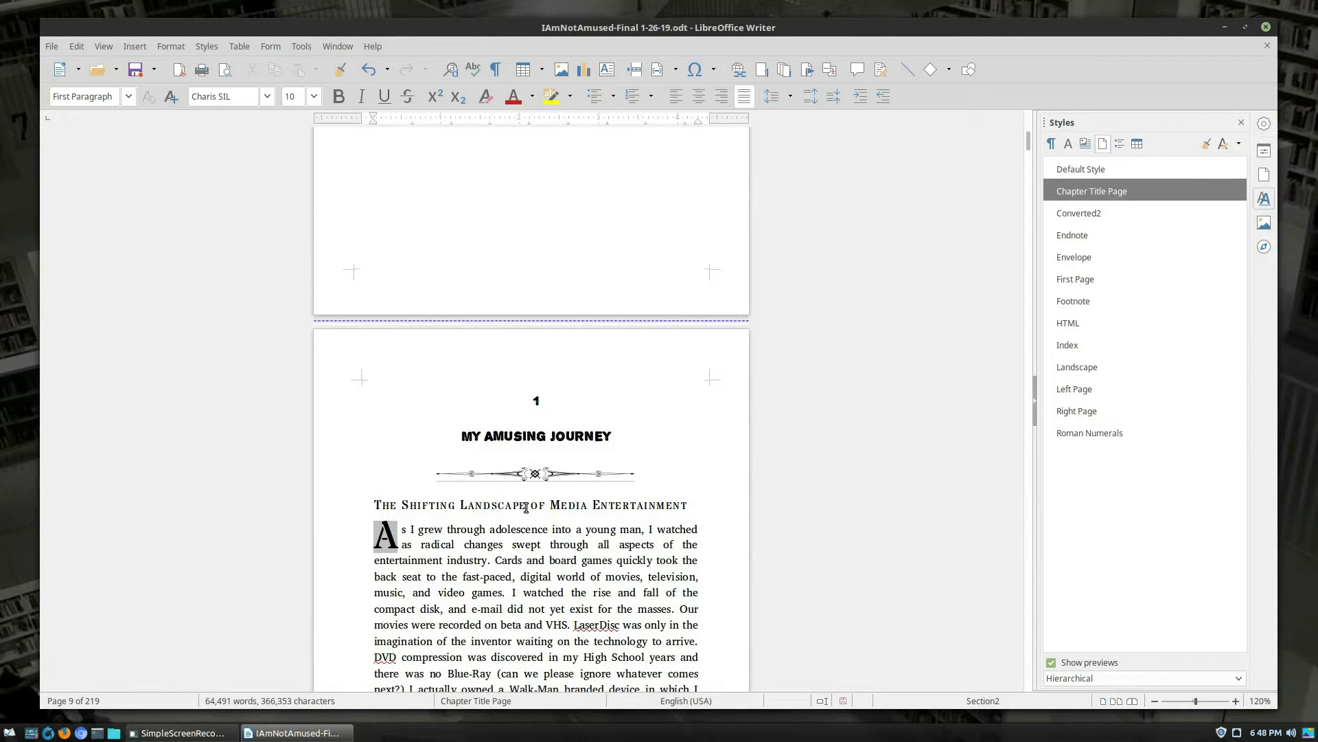
{"action": "scroll", "scroll_direction": "down", "scroll_amount": 3}
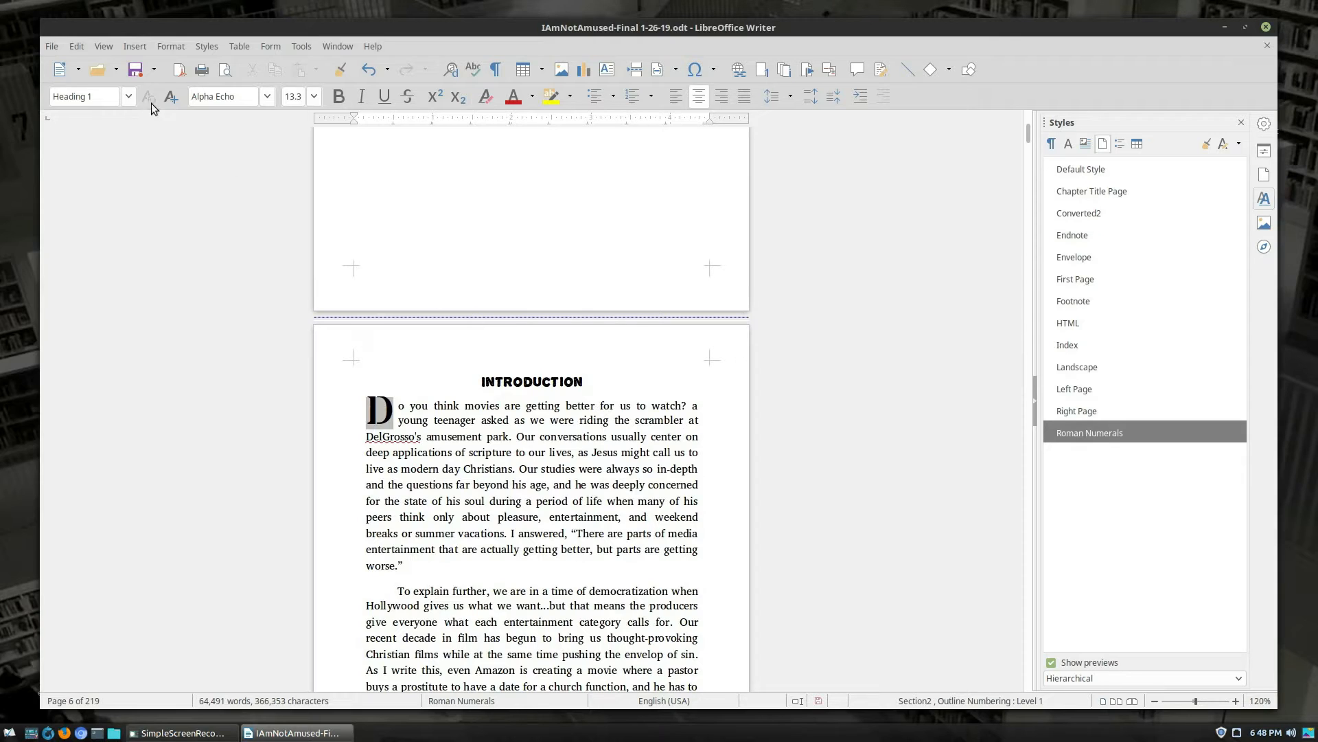
{"action": "left_click", "coordinate": [170, 46]}
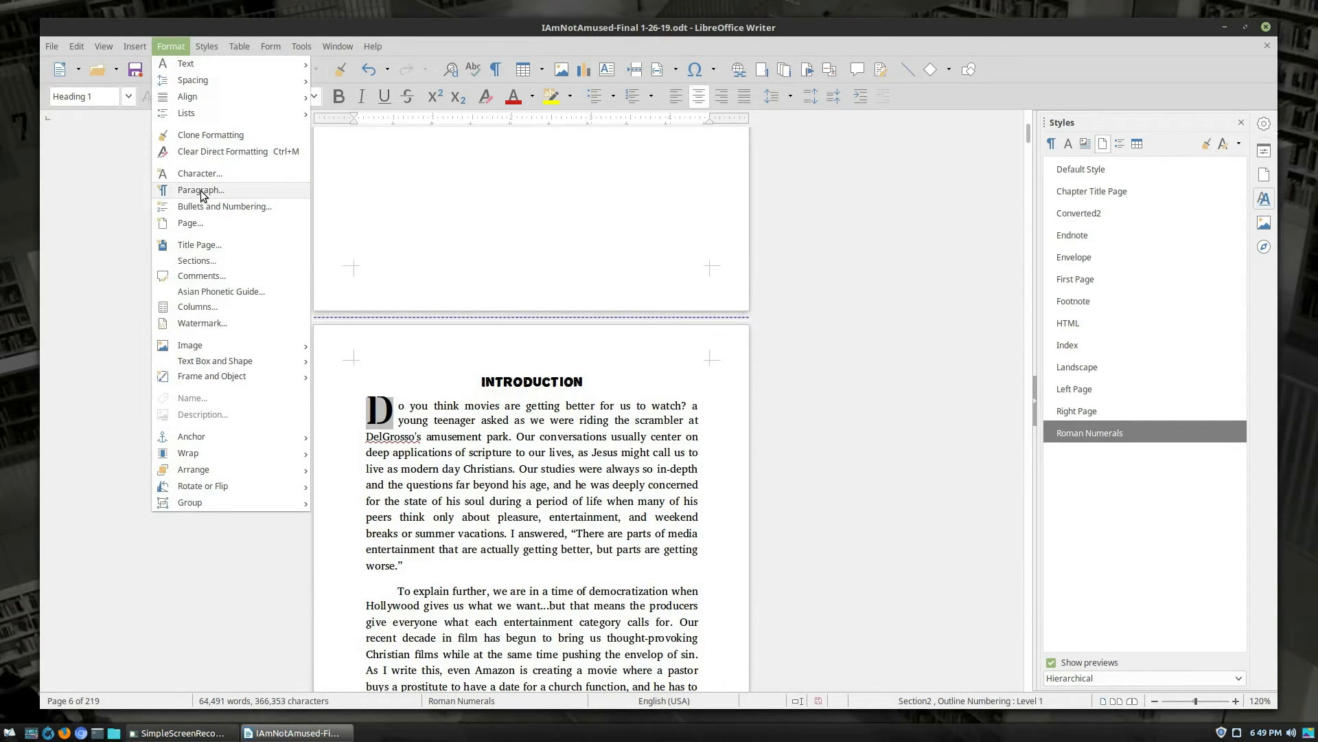
Give the Introduction heading a page break using the Default Style page style
{"action": "left_click", "coordinate": [200, 189]}
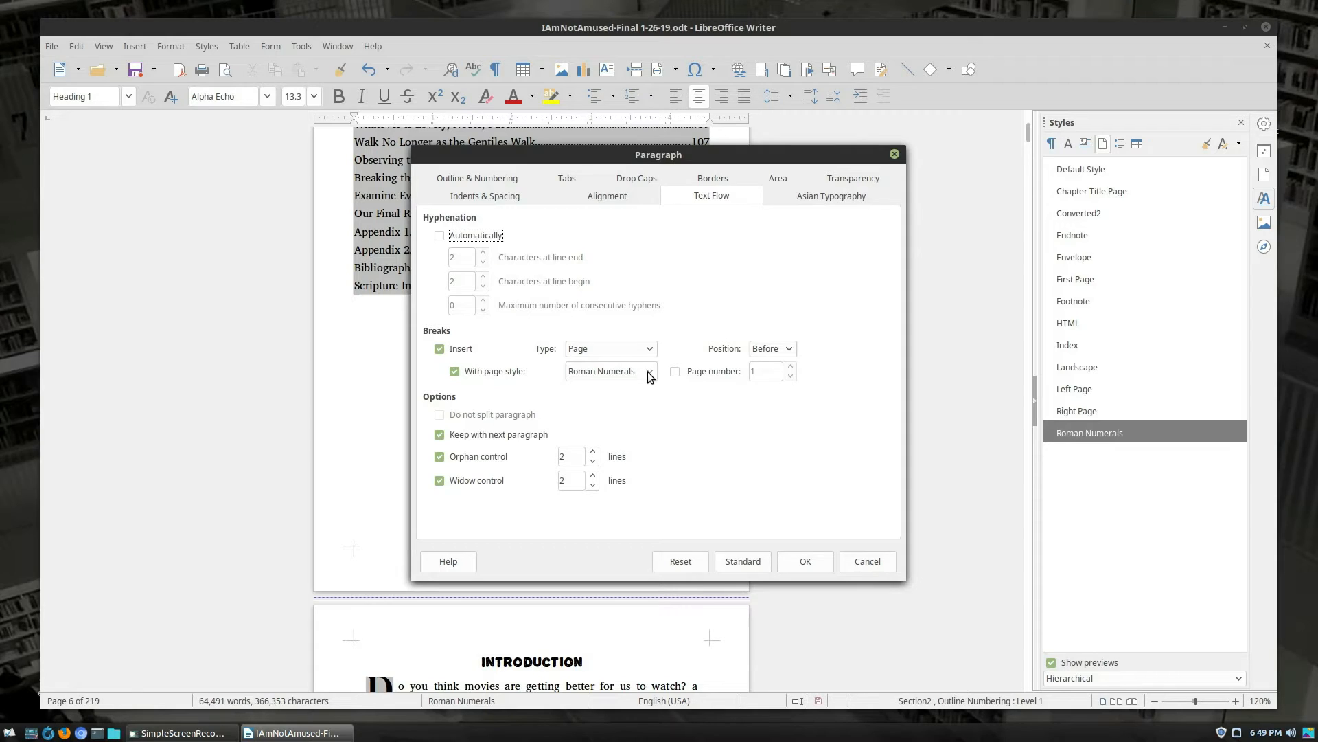
{"action": "left_click", "coordinate": [650, 370]}
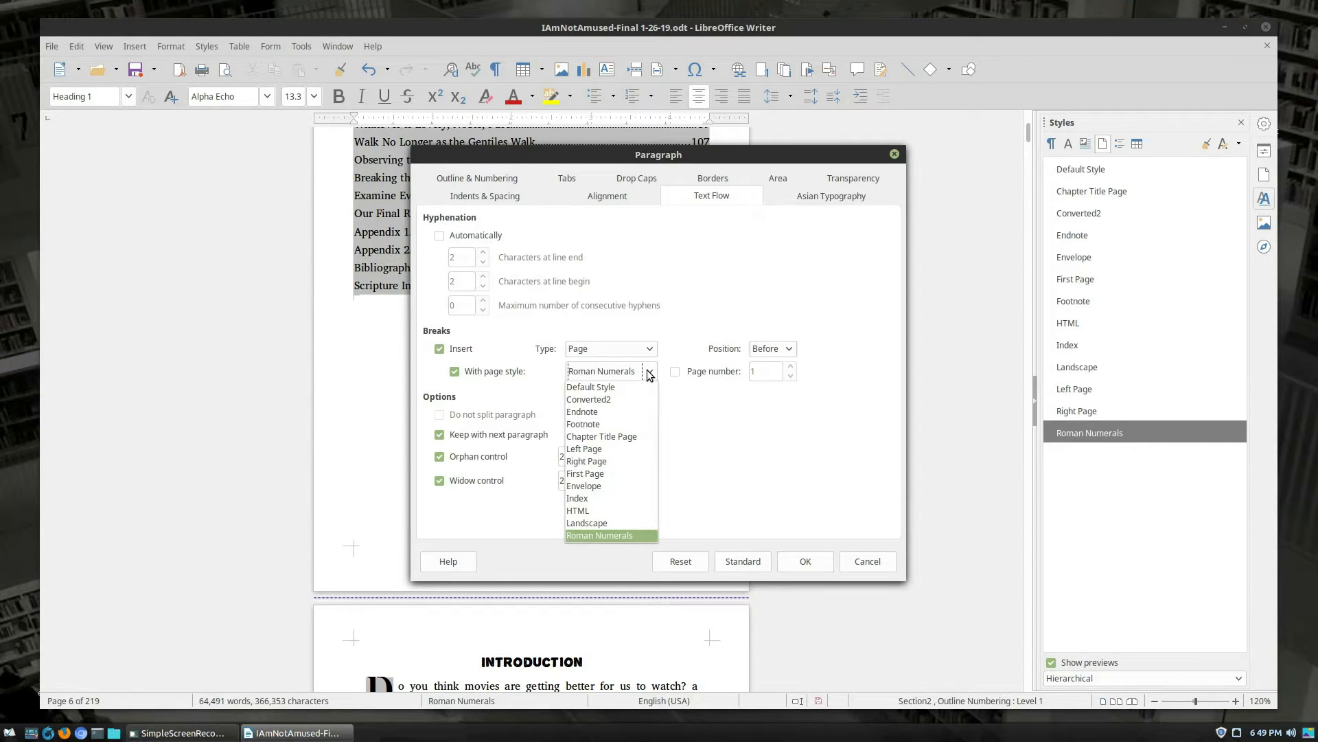
{"action": "mouse_move", "coordinate": [627, 536]}
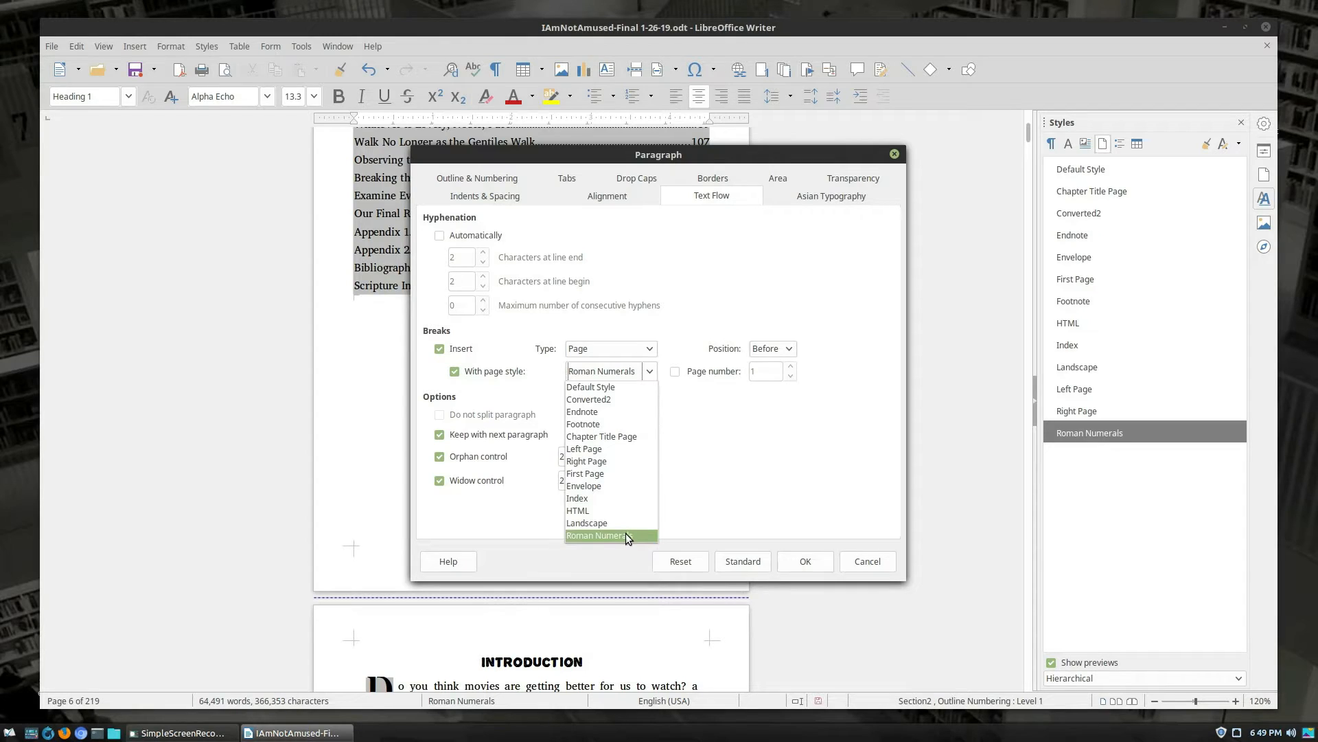
{"action": "mouse_move", "coordinate": [622, 400]}
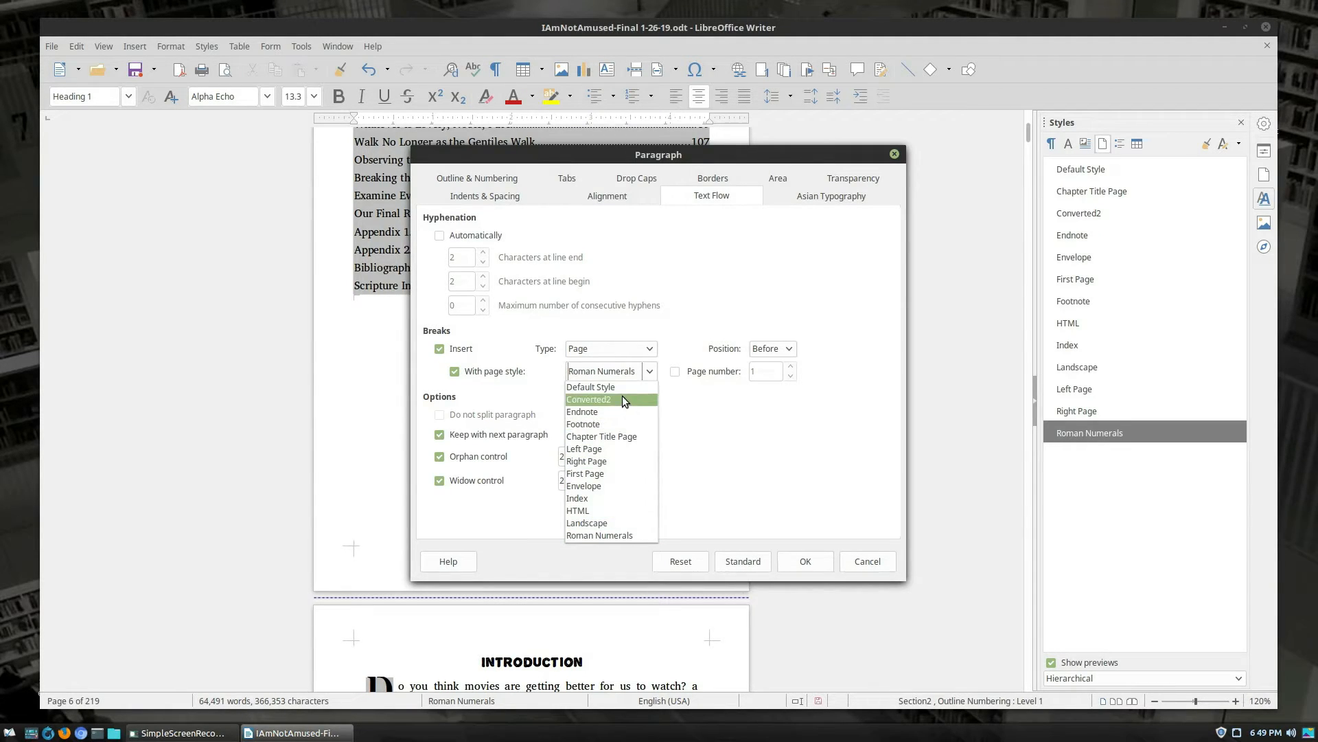
{"action": "left_click", "coordinate": [591, 387]}
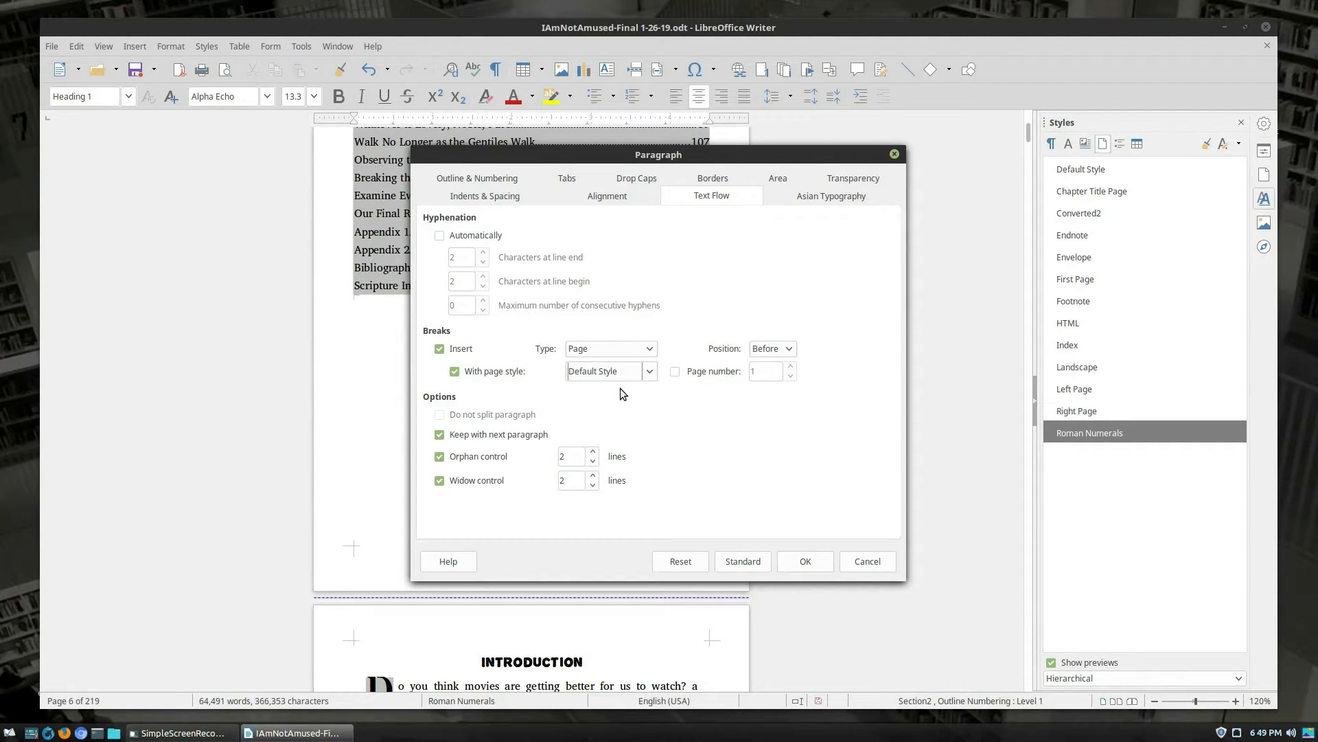
{"action": "left_click", "coordinate": [675, 371]}
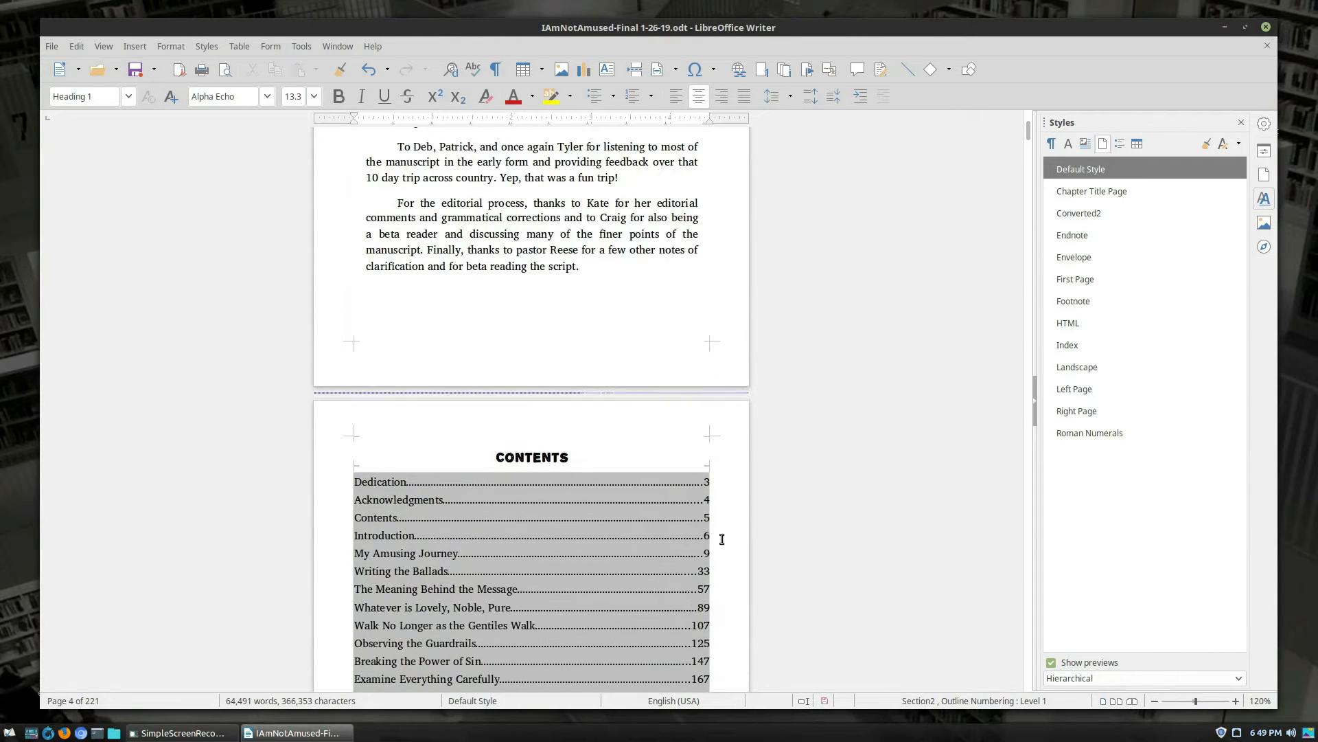
Scroll through the document to the front-matter page preceding Acknowledgments
{"action": "scroll", "scroll_direction": "down", "scroll_amount": 3}
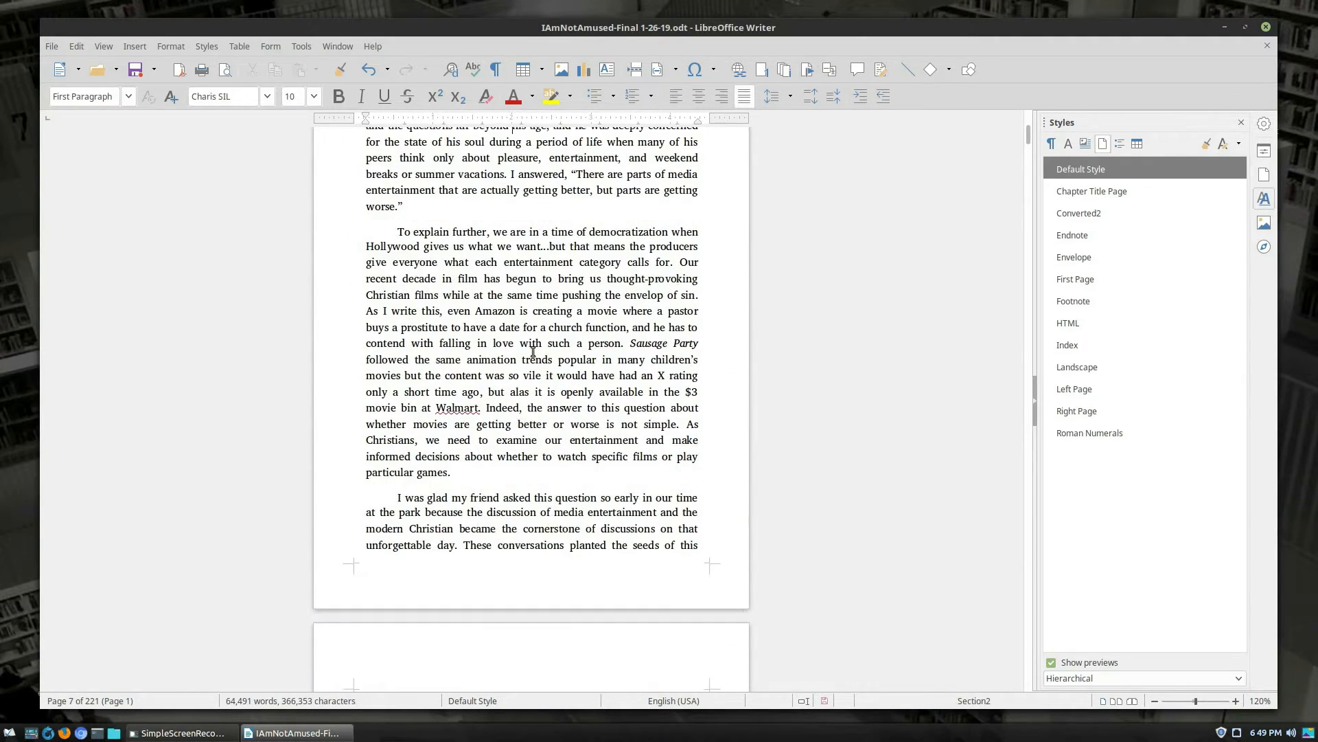
{"action": "scroll", "scroll_direction": "down", "scroll_amount": 3}
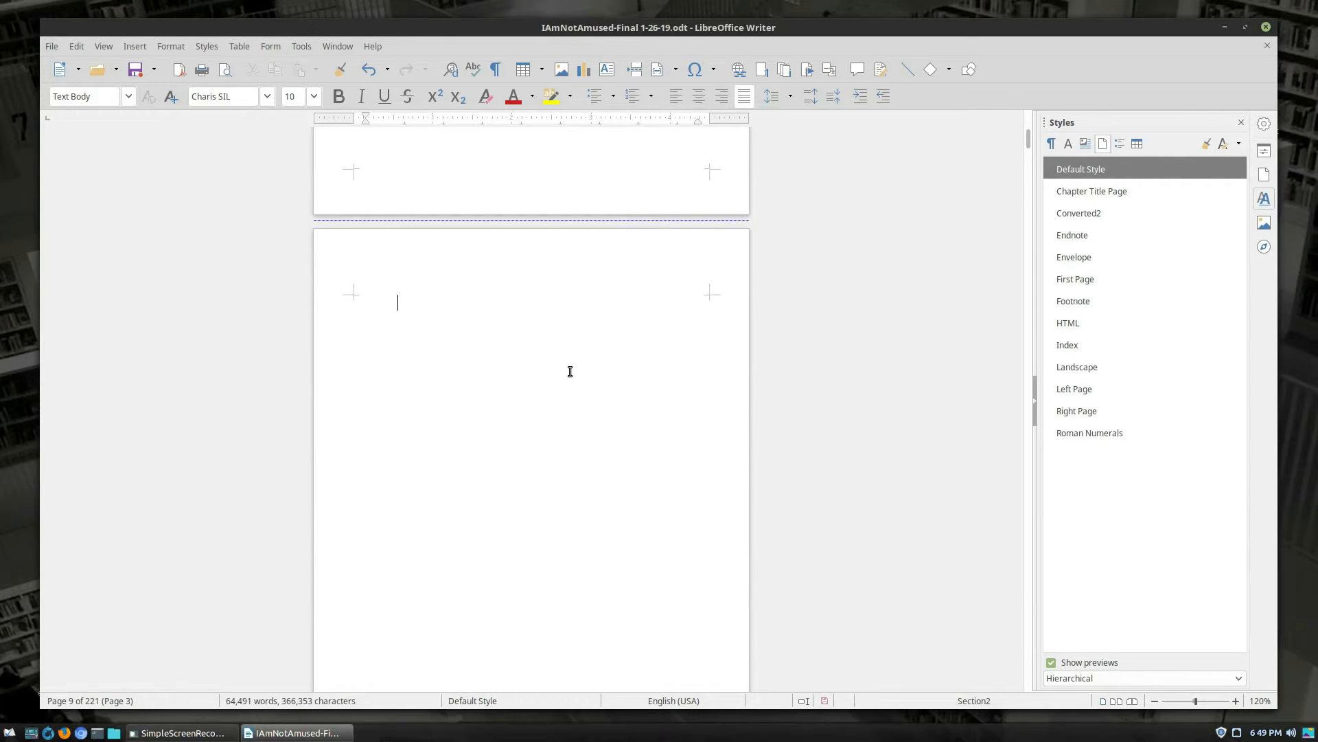
{"action": "scroll", "scroll_direction": "down", "scroll_amount": 3}
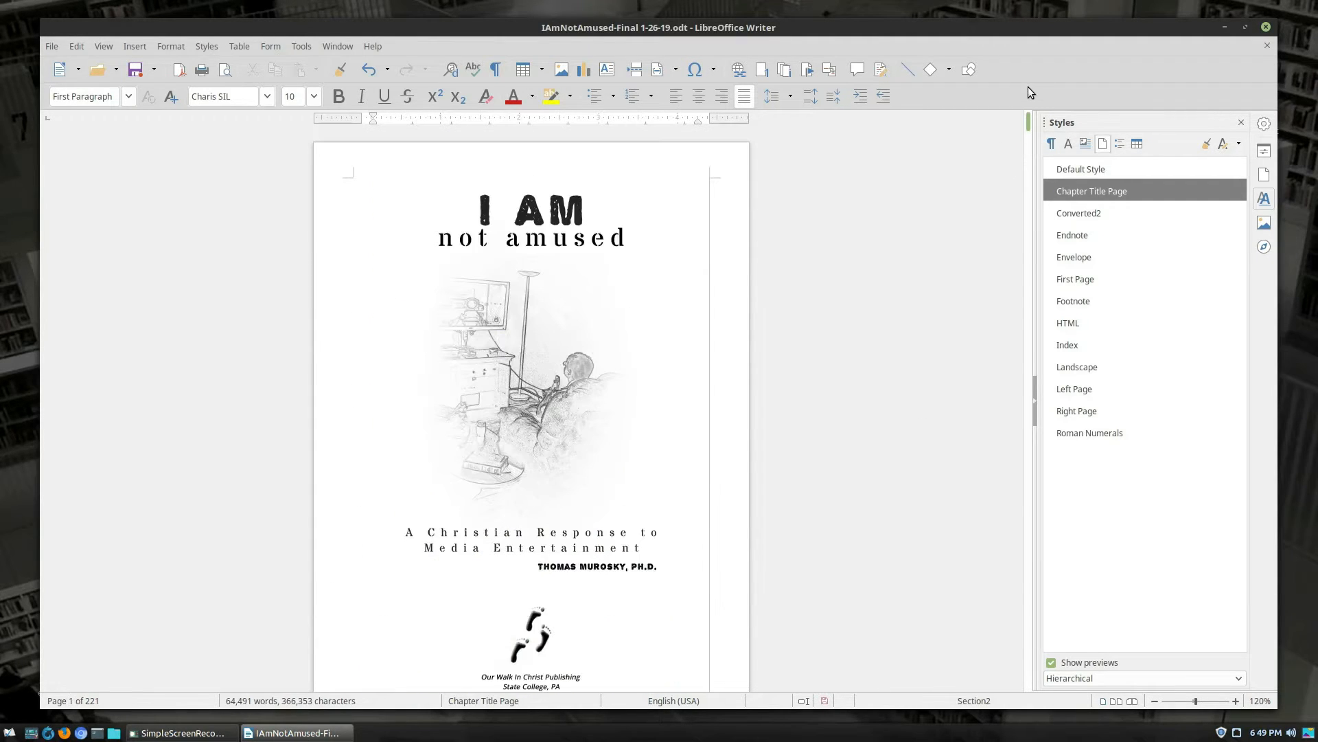
{"action": "scroll", "scroll_direction": "down", "scroll_amount": 3}
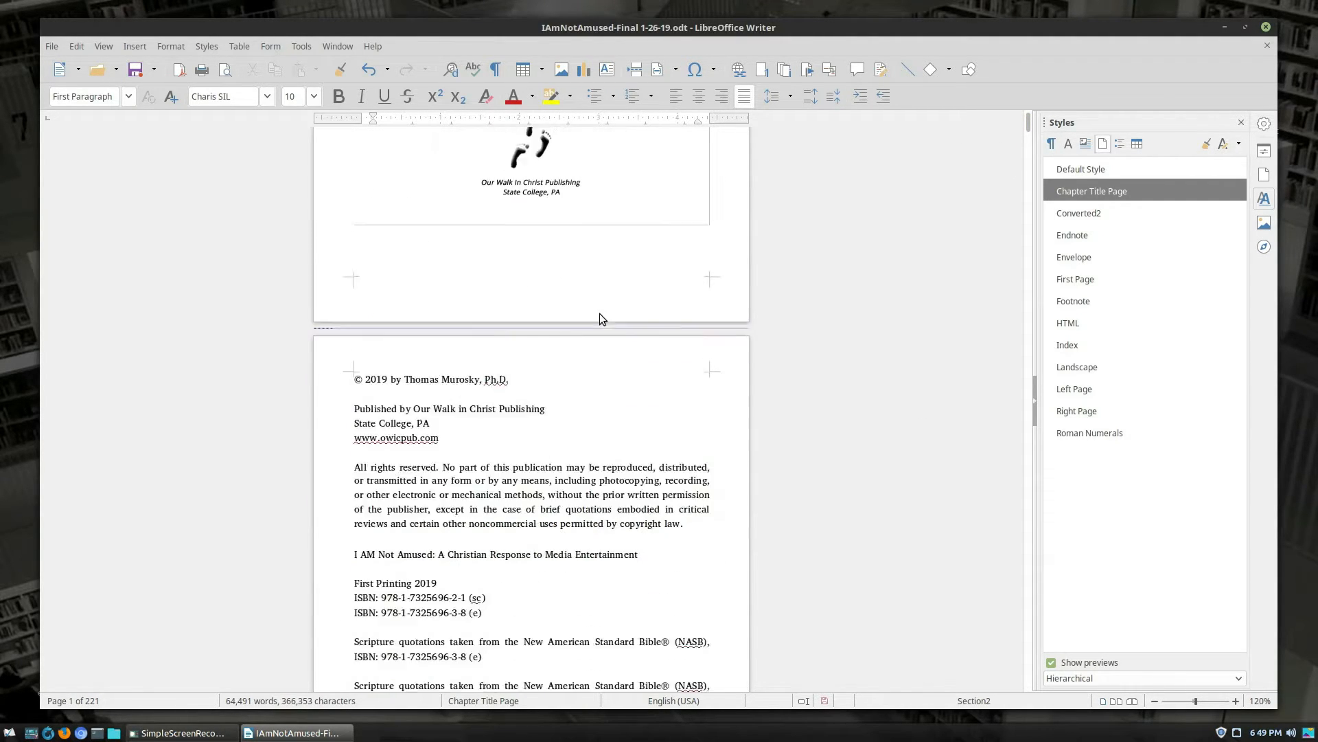
{"action": "scroll", "scroll_direction": "down", "scroll_amount": 3}
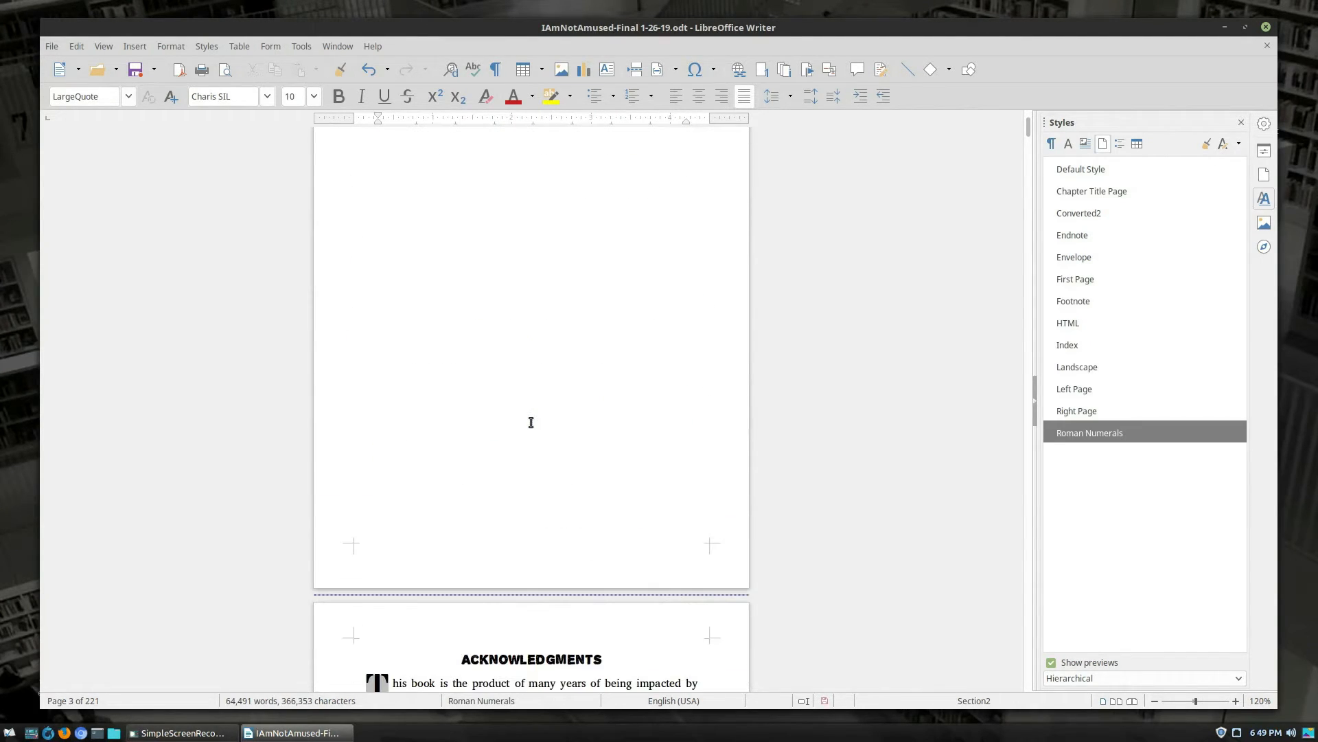
Add a footer to the Roman Numerals pages, then move through to the Dedication text
{"action": "scroll", "scroll_direction": "down", "scroll_amount": 3}
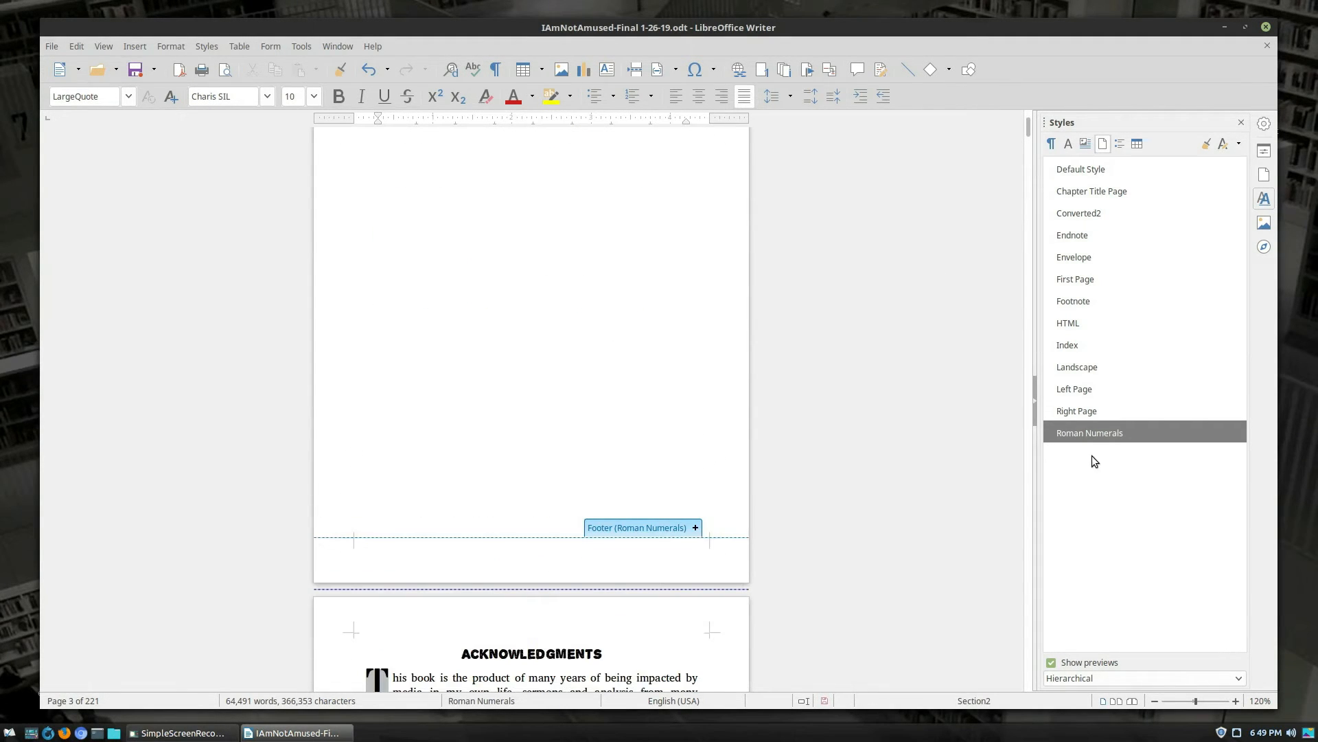
{"action": "mouse_move", "coordinate": [689, 541]}
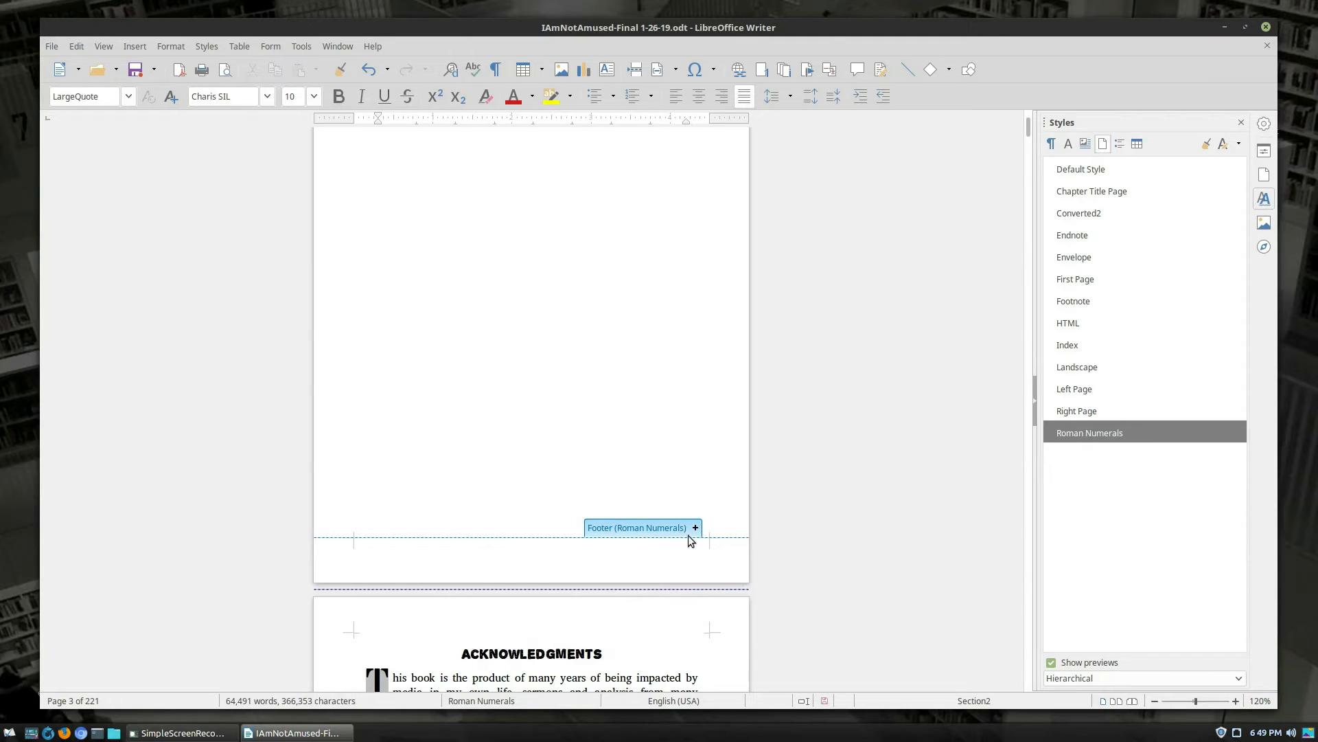
{"action": "mouse_move", "coordinate": [1120, 432]}
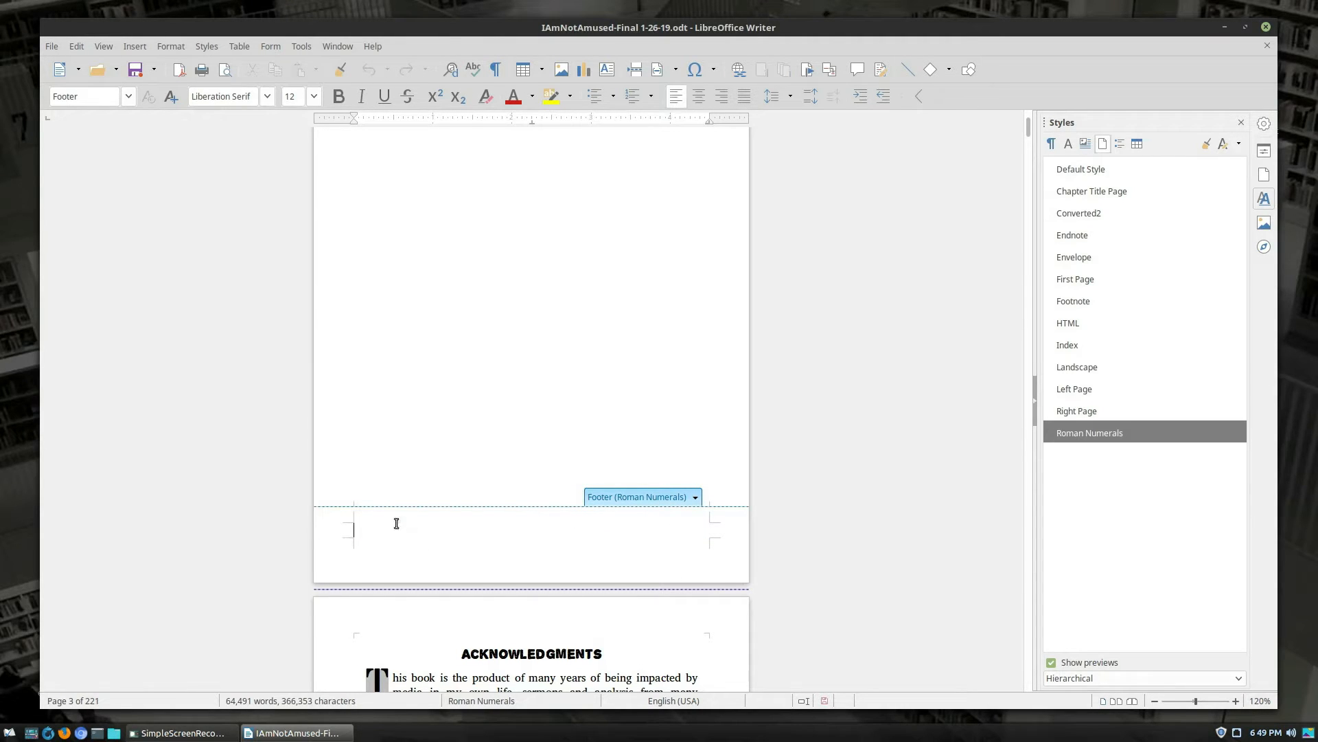
{"action": "left_click", "coordinate": [135, 46]}
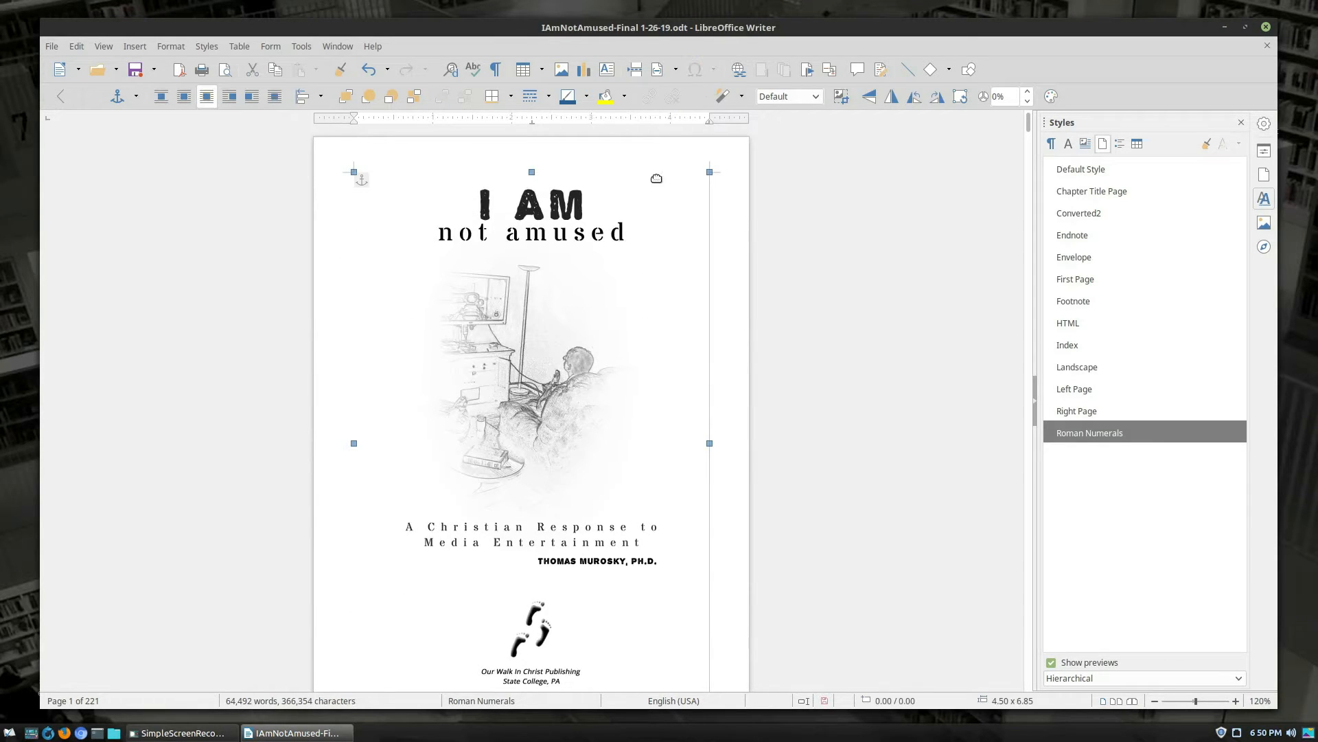
{"action": "scroll", "scroll_direction": "down", "scroll_amount": 3}
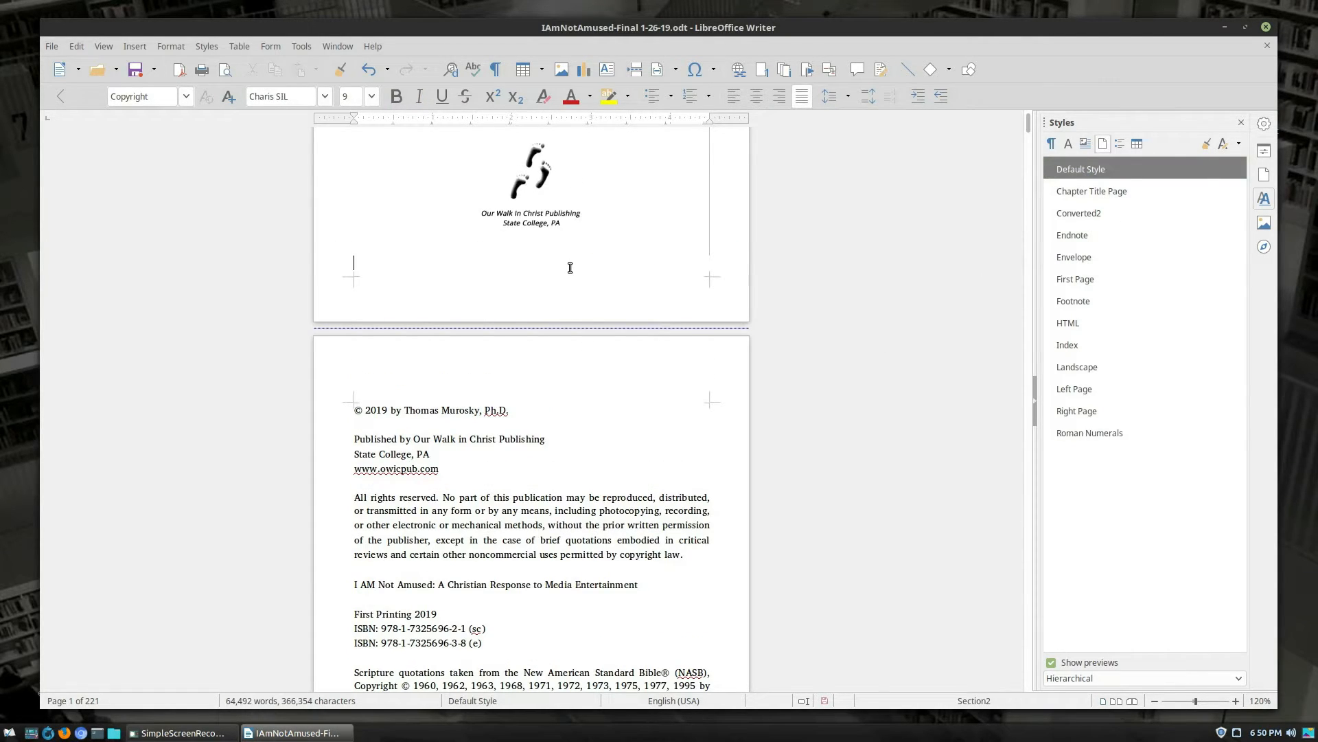
{"action": "scroll", "scroll_direction": "down", "scroll_amount": 3}
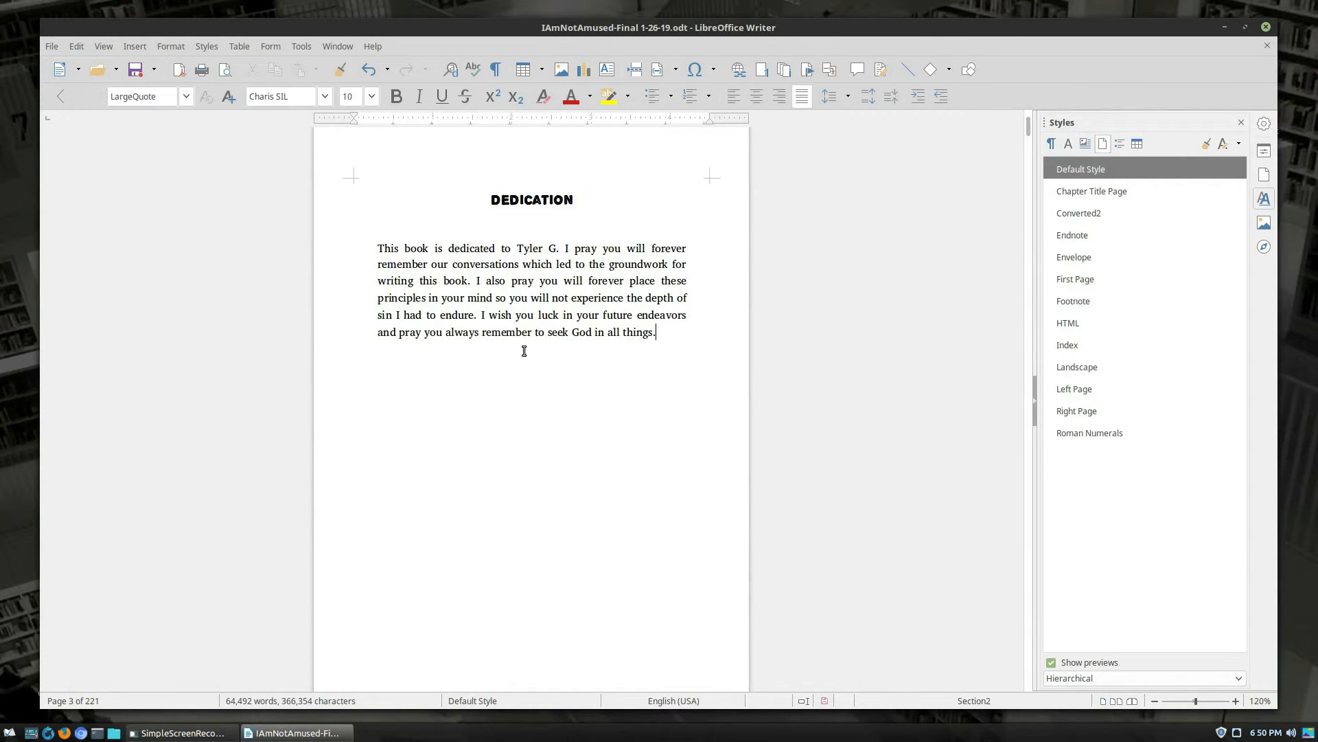
{"action": "mouse_move", "coordinate": [1095, 208]}
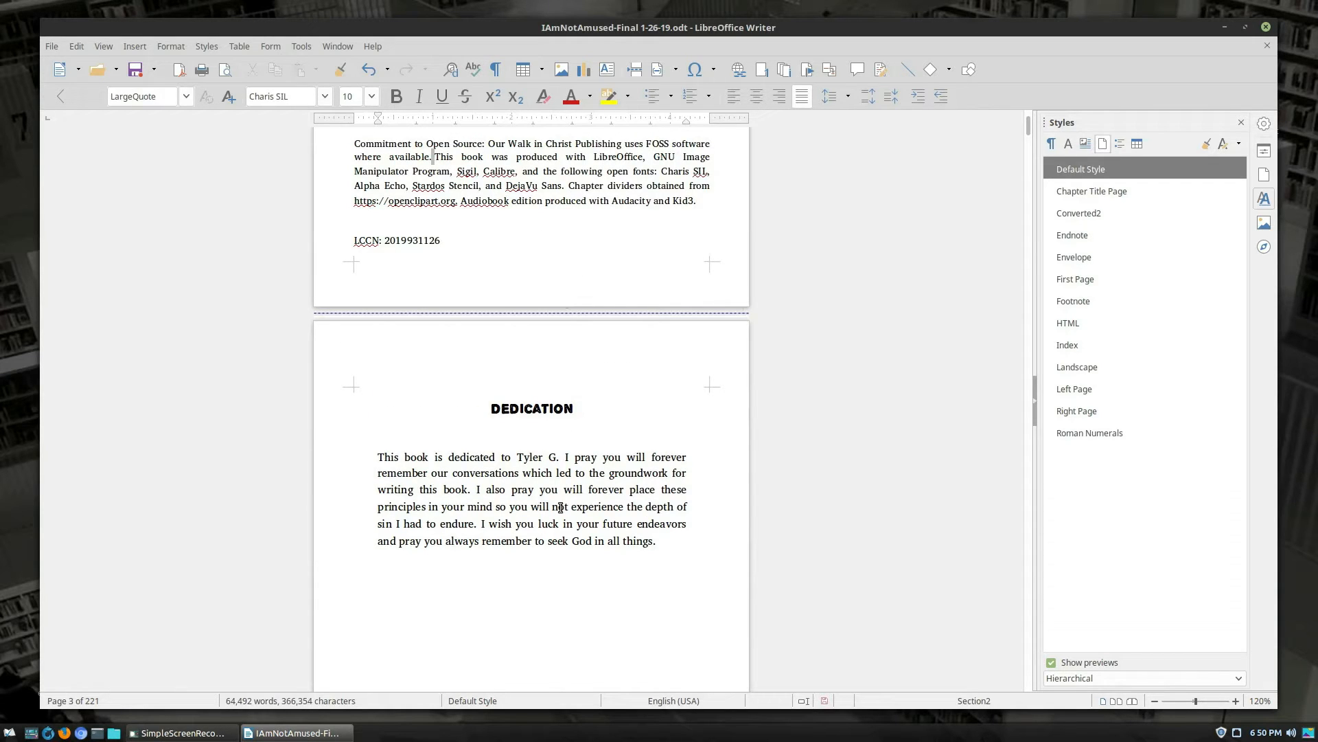
{"action": "left_click", "coordinate": [1090, 432]}
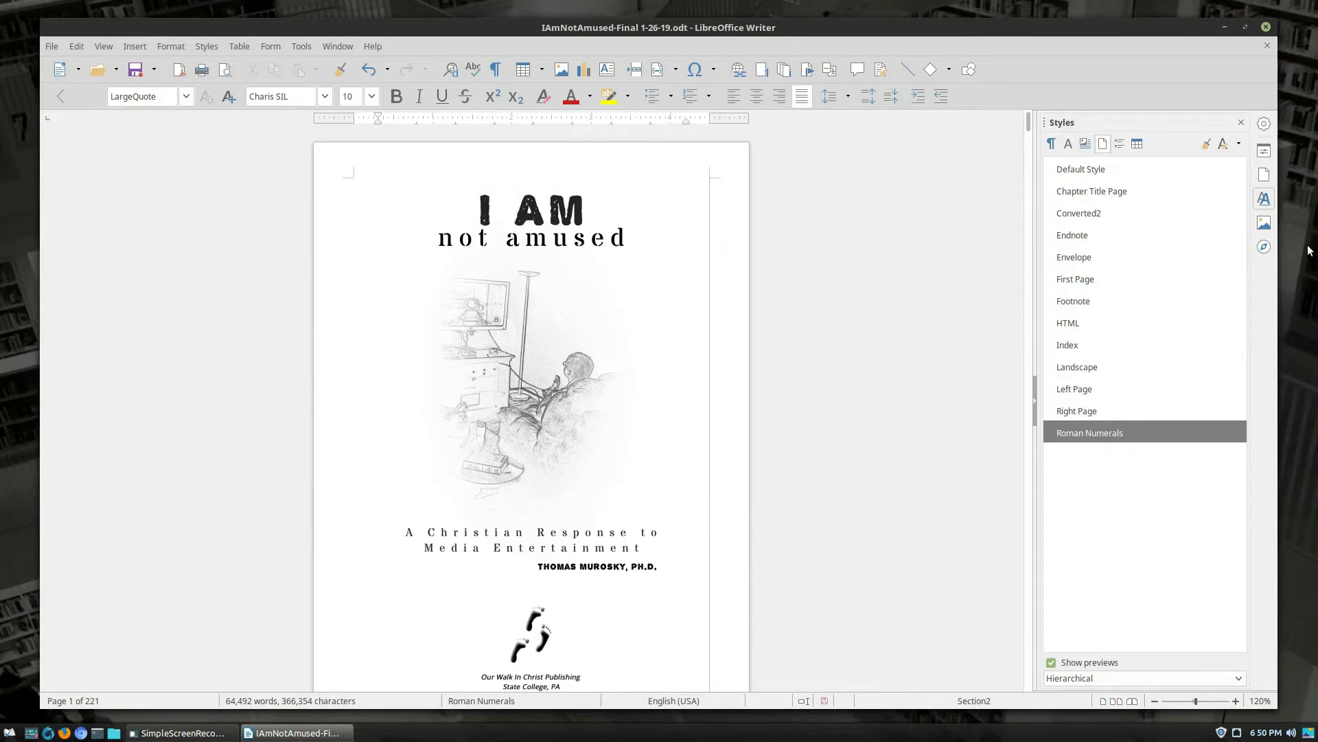
{"action": "scroll", "scroll_direction": "down", "scroll_amount": 3}
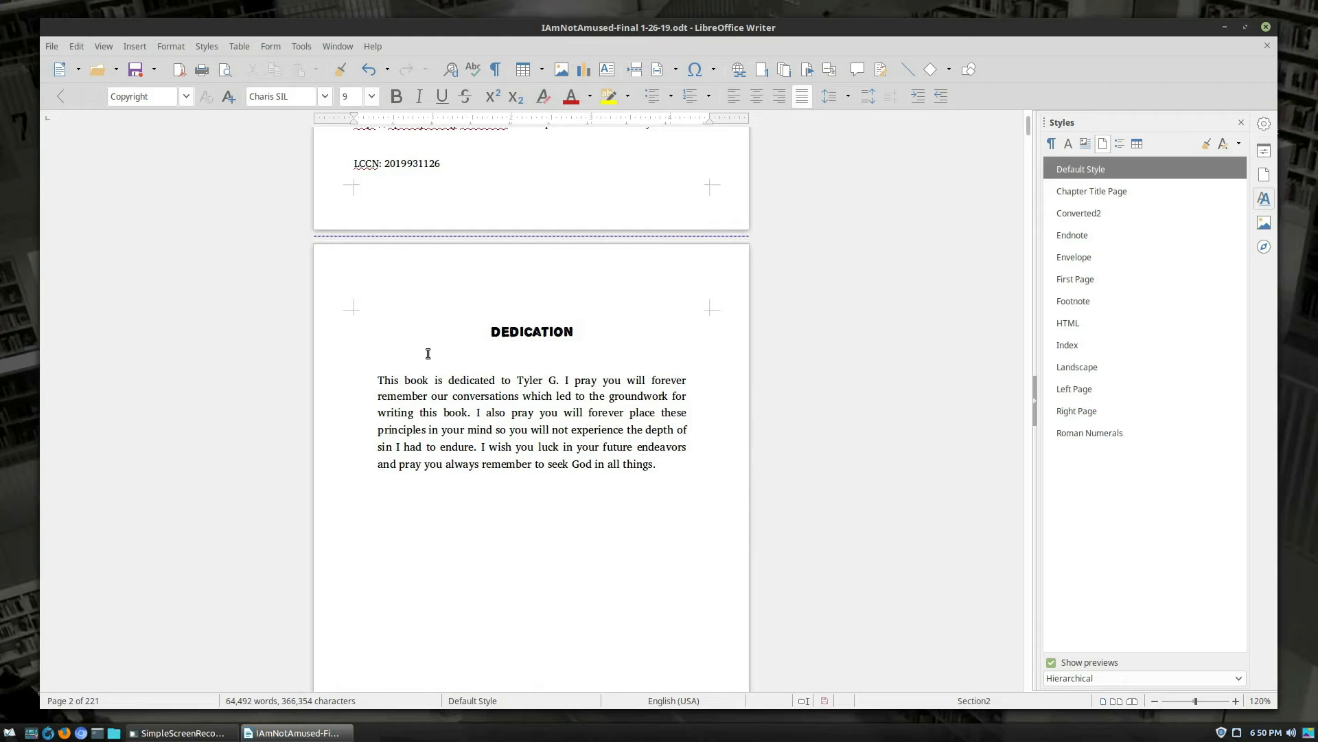
Give the DEDICATION heading a Text Flow page break using the Roman Numerals page style
{"action": "left_click", "coordinate": [170, 46]}
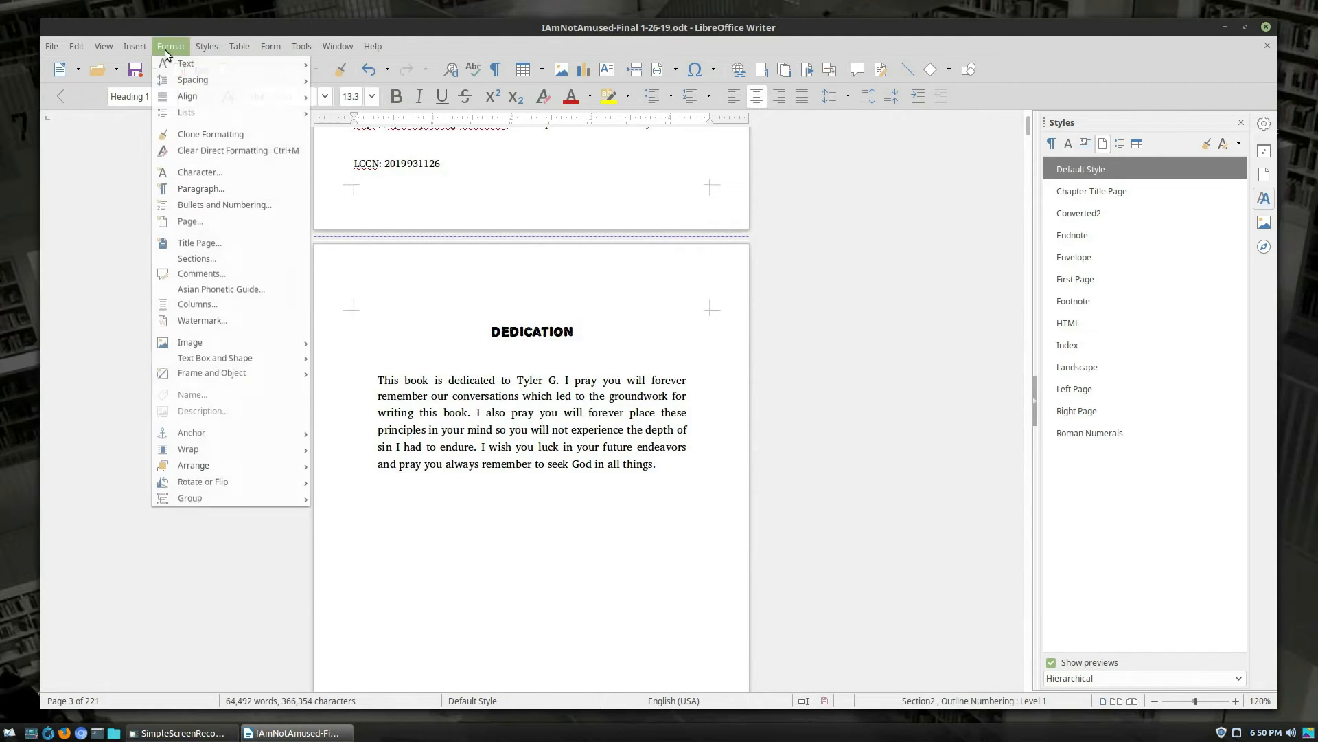
{"action": "left_click", "coordinate": [201, 188]}
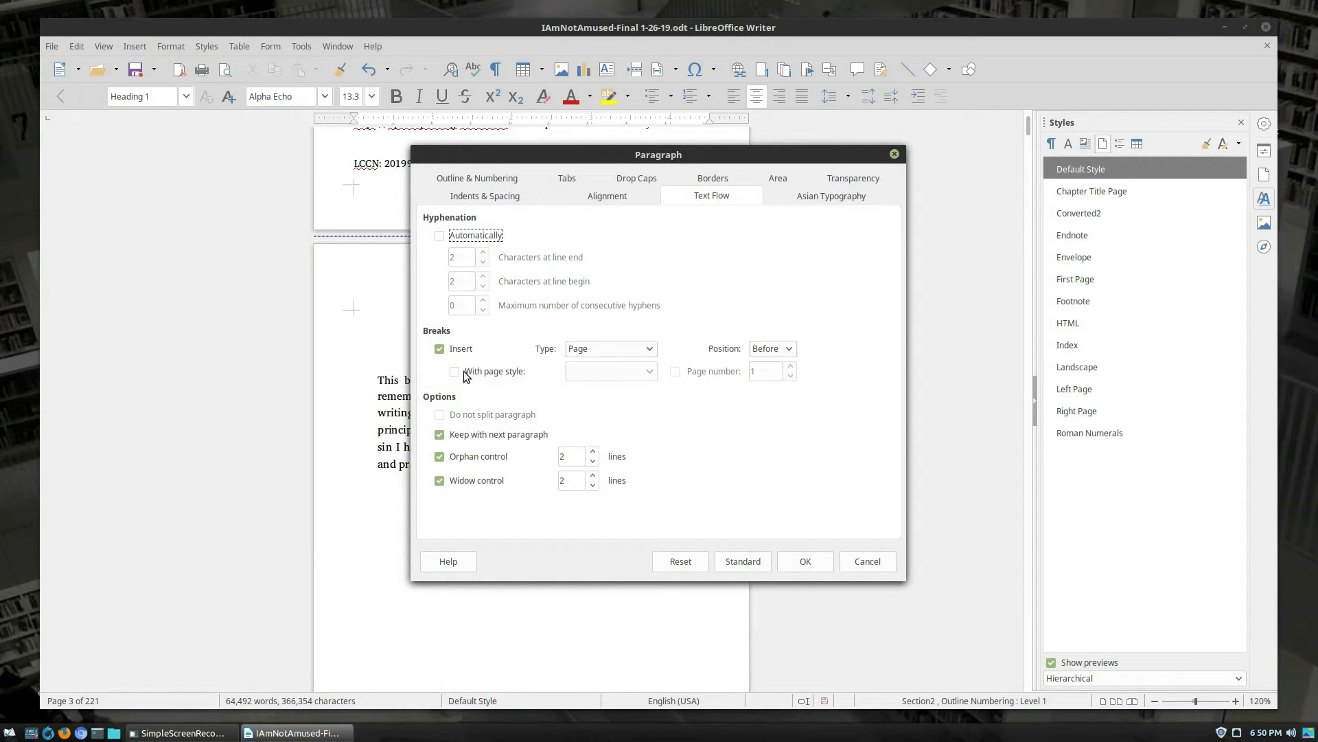
{"action": "left_click", "coordinate": [456, 372]}
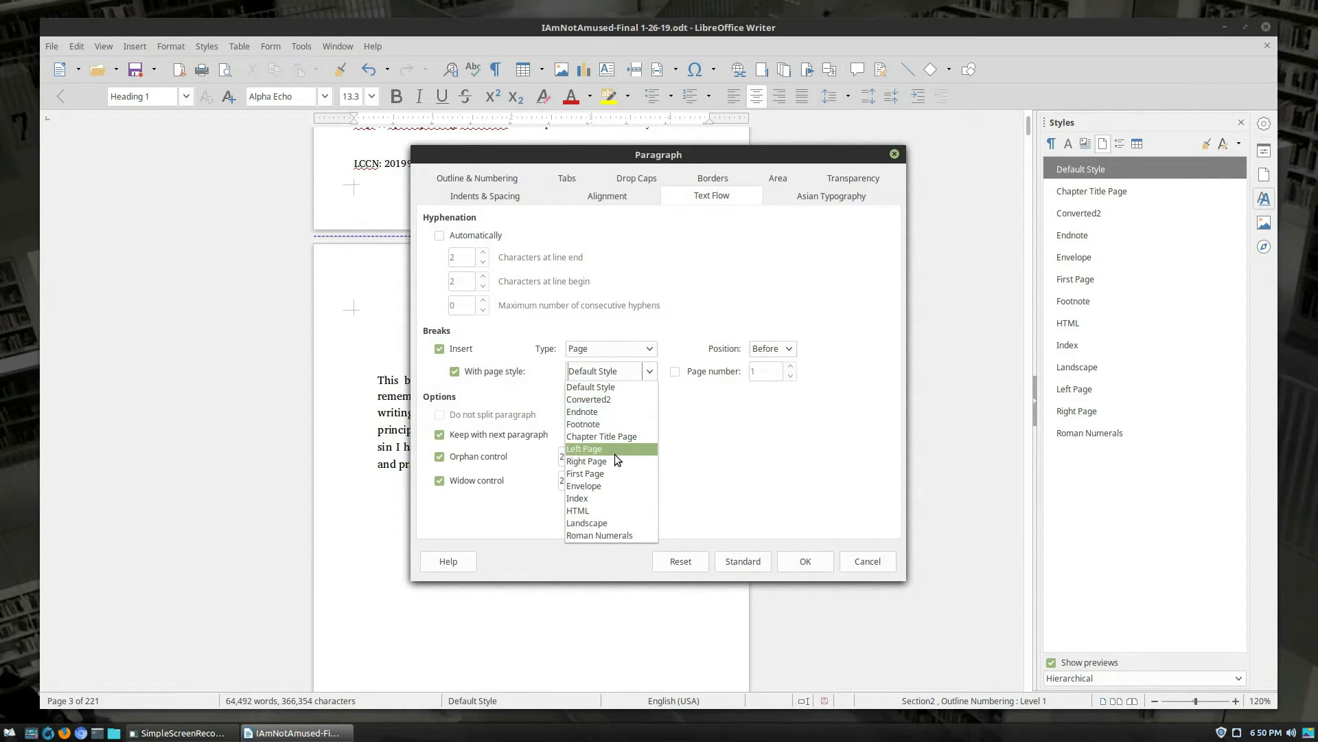
{"action": "left_click", "coordinate": [598, 535]}
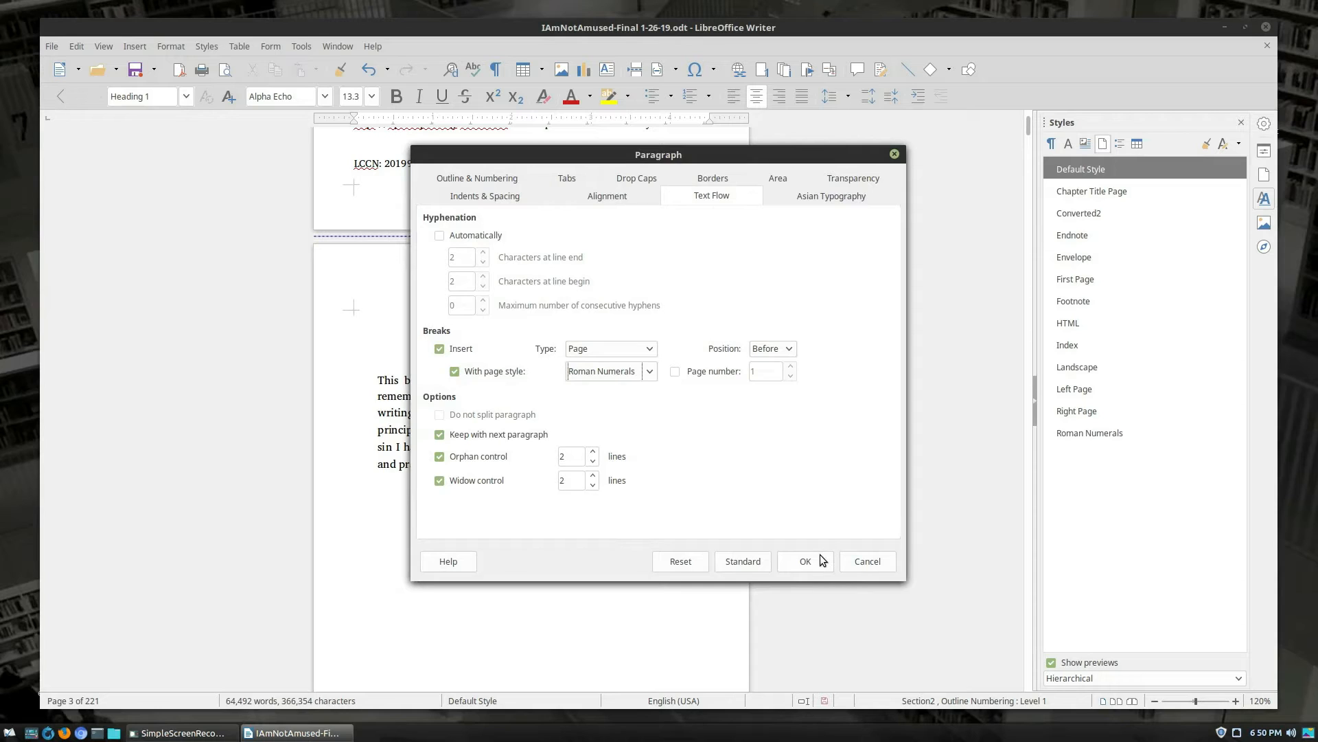
{"action": "left_click", "coordinate": [805, 561]}
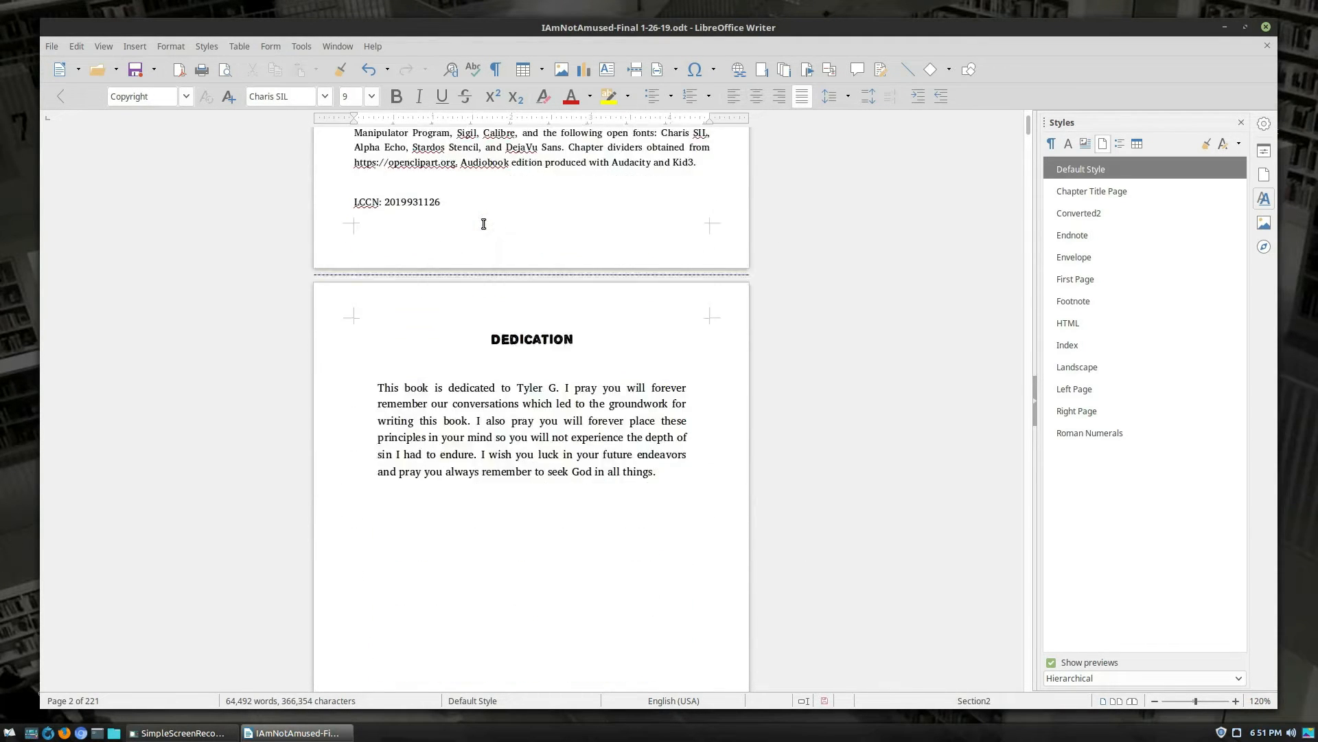
Scroll down to the front-matter footer showing page number 3
{"action": "scroll", "scroll_direction": "down", "scroll_amount": 3}
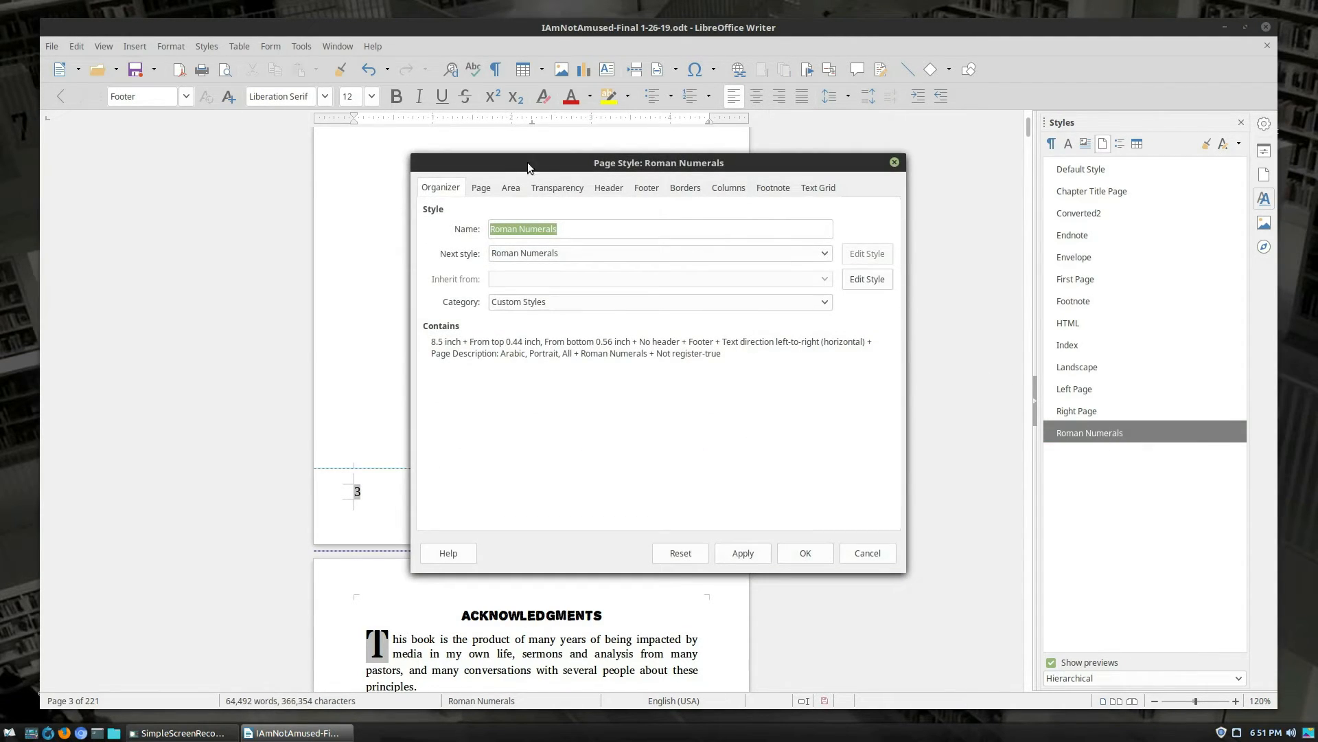
Set the Roman Numerals style's page number format to 'i, ii, iii, ...' and apply
{"action": "left_click", "coordinate": [480, 187]}
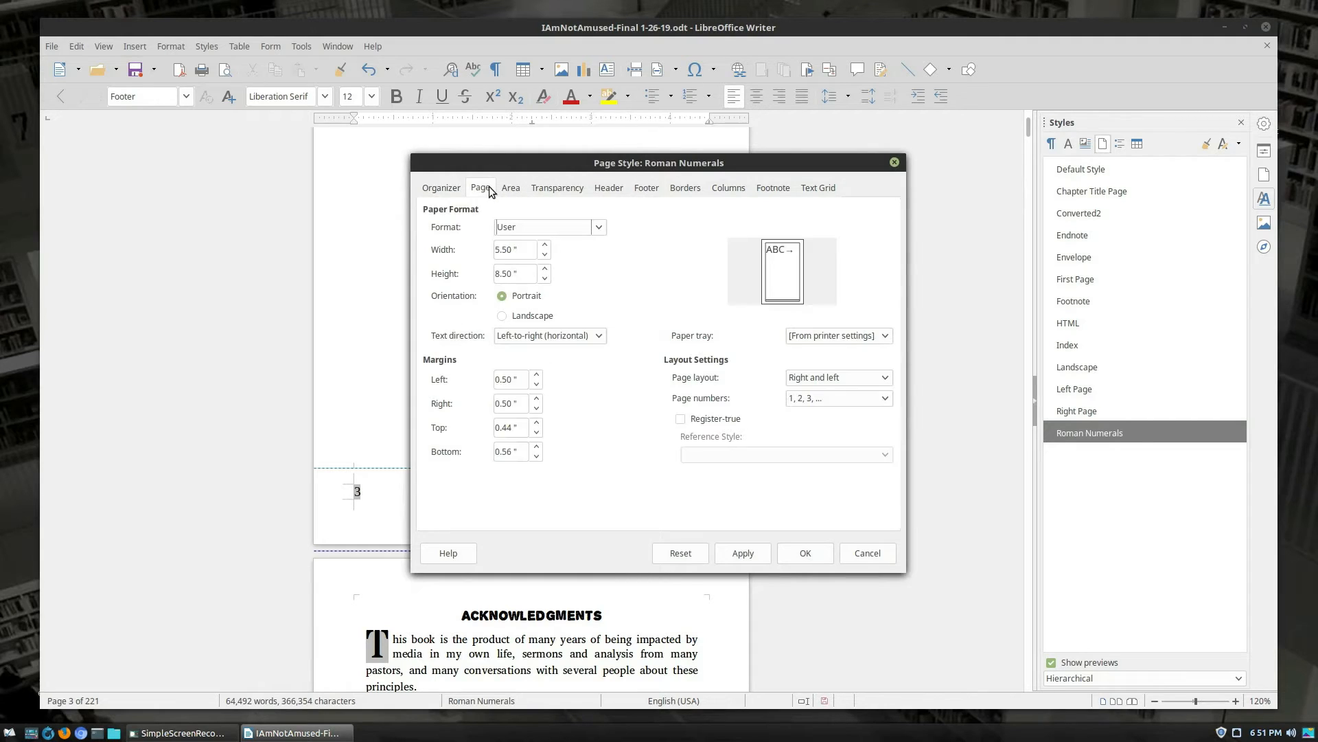
{"action": "left_click", "coordinate": [885, 398]}
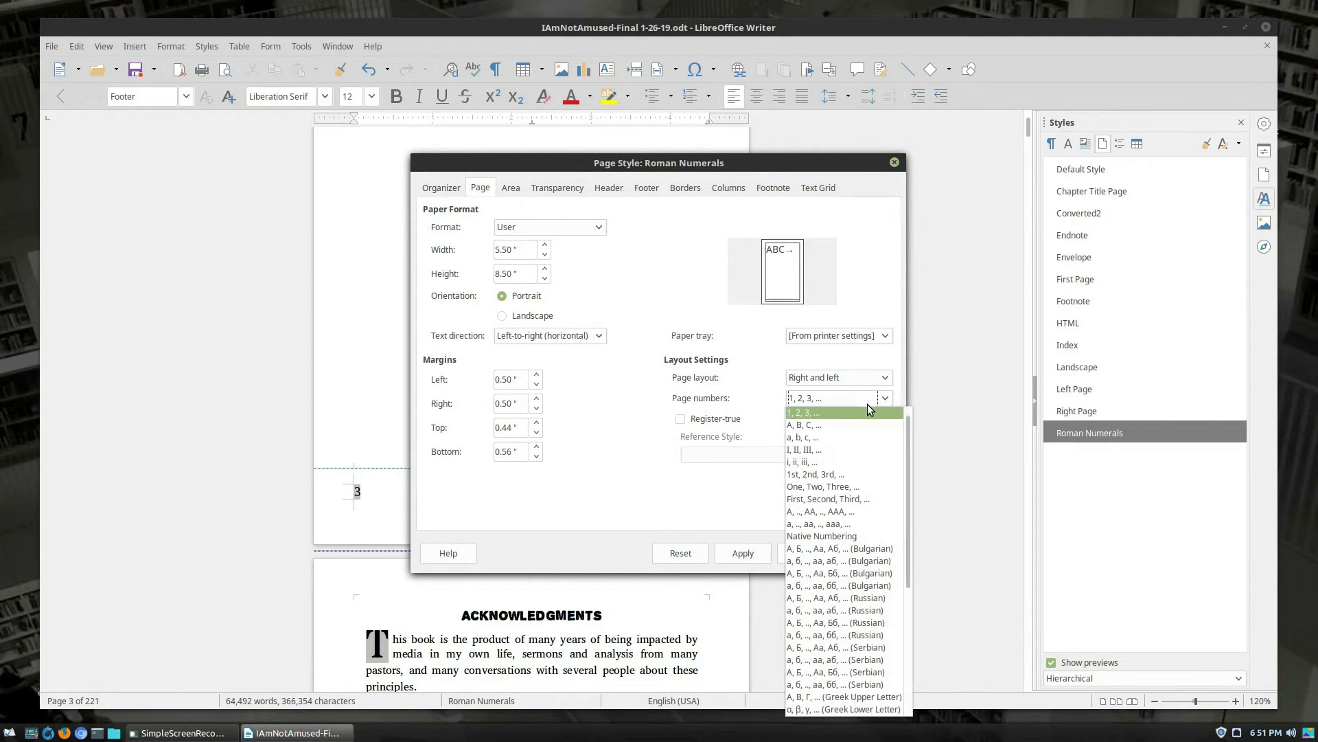
{"action": "left_click", "coordinate": [801, 461]}
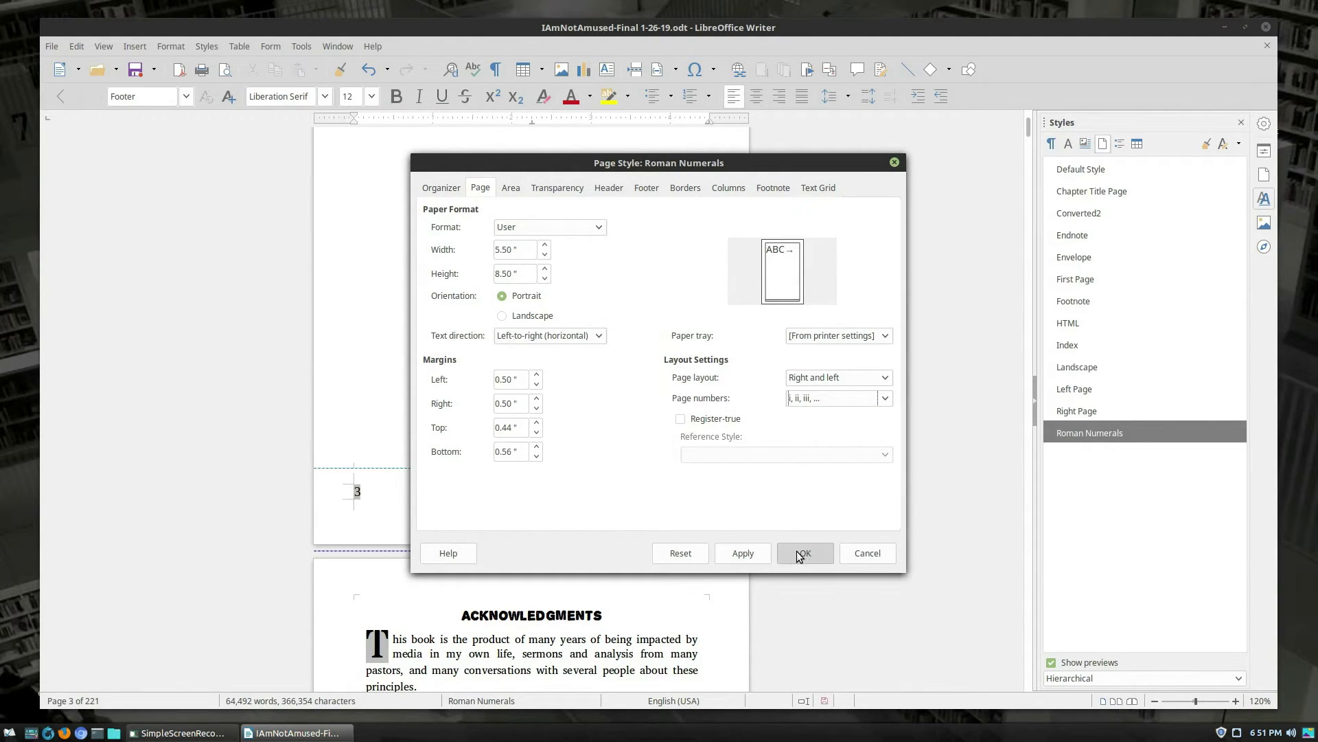
{"action": "left_click", "coordinate": [805, 553]}
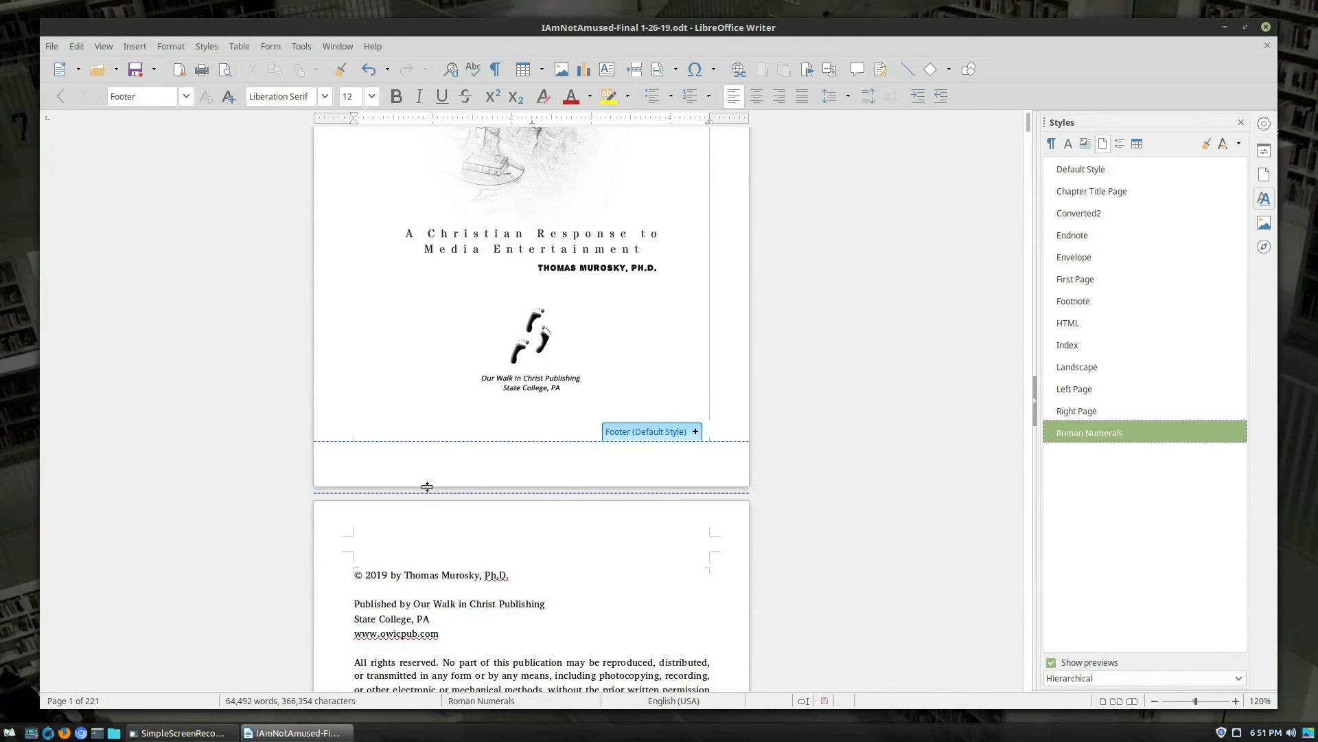
{"action": "scroll", "scroll_direction": "down", "scroll_amount": 3}
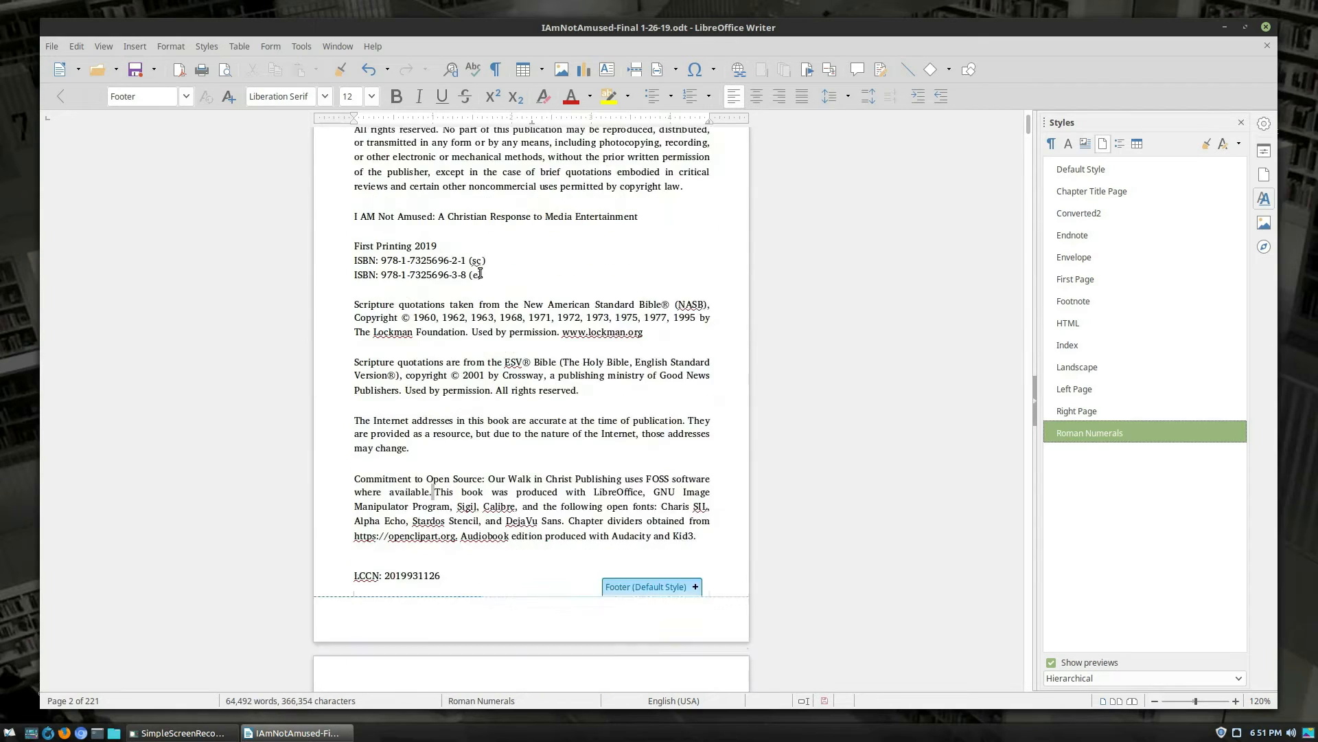
{"action": "scroll", "scroll_direction": "down", "scroll_amount": 3}
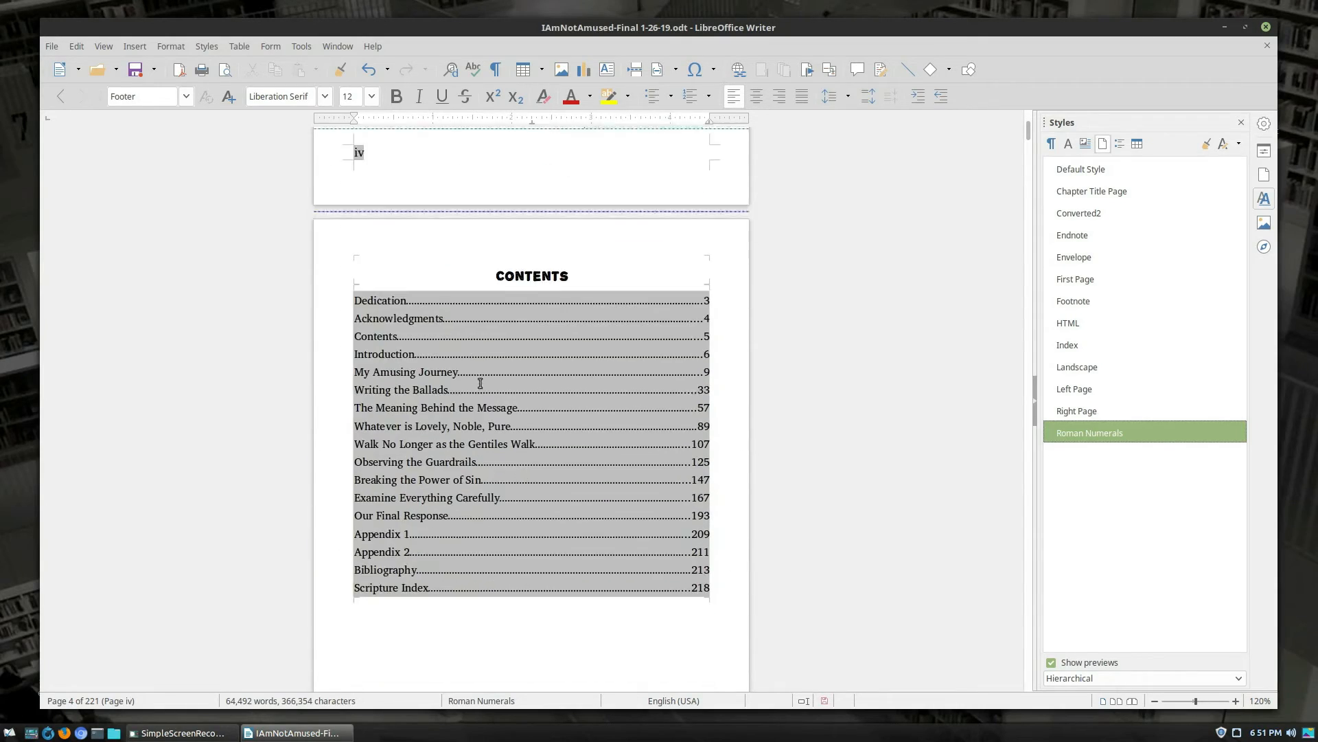
{"action": "scroll", "scroll_direction": "down", "scroll_amount": 3}
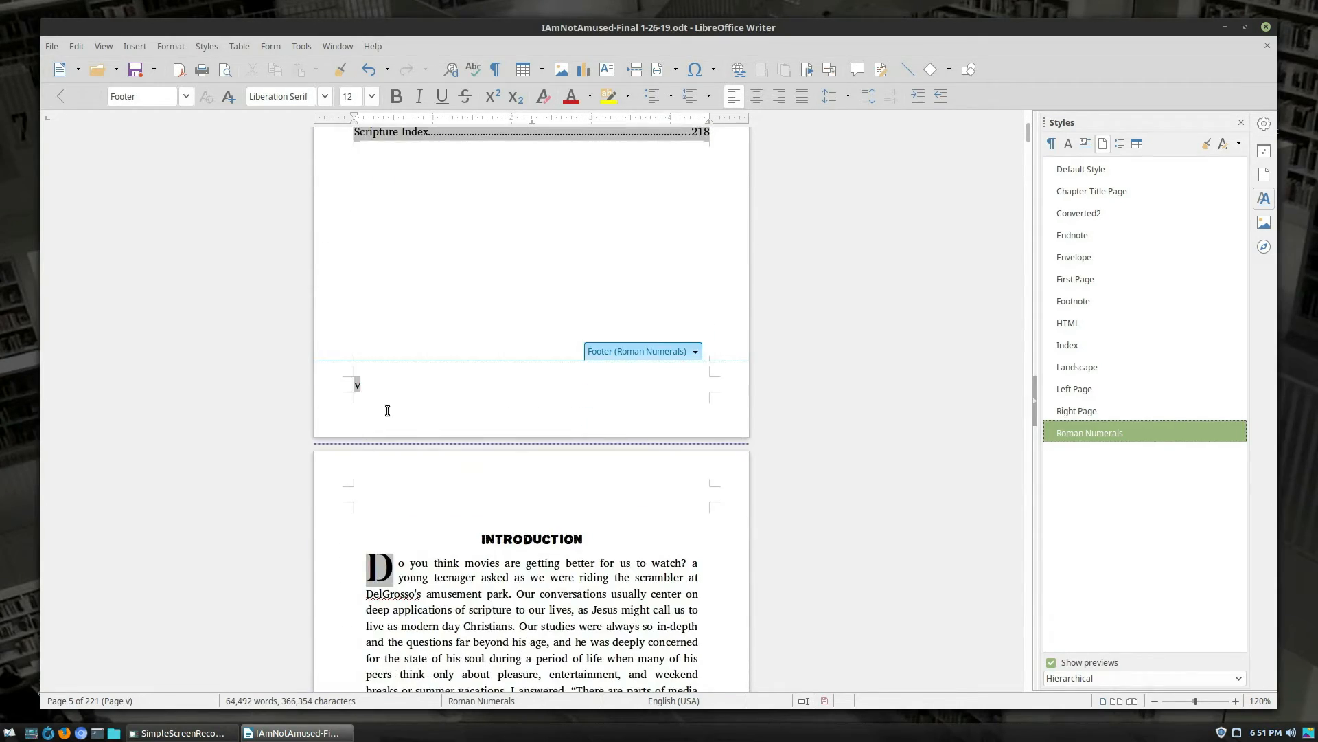
{"action": "scroll", "scroll_direction": "down", "scroll_amount": 3}
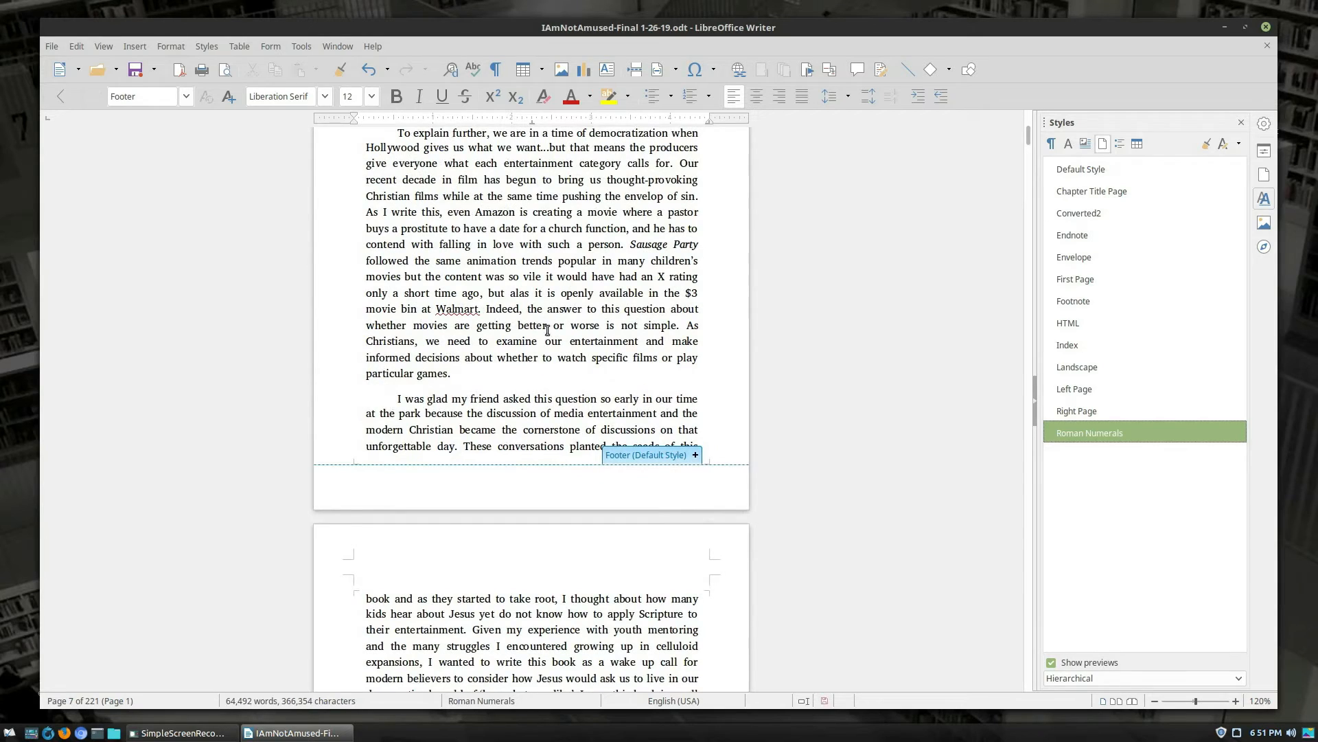
{"action": "scroll", "scroll_direction": "down", "scroll_amount": 3}
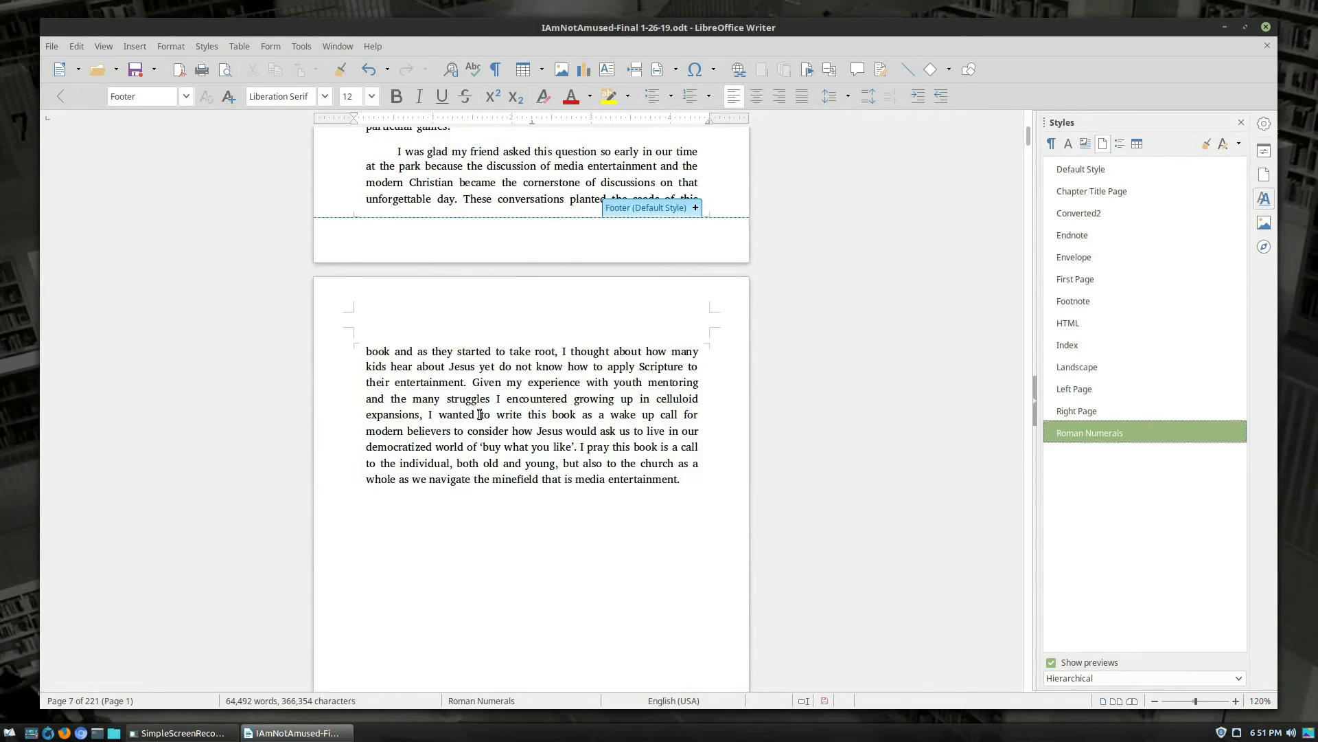
{"action": "scroll", "scroll_direction": "down", "scroll_amount": 3}
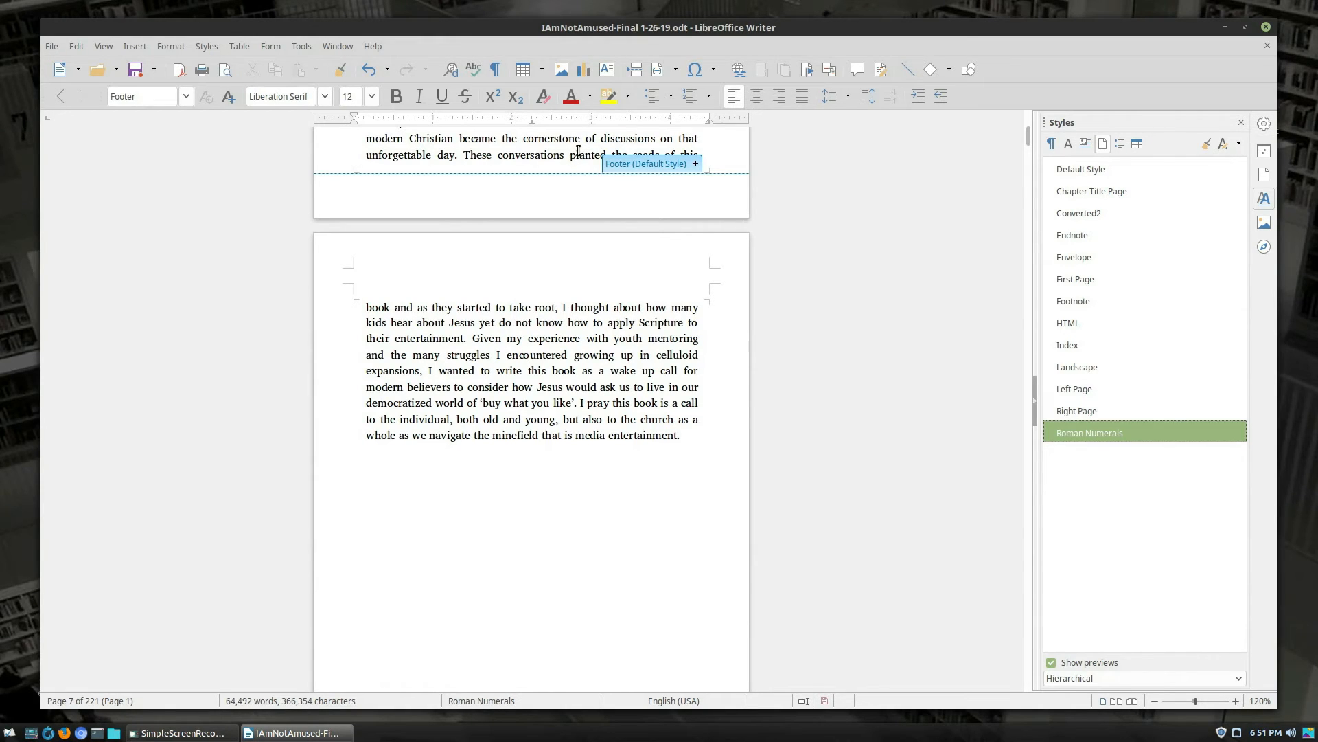
{"action": "scroll", "scroll_direction": "down", "scroll_amount": 3}
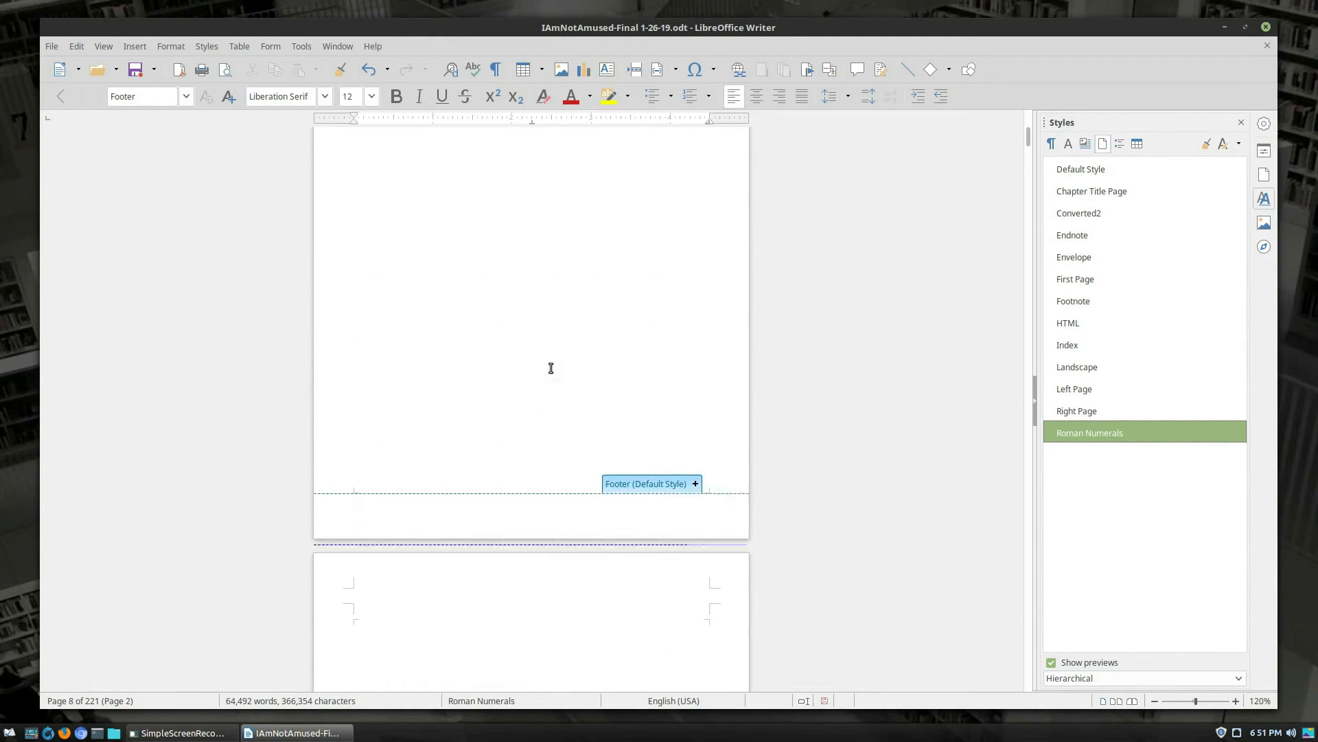
{"action": "scroll", "scroll_direction": "down", "scroll_amount": 3}
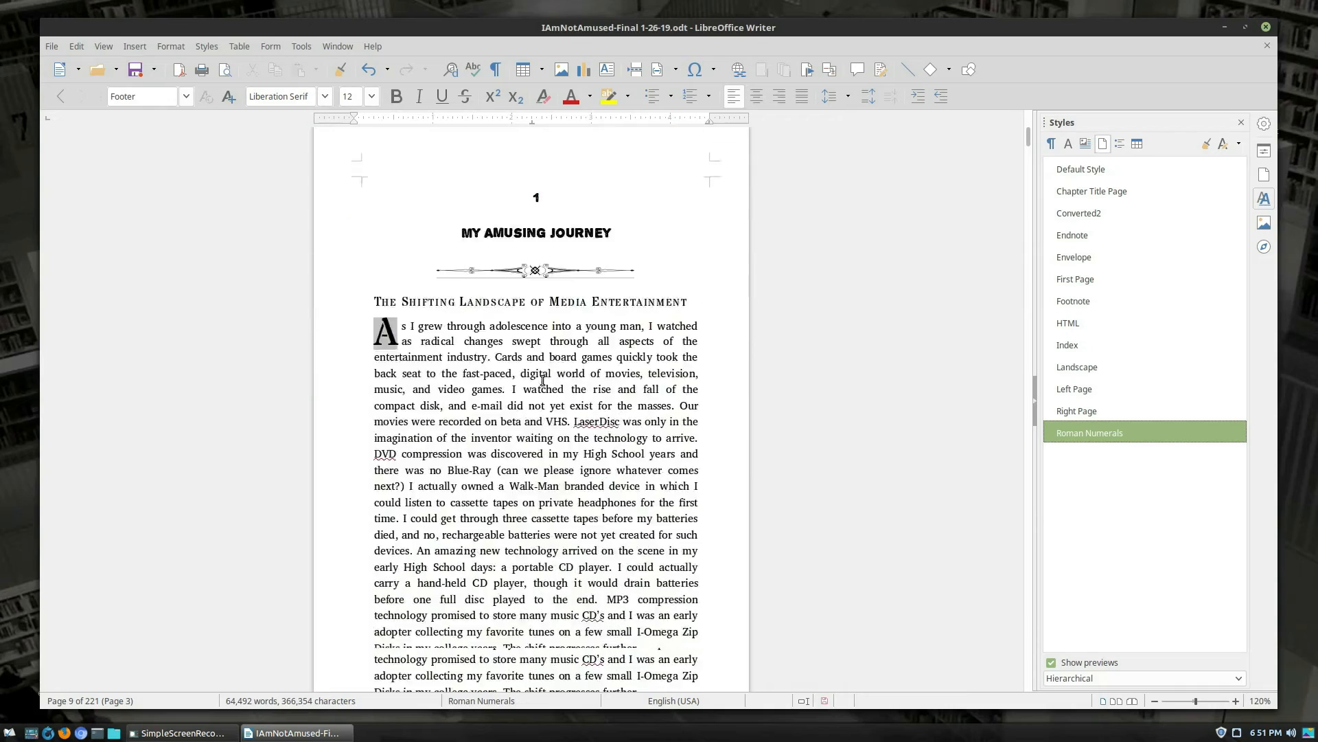
{"action": "scroll", "scroll_direction": "down", "scroll_amount": 3}
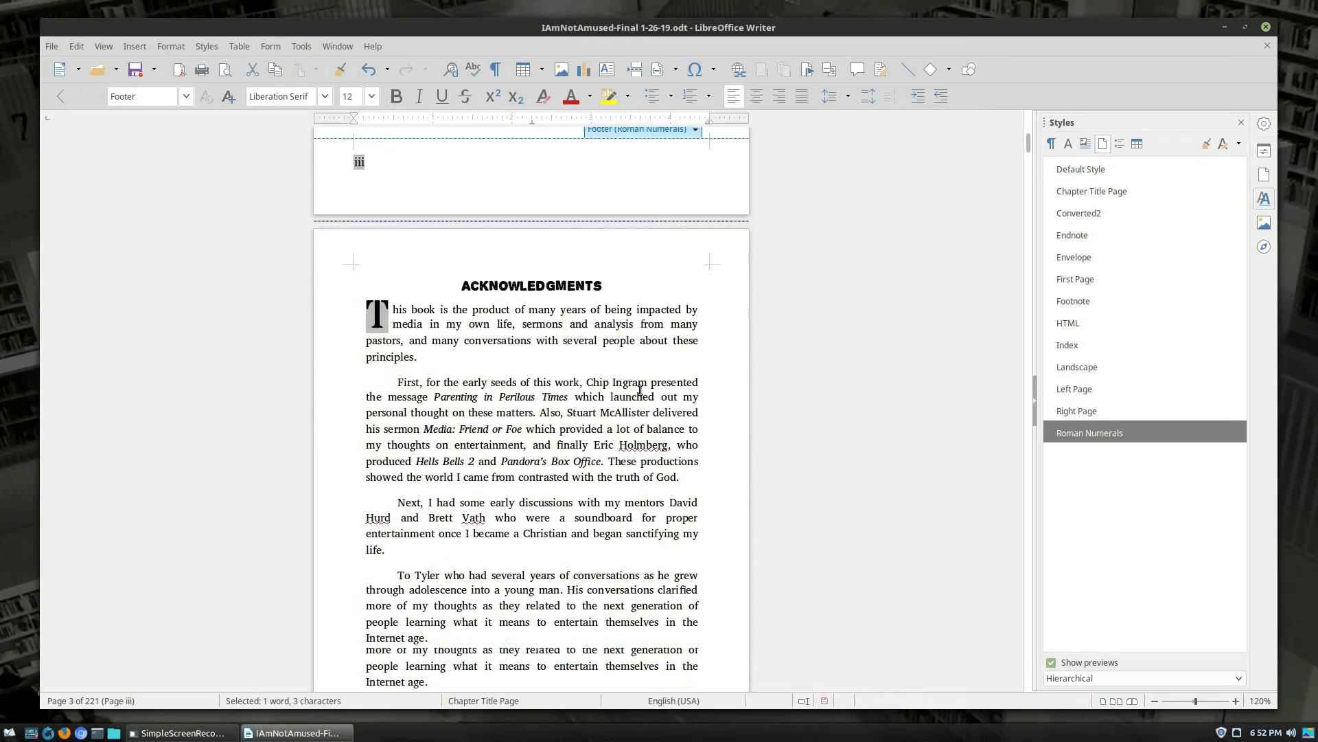
Update the table of contents index and remove its Contents entry
{"action": "scroll", "scroll_direction": "down", "scroll_amount": 3}
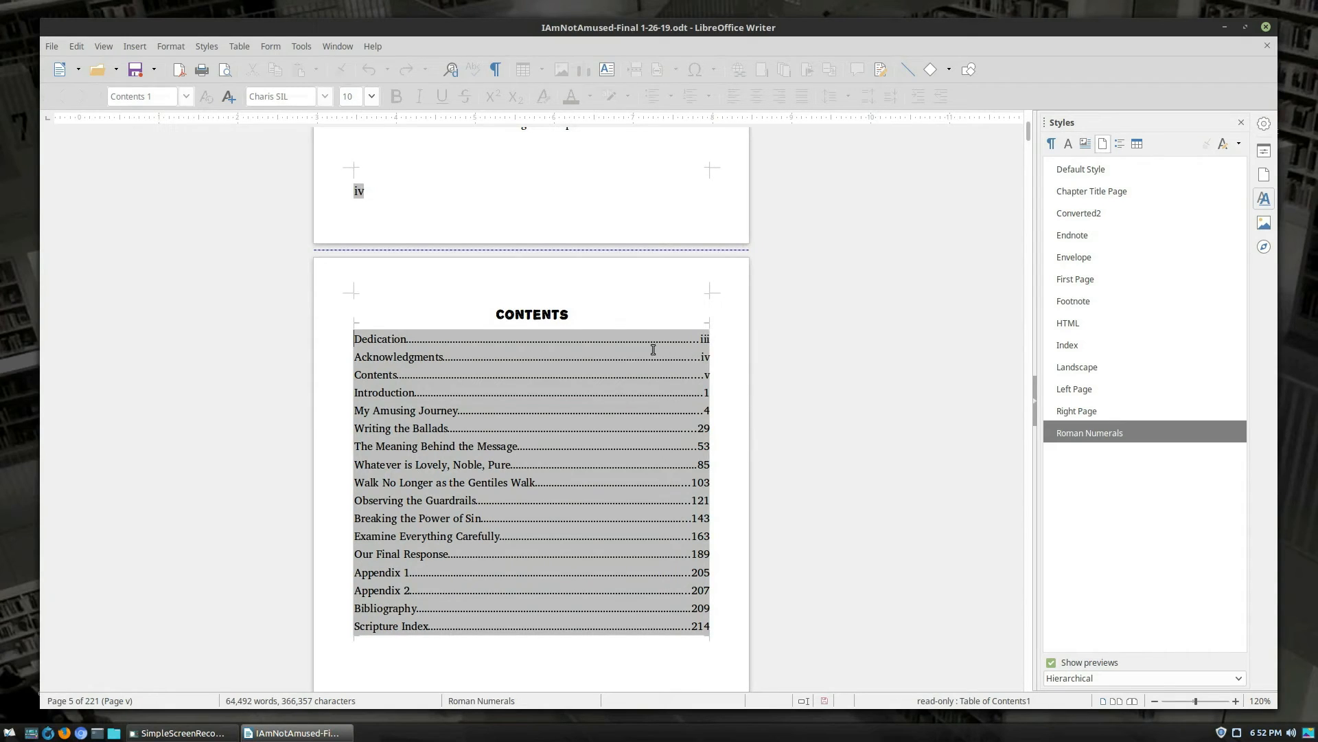
{"action": "mouse_move", "coordinate": [706, 339]}
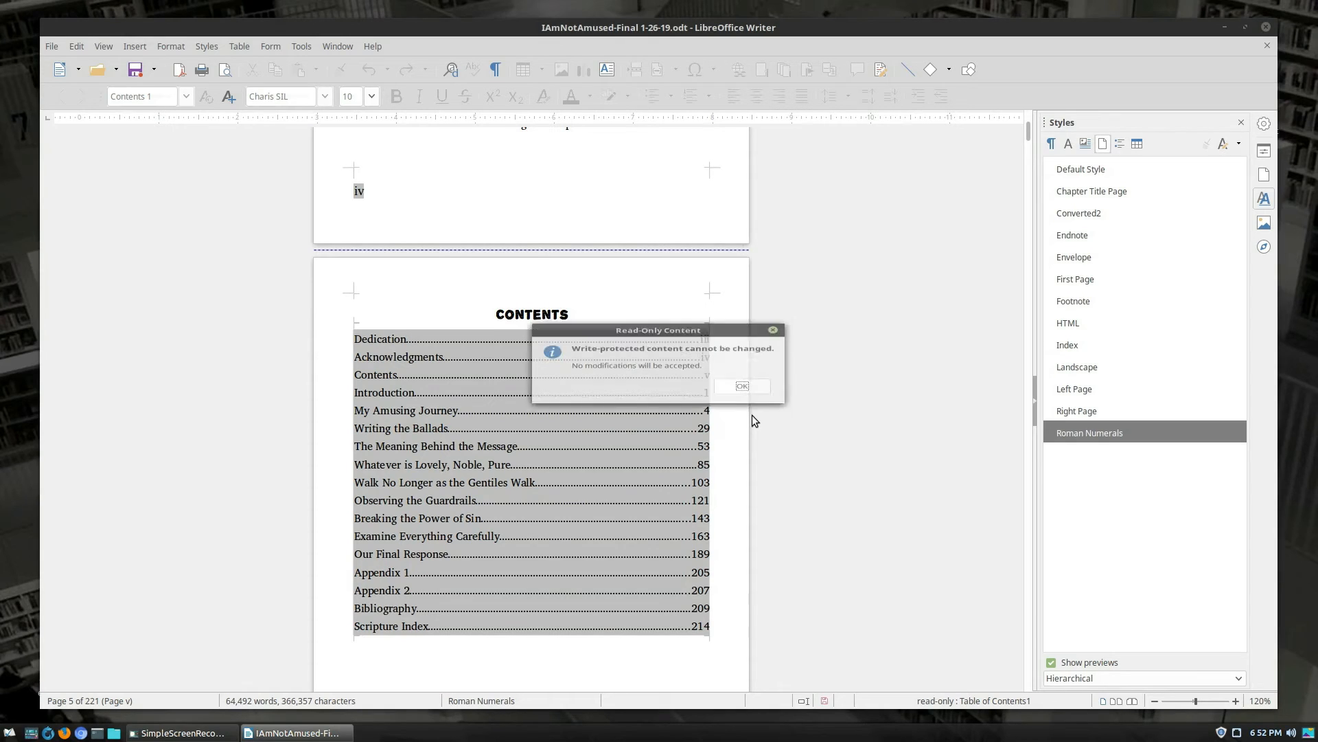
{"action": "right_click", "coordinate": [579, 431]}
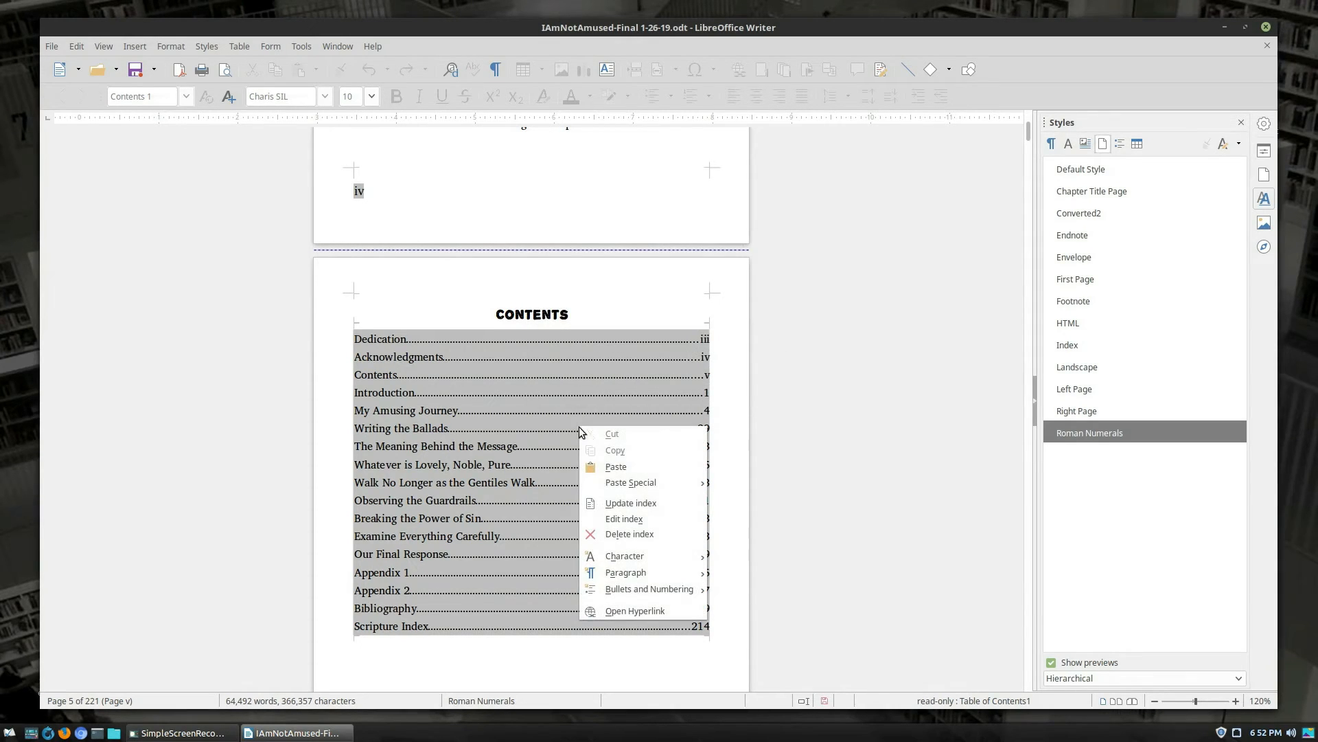
{"action": "left_click", "coordinate": [630, 502]}
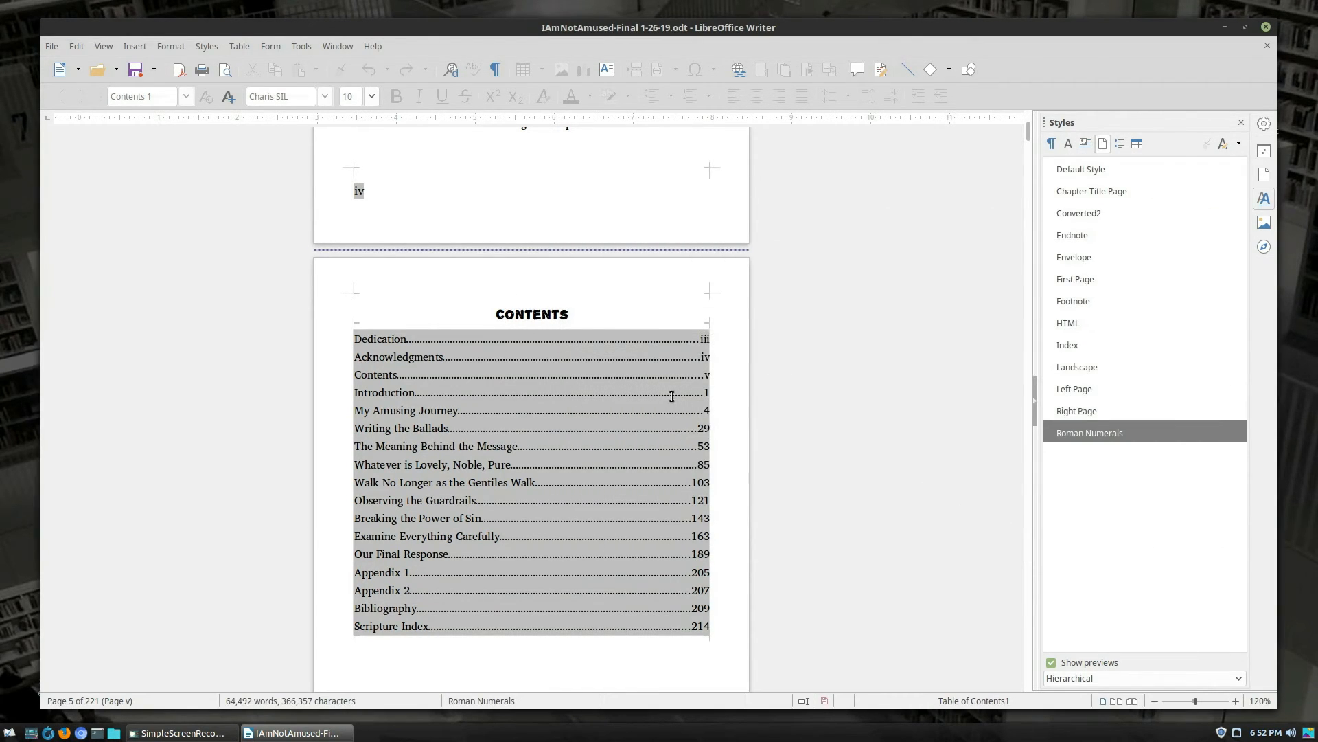
{"action": "left_click", "coordinate": [707, 374]}
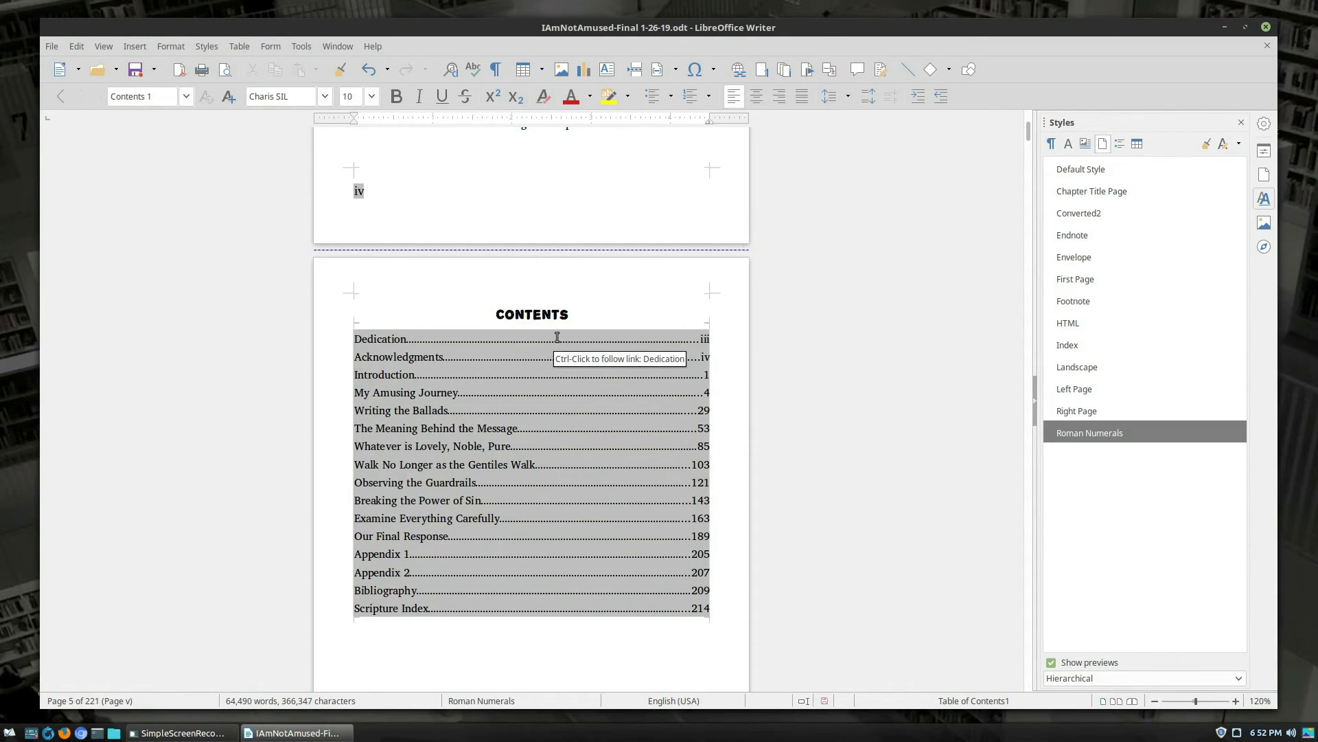
{"action": "mouse_move", "coordinate": [661, 509]}
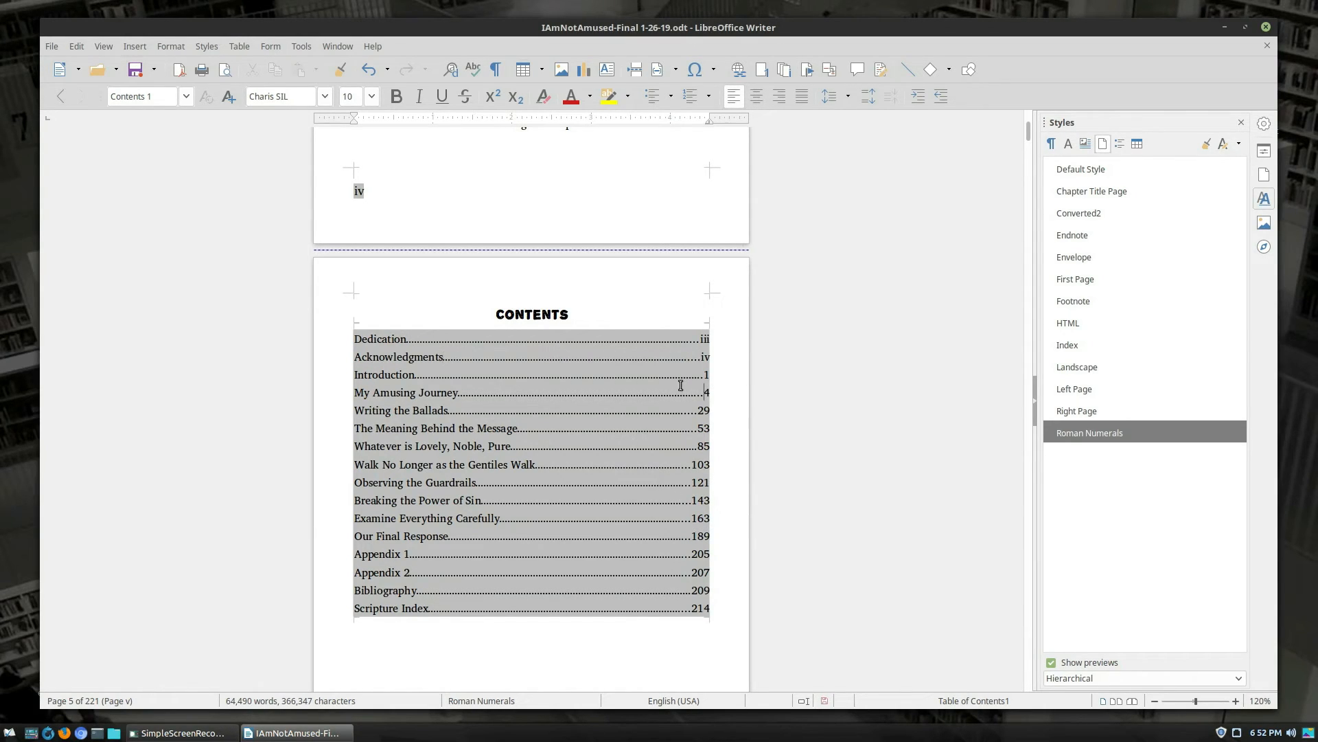
{"action": "mouse_move", "coordinate": [676, 404]}
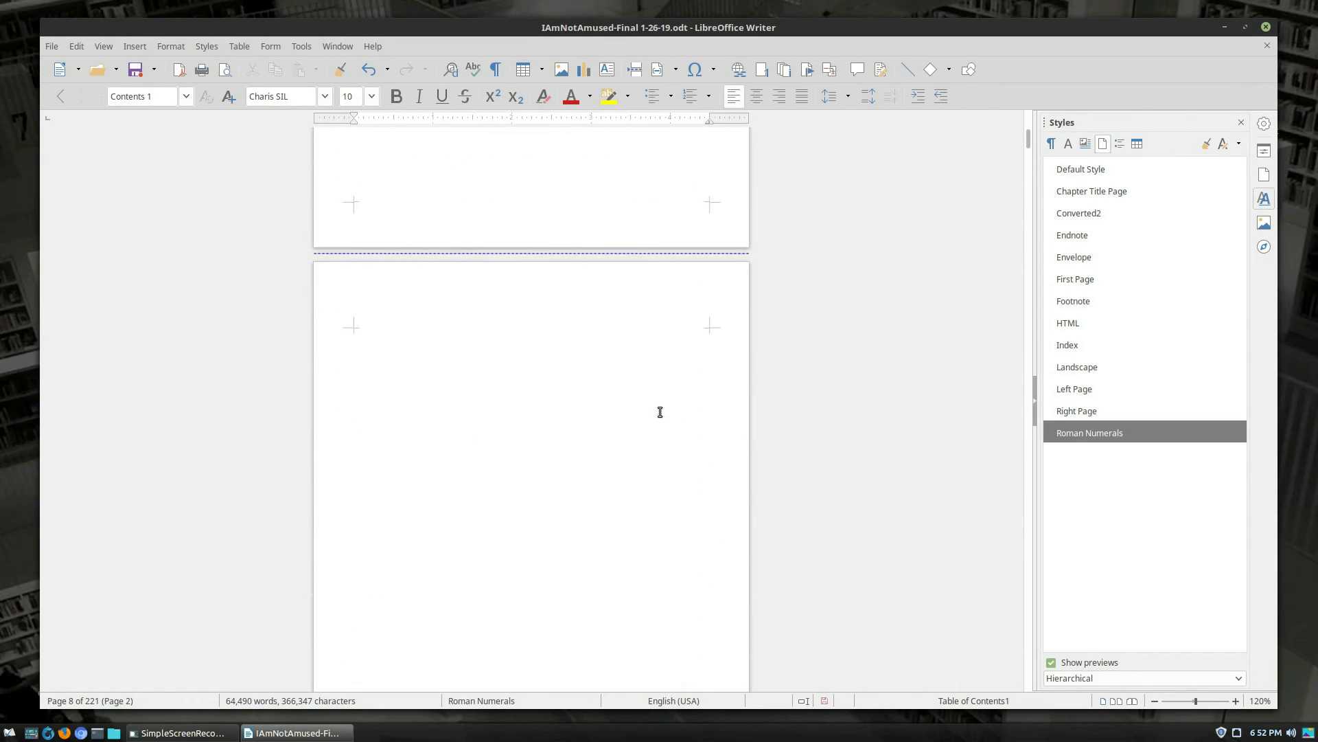
Scroll to the chapter footers and switch the Styles sidebar to paragraph styles
{"action": "scroll", "scroll_direction": "down", "scroll_amount": 3}
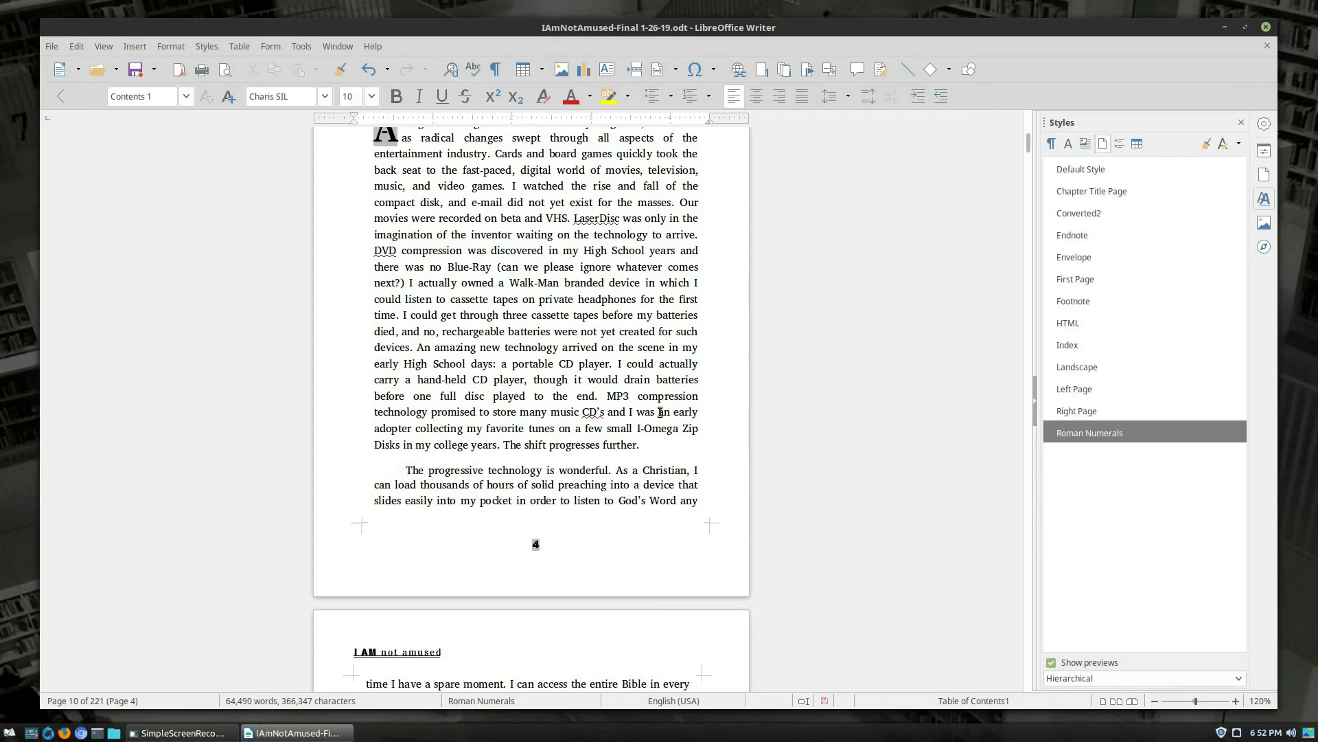
{"action": "scroll", "scroll_direction": "down", "scroll_amount": 3}
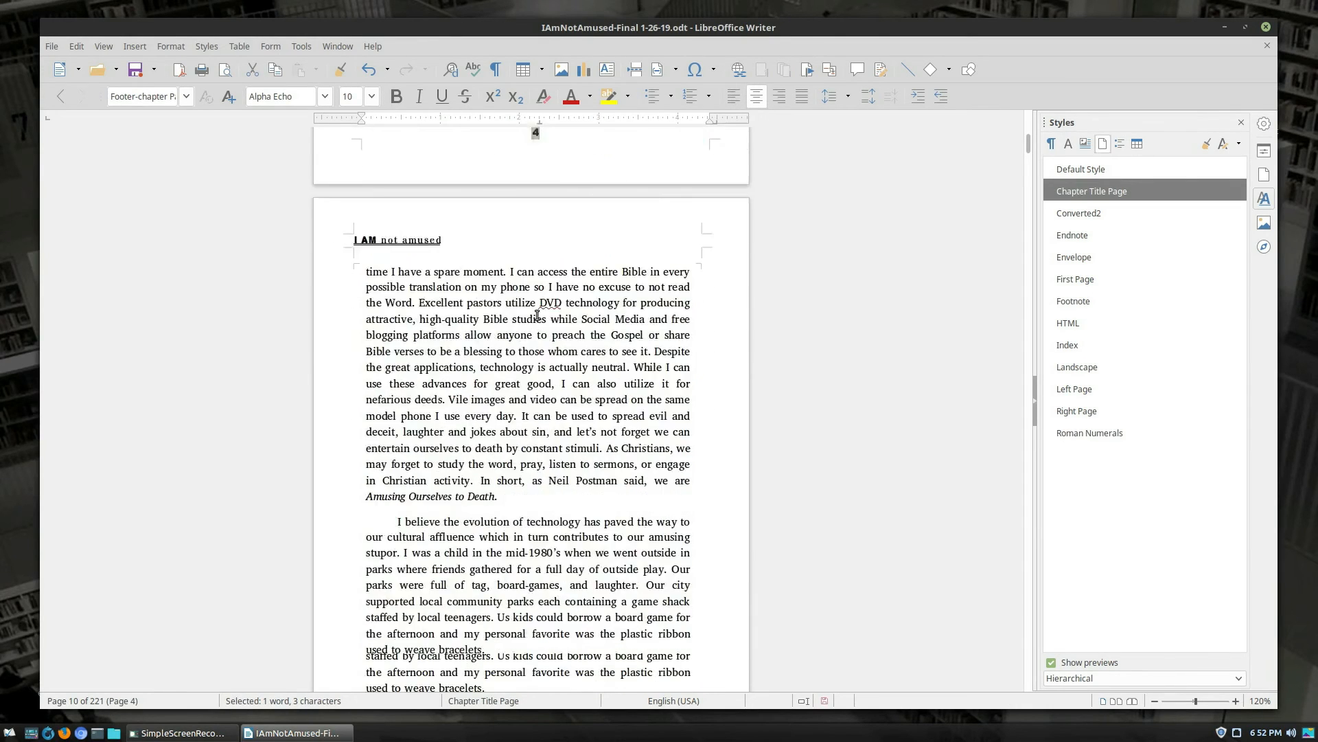
{"action": "scroll", "scroll_direction": "down", "scroll_amount": 3}
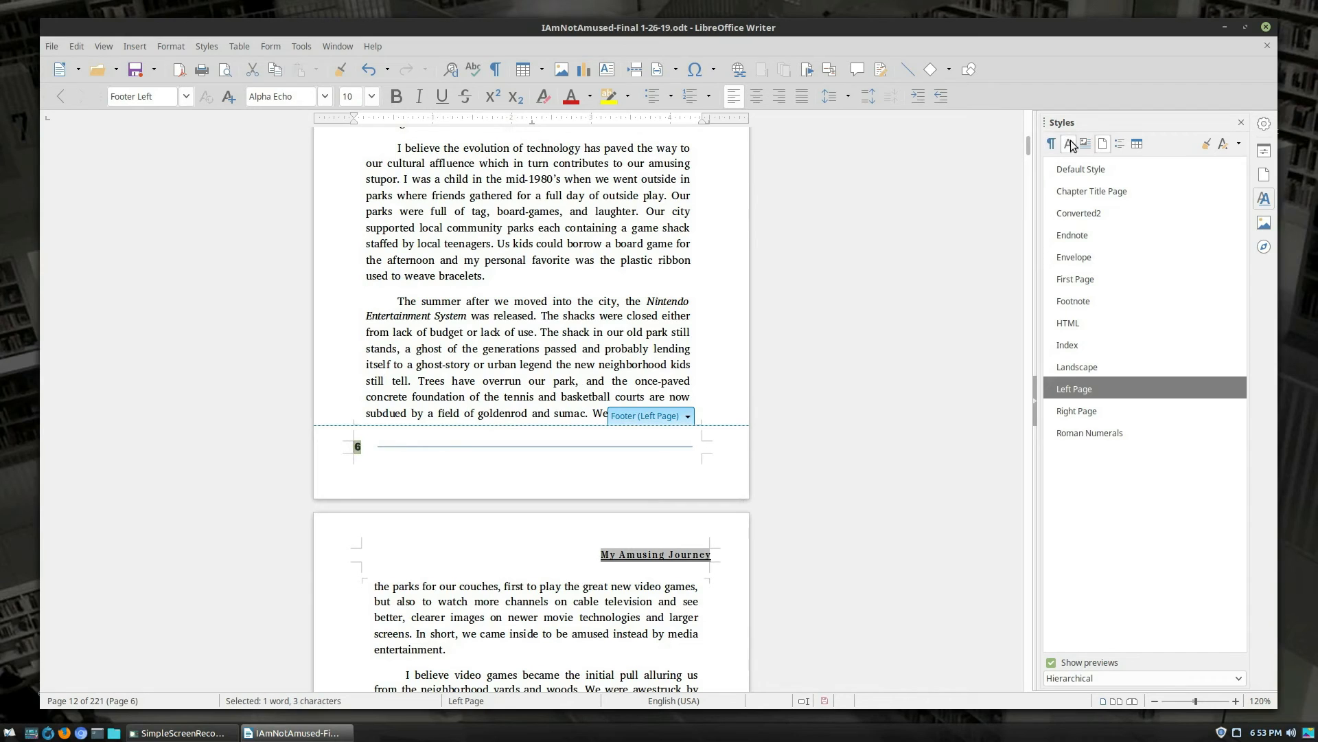
{"action": "left_click", "coordinate": [1068, 144]}
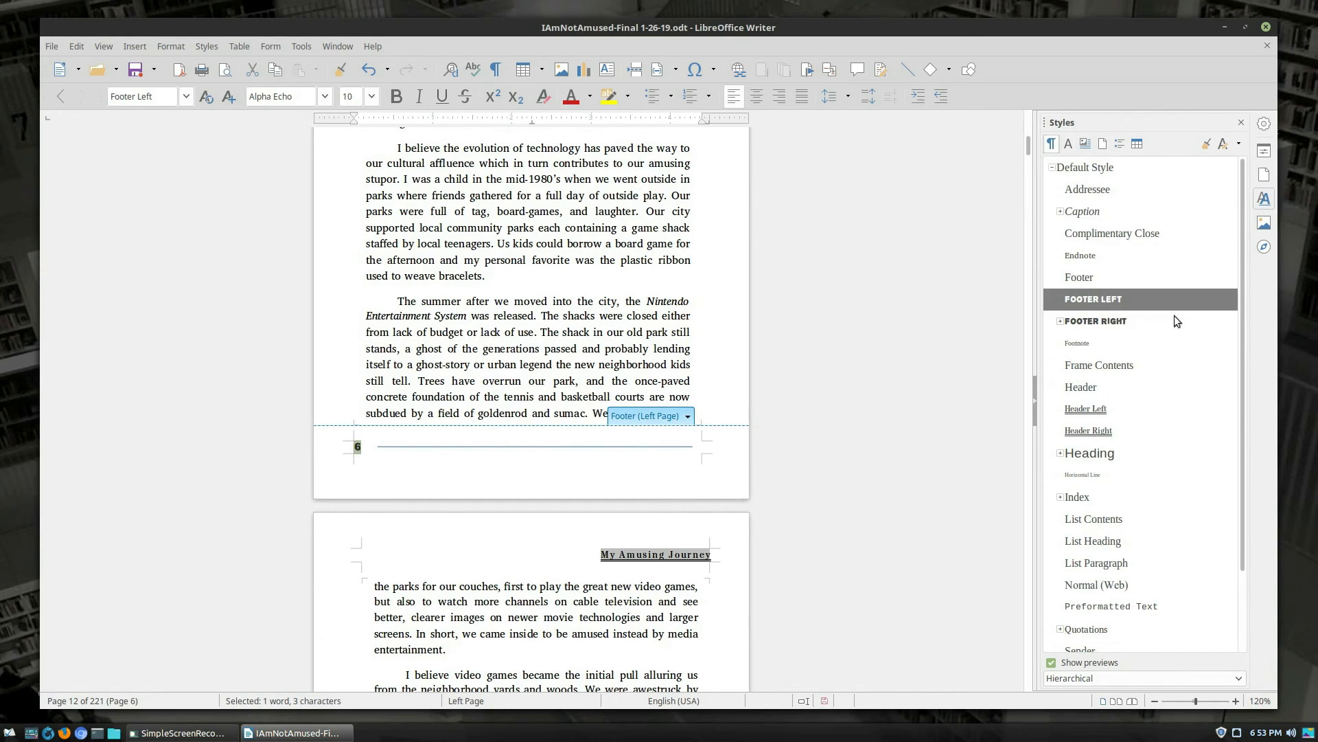
{"action": "scroll", "scroll_direction": "down", "scroll_amount": 3}
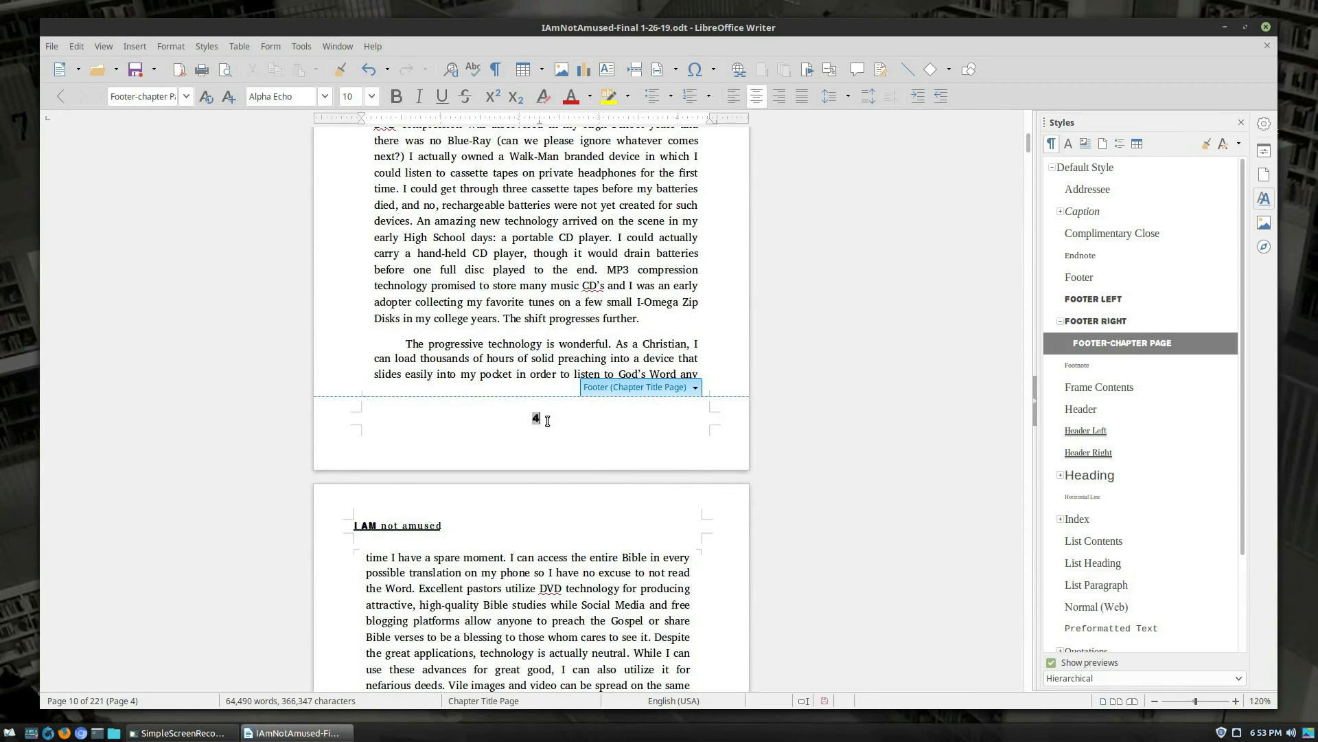
{"action": "mouse_move", "coordinate": [811, 380]}
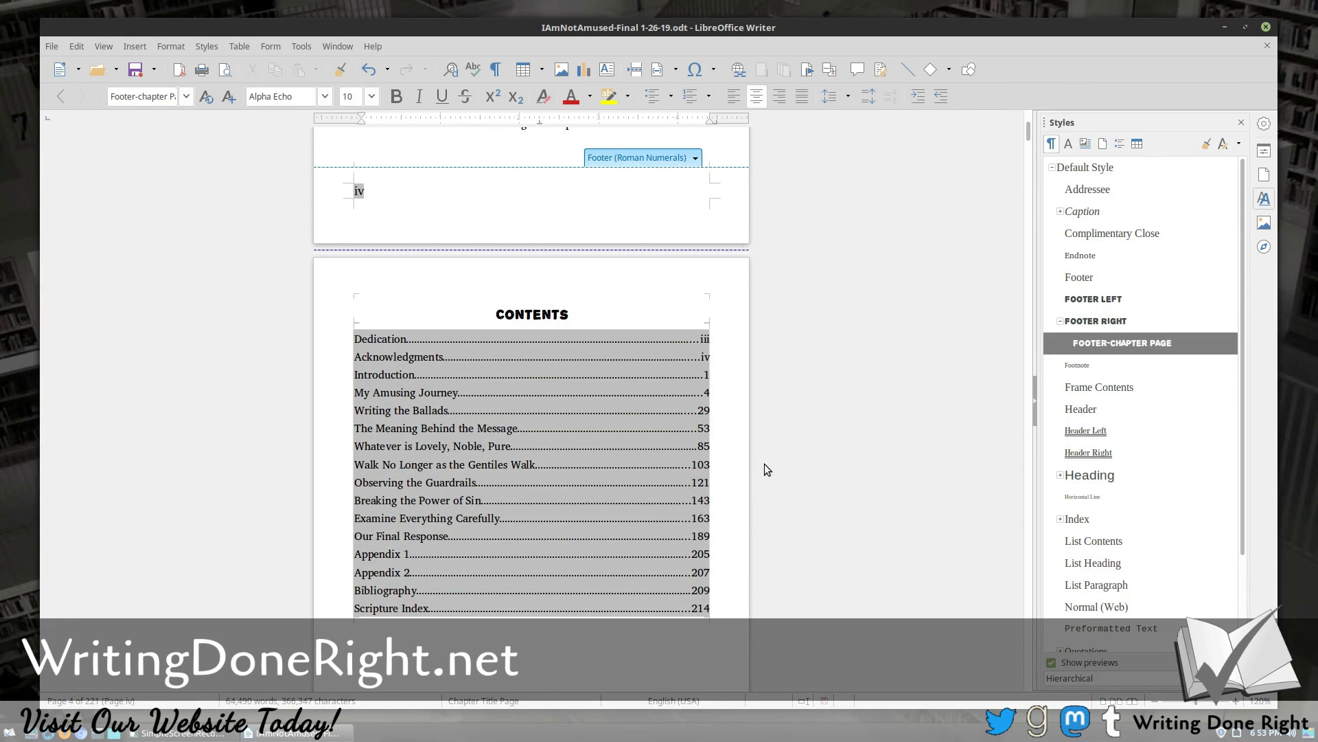
{"action": "mouse_move", "coordinate": [886, 387]}
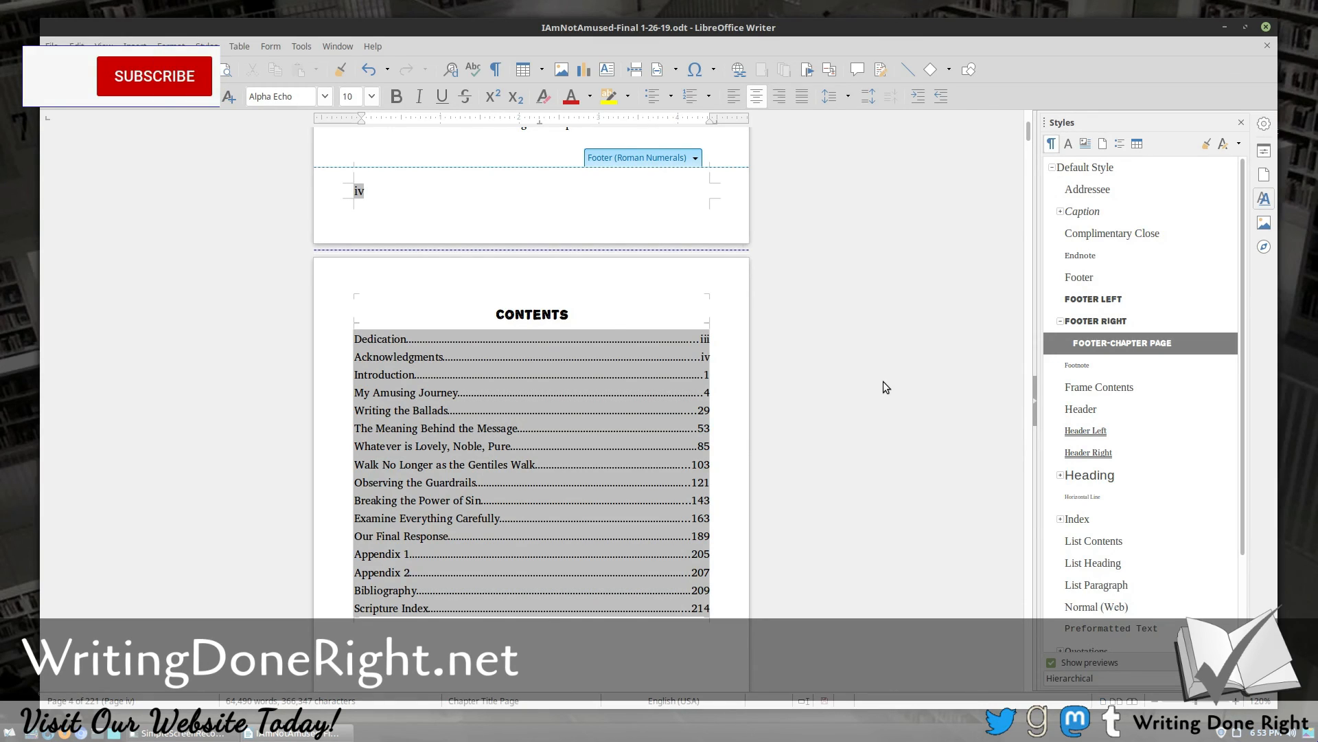
{"action": "left_click", "coordinate": [154, 76]}
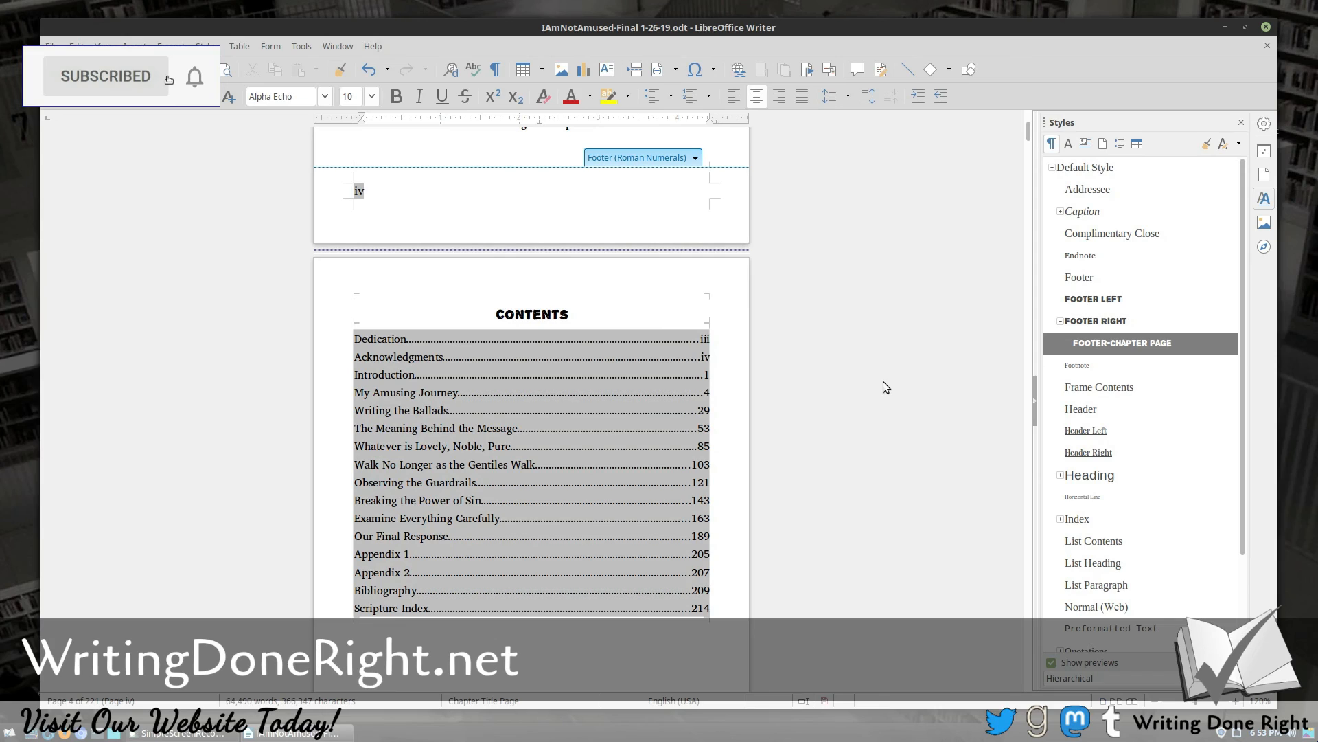
{"action": "mouse_move", "coordinate": [173, 81]}
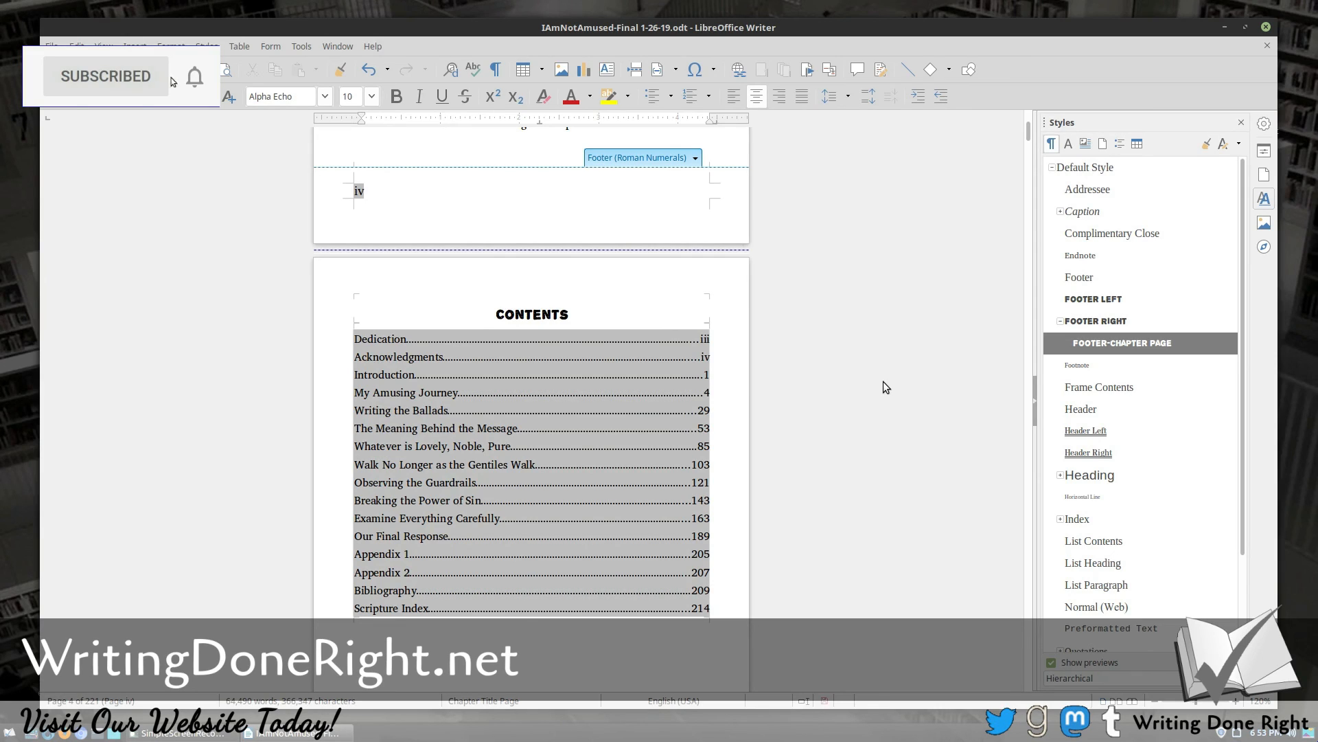